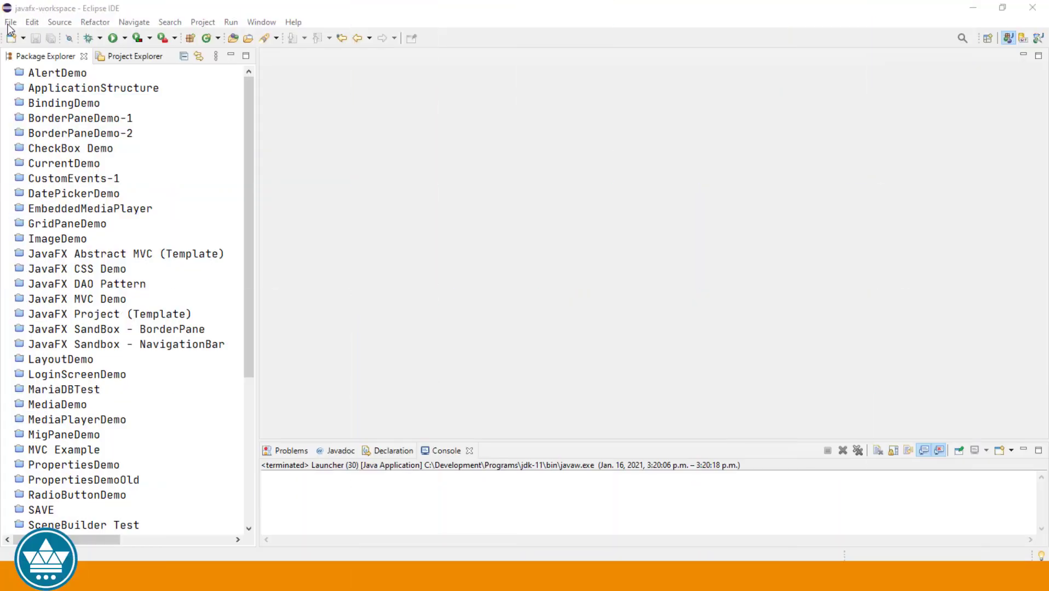
Create a new JavaFX project named ComboBoxDemo through the New > Other wizard.
{"action": "left_click", "coordinate": [13, 22]}
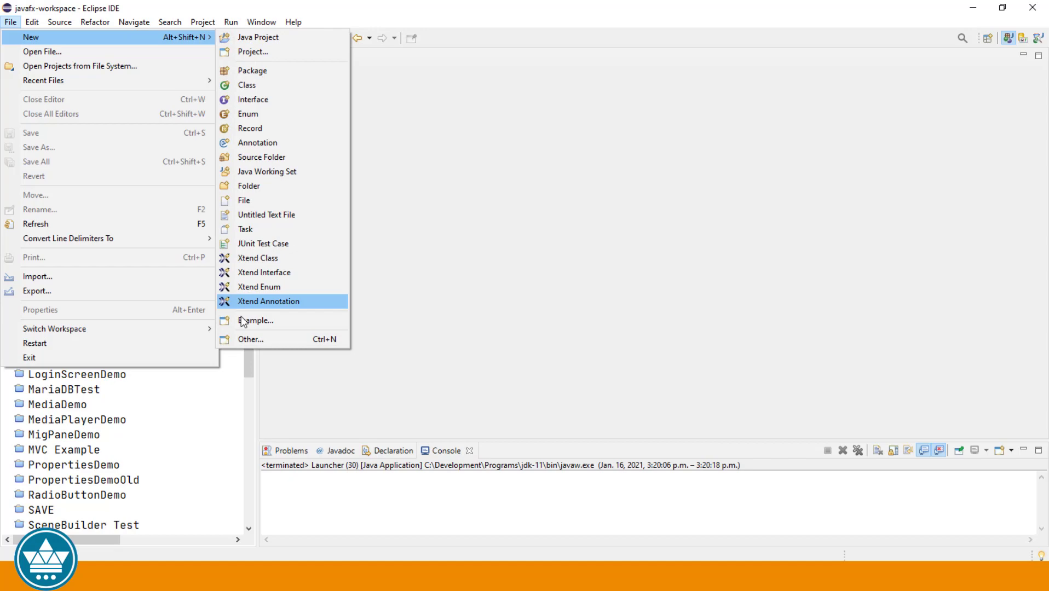
{"action": "left_click", "coordinate": [250, 339]}
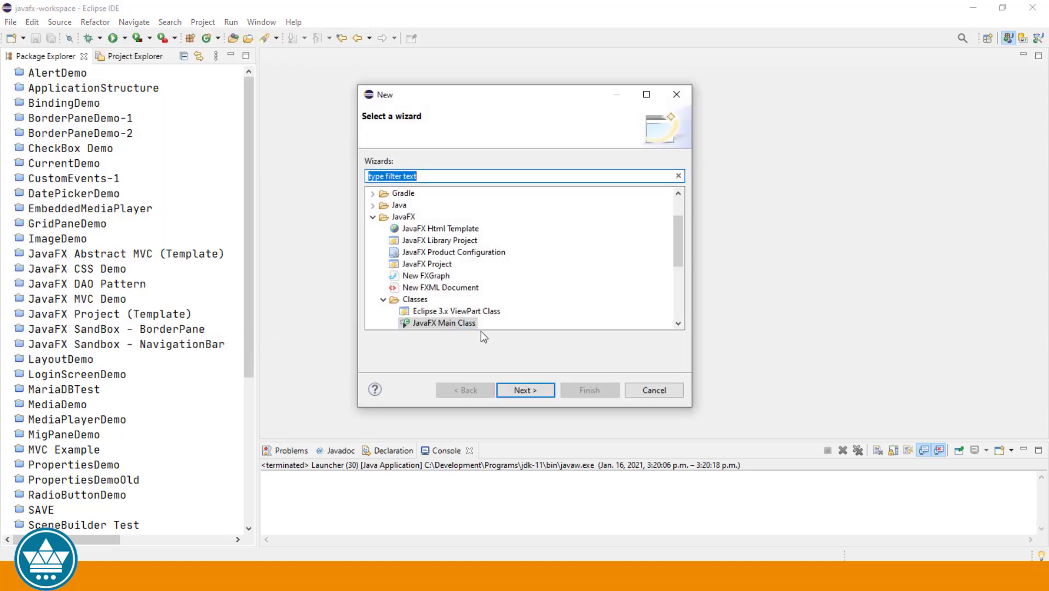
{"action": "left_click", "coordinate": [425, 263]}
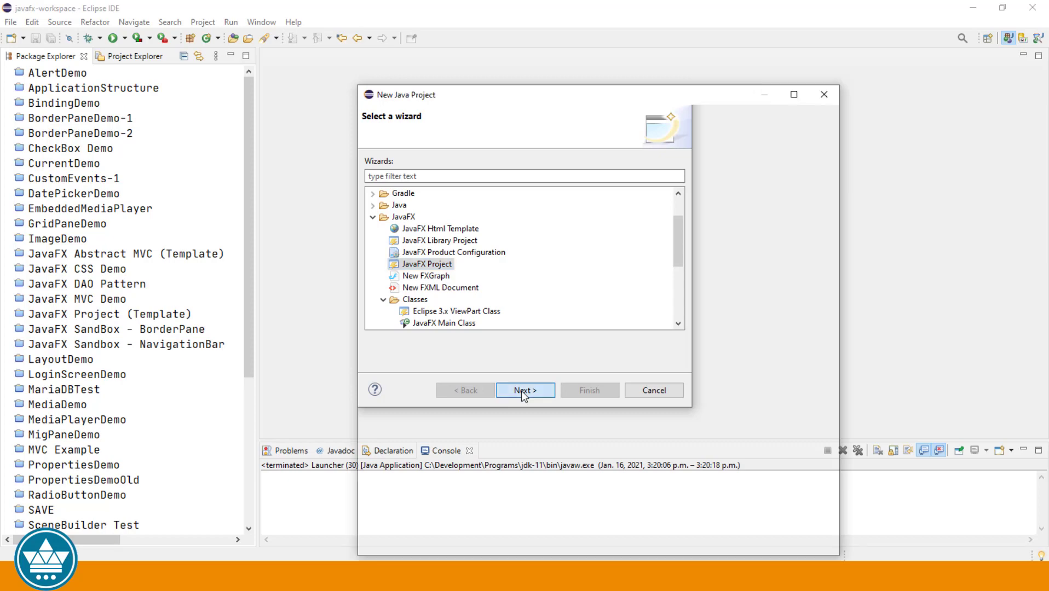
{"action": "left_click", "coordinate": [525, 390]}
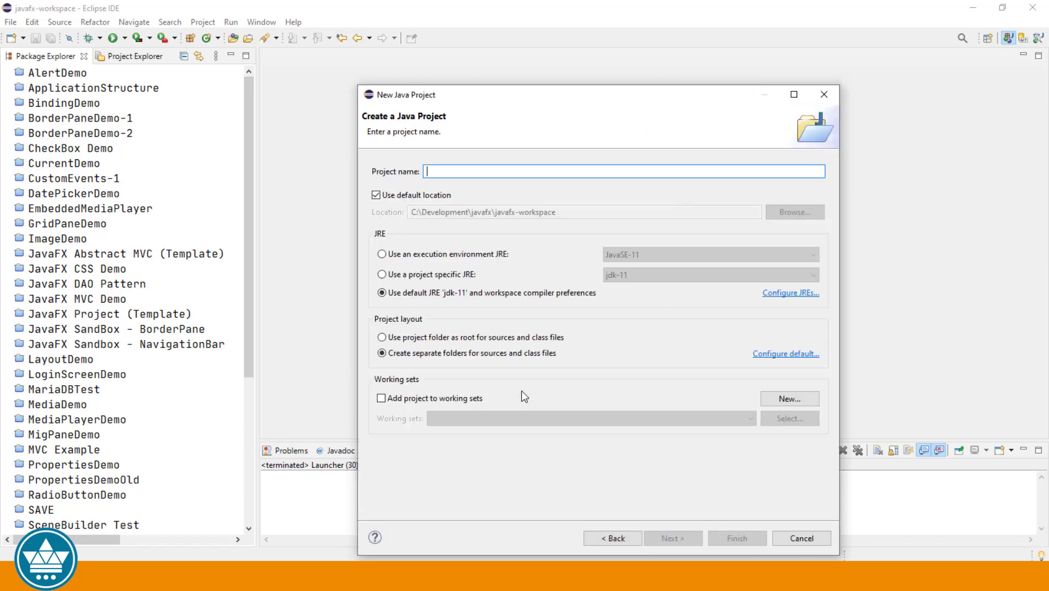
{"action": "type", "text": "Co"}
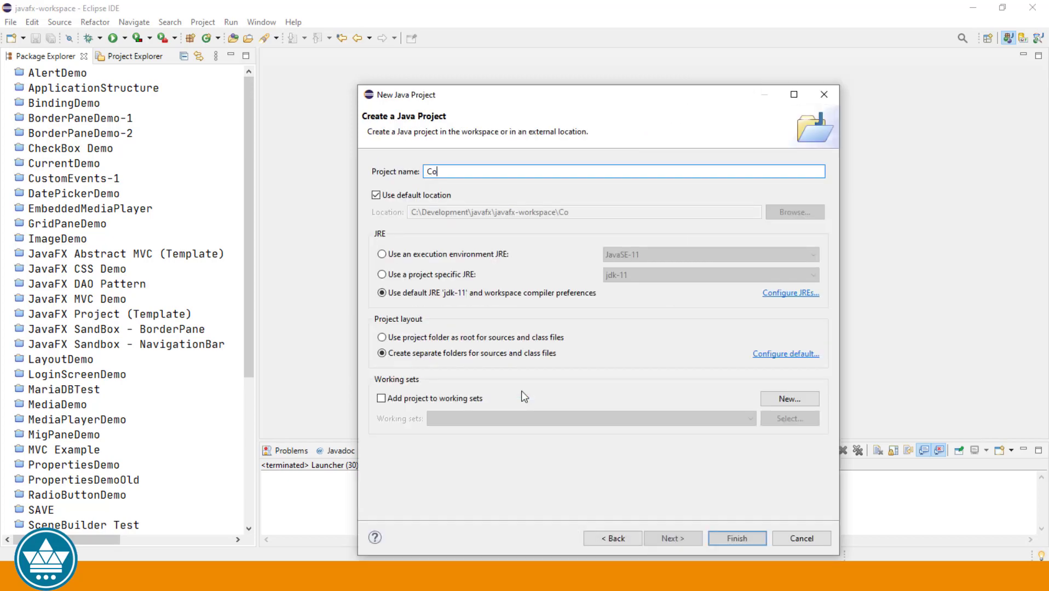
{"action": "type", "text": "mboBoxDemo"}
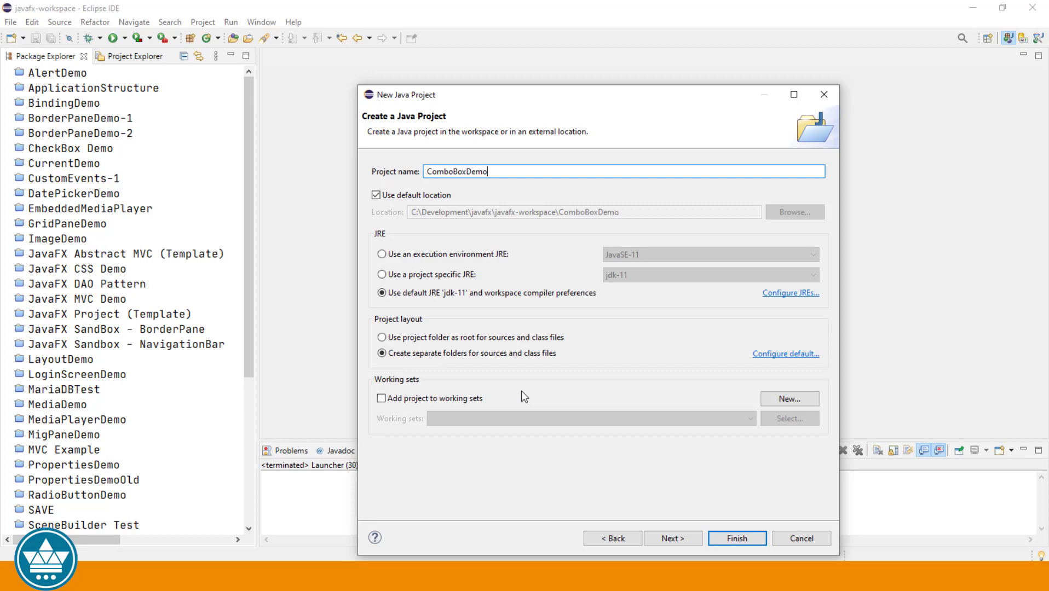
{"action": "left_click", "coordinate": [739, 539]}
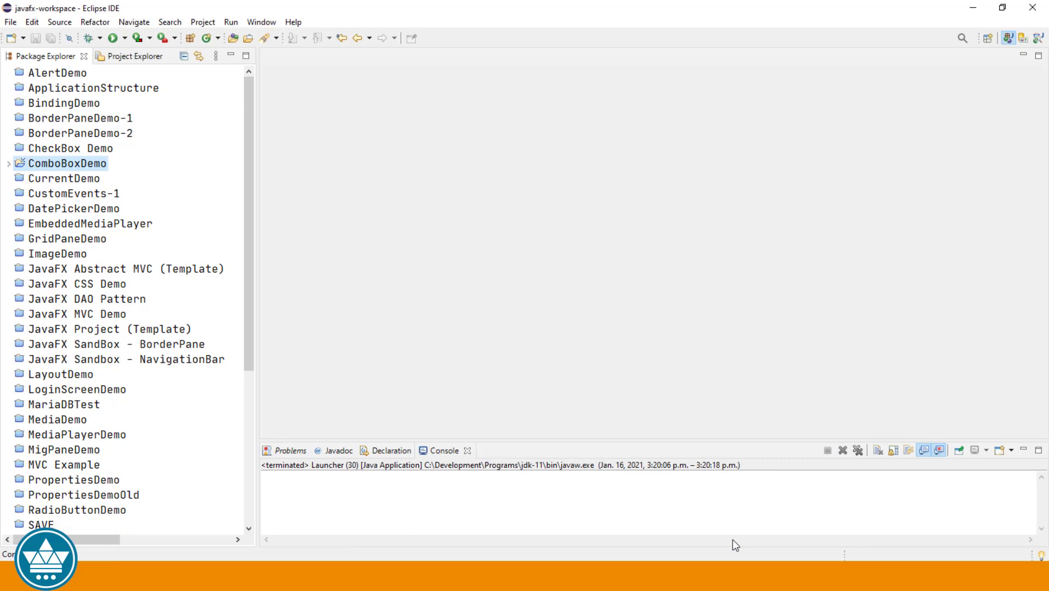
Add the JAVAFX user library to ComboBoxDemo's build path and apply the change.
{"action": "right_click", "coordinate": [60, 163]}
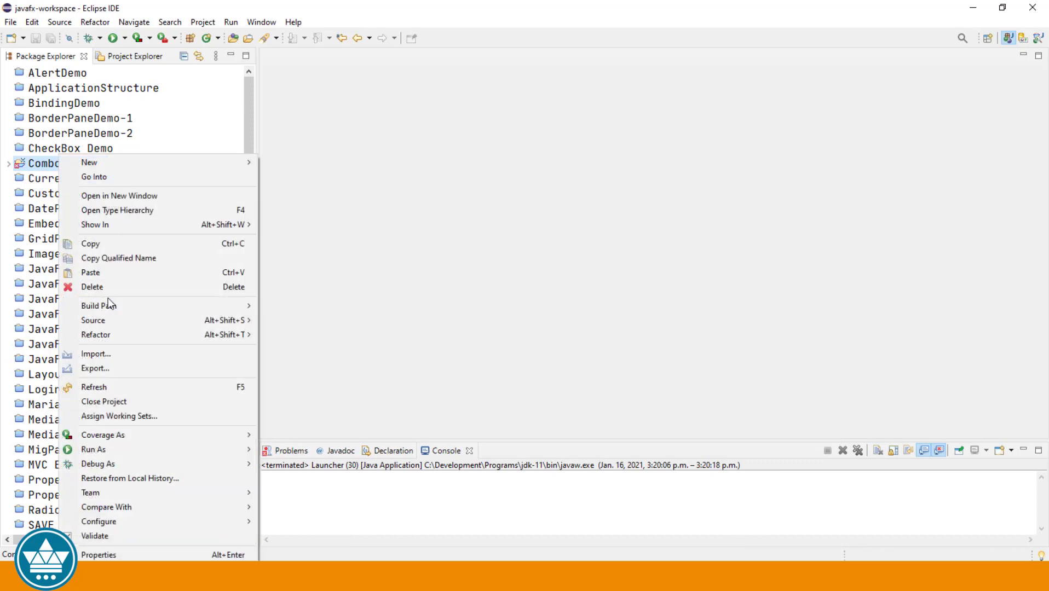
{"action": "mouse_move", "coordinate": [99, 305]}
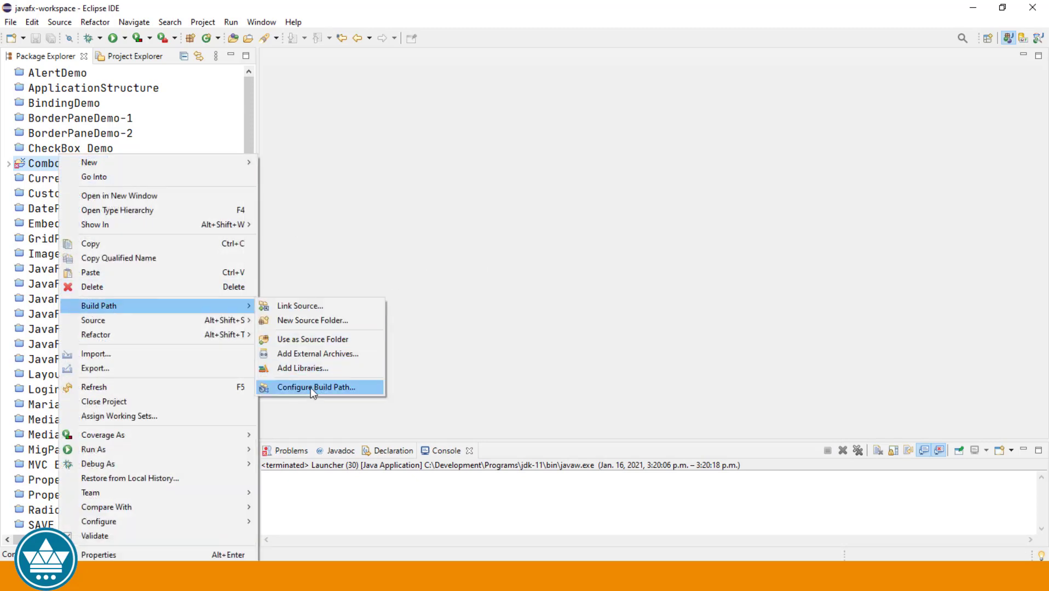
{"action": "left_click", "coordinate": [316, 388]}
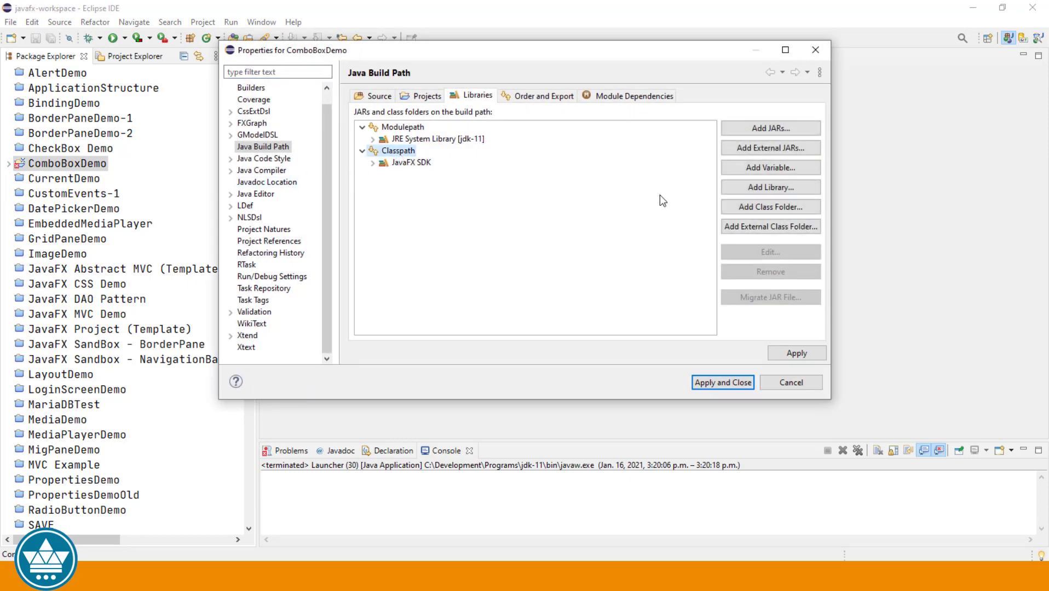
{"action": "left_click", "coordinate": [771, 187]}
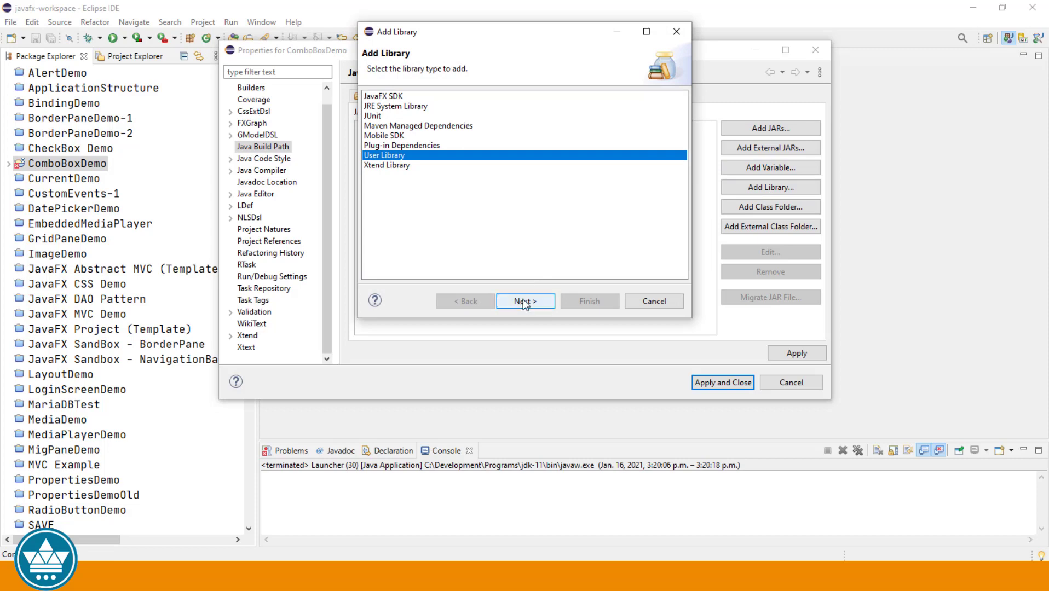
{"action": "left_click", "coordinate": [525, 301]}
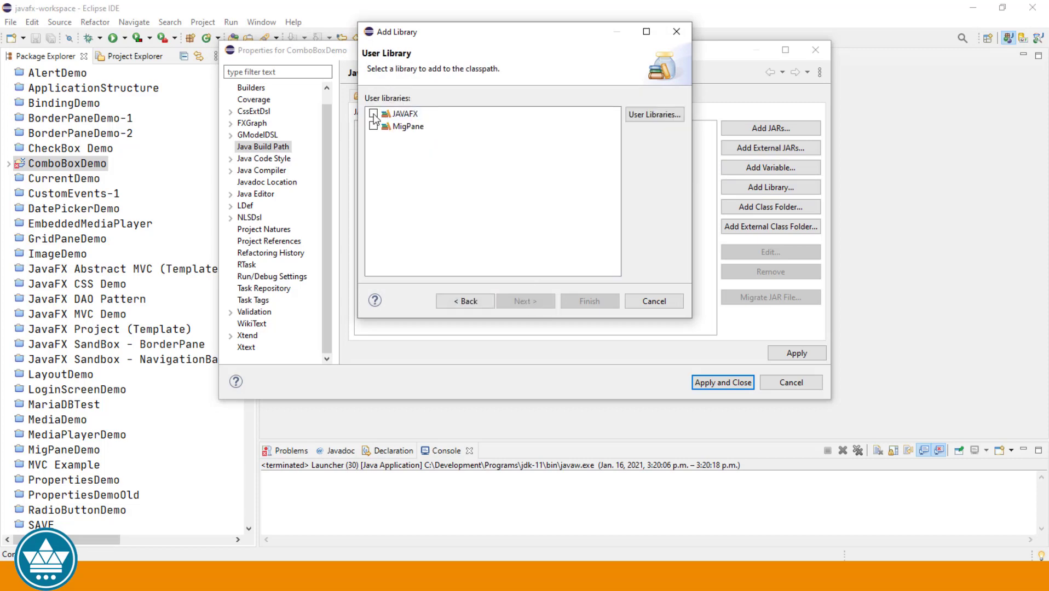
{"action": "left_click", "coordinate": [373, 113]}
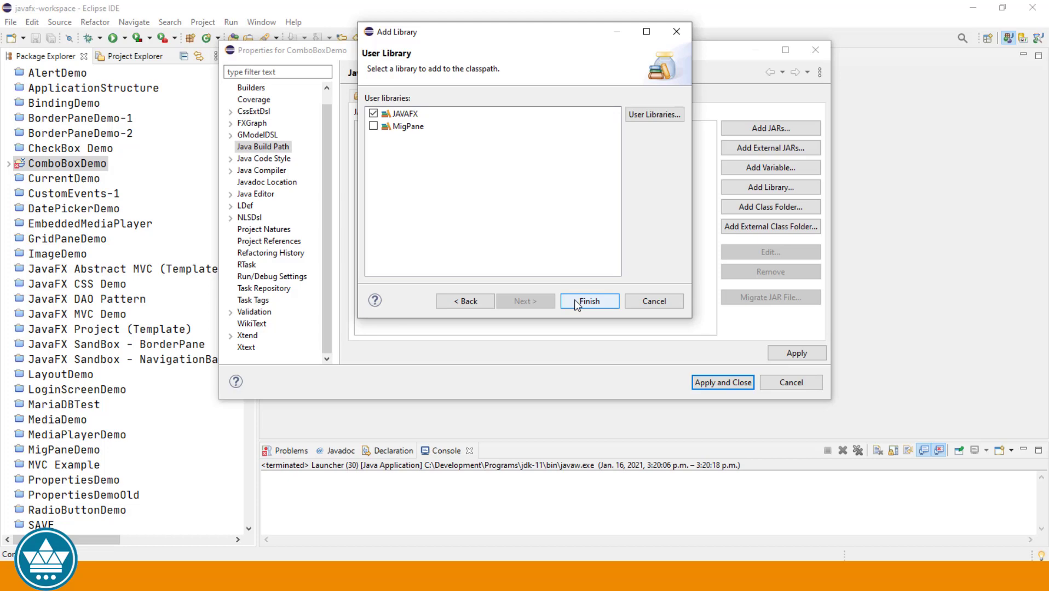
{"action": "left_click", "coordinate": [589, 301]}
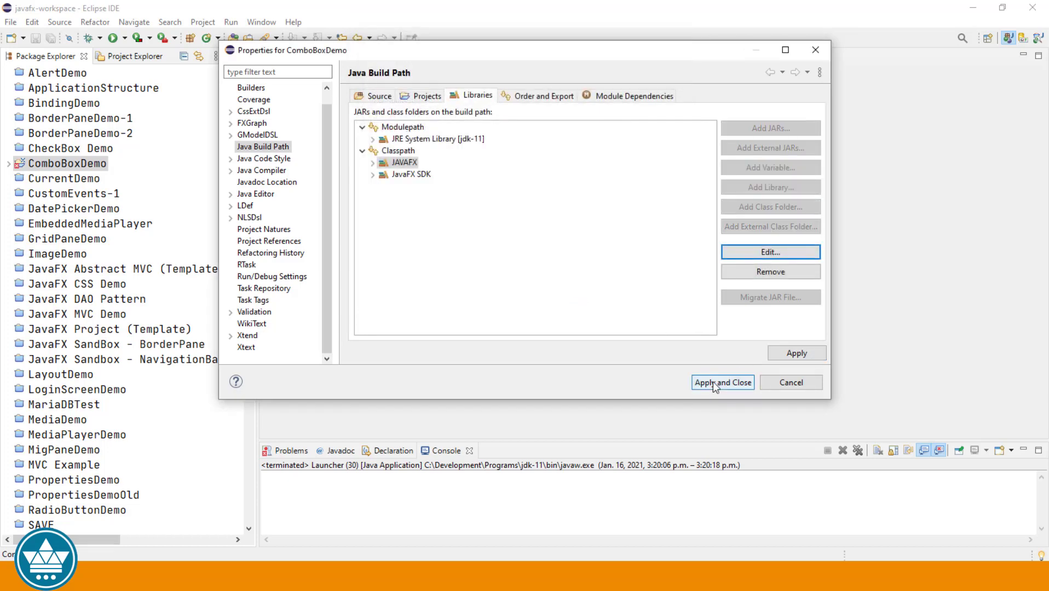
{"action": "left_click", "coordinate": [723, 382]}
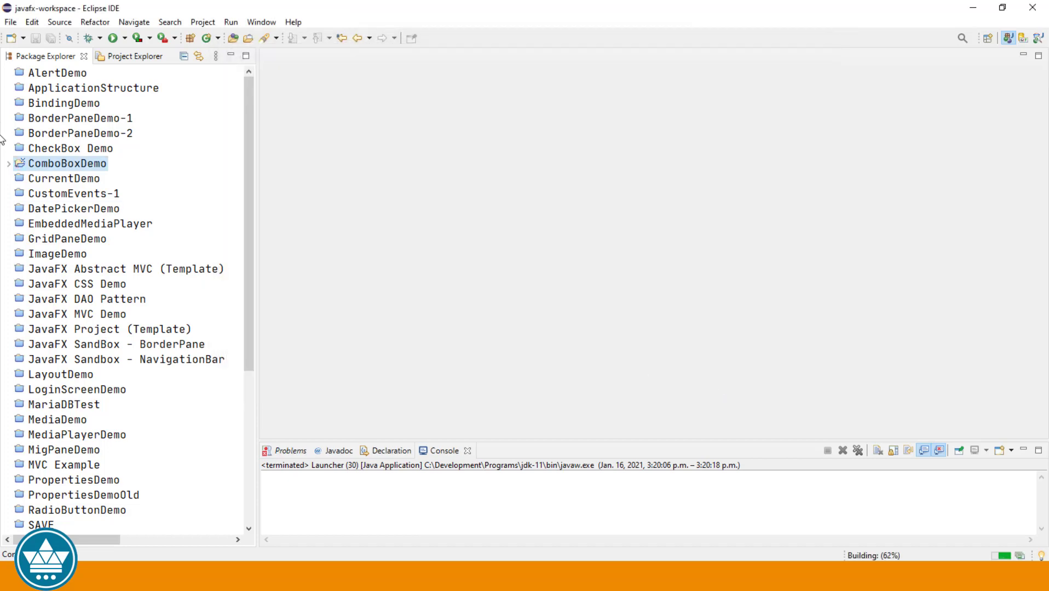
Open src > application > Main.java and run the template application once.
{"action": "left_click", "coordinate": [7, 163]}
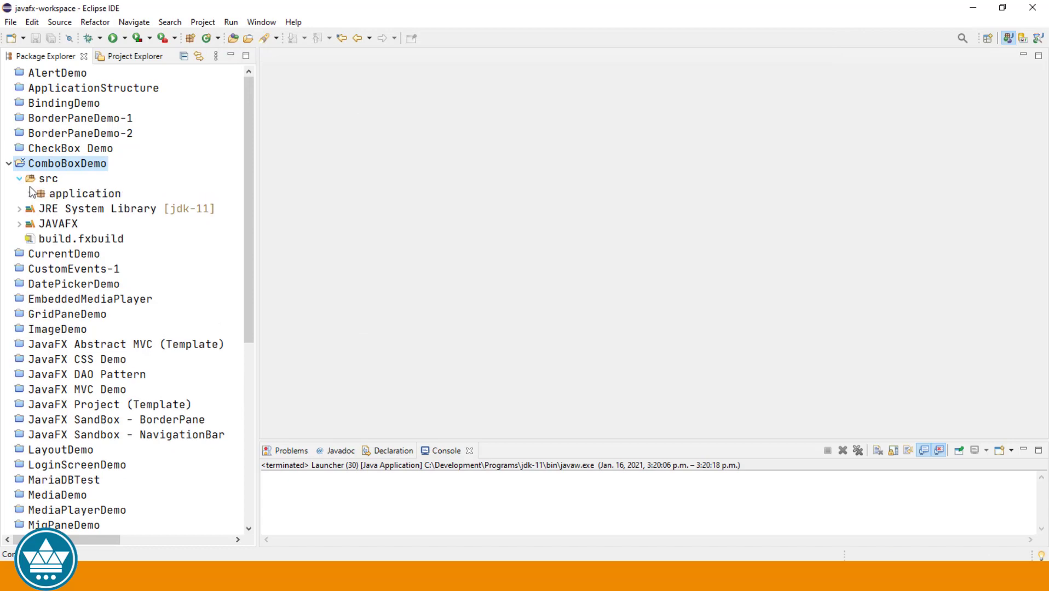
{"action": "left_click", "coordinate": [35, 193]}
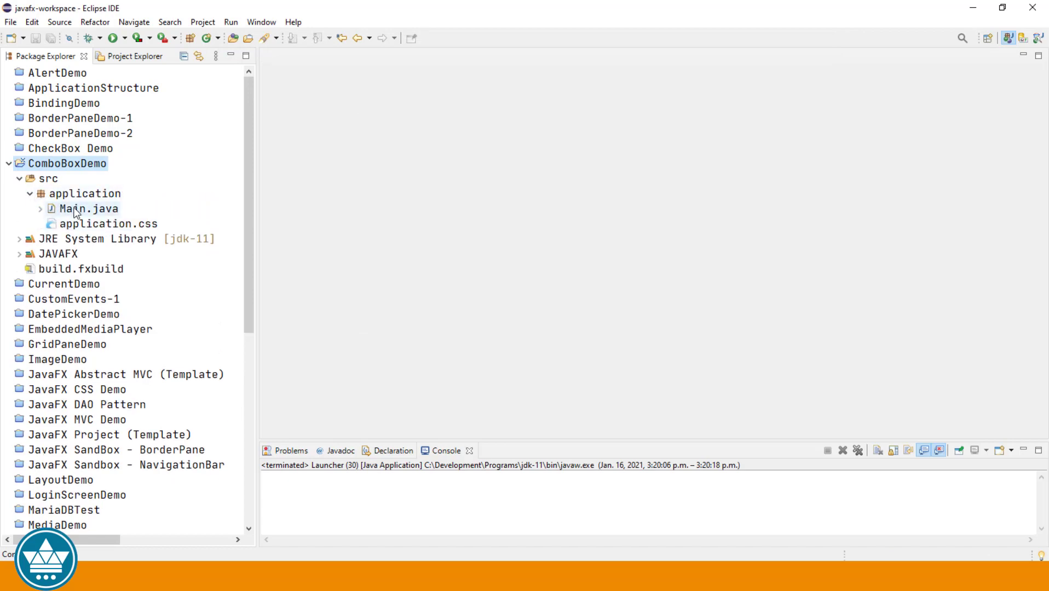
{"action": "double_click", "coordinate": [81, 209]}
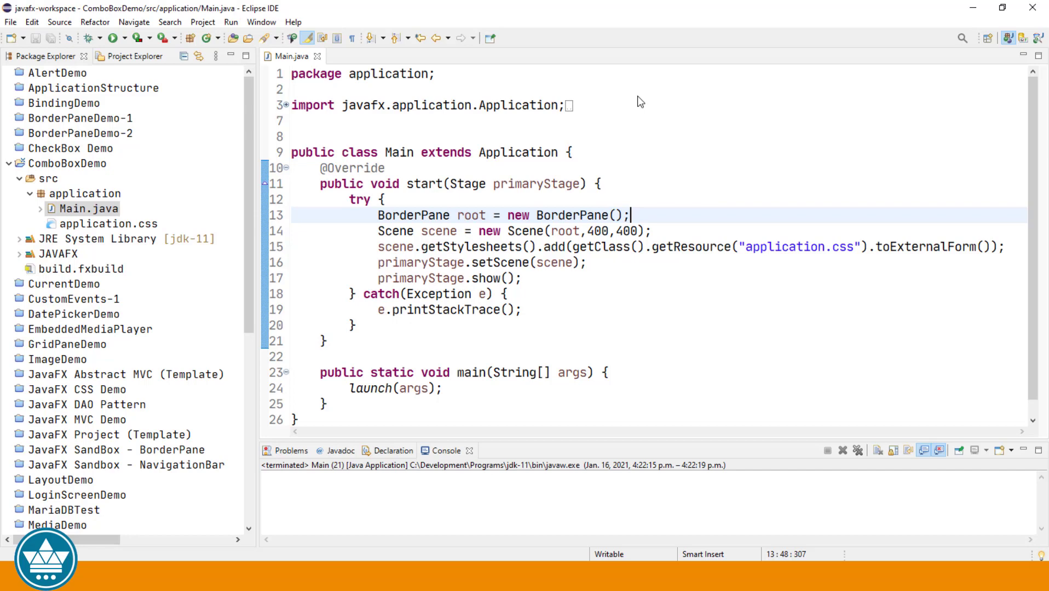
{"action": "mouse_move", "coordinate": [65, 32]}
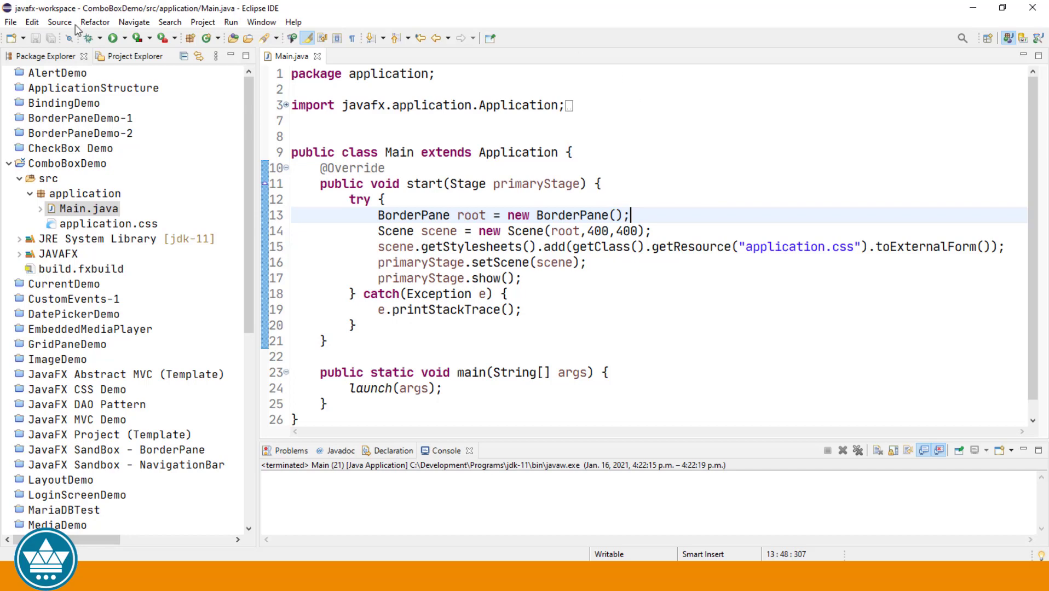
{"action": "mouse_move", "coordinate": [112, 40]}
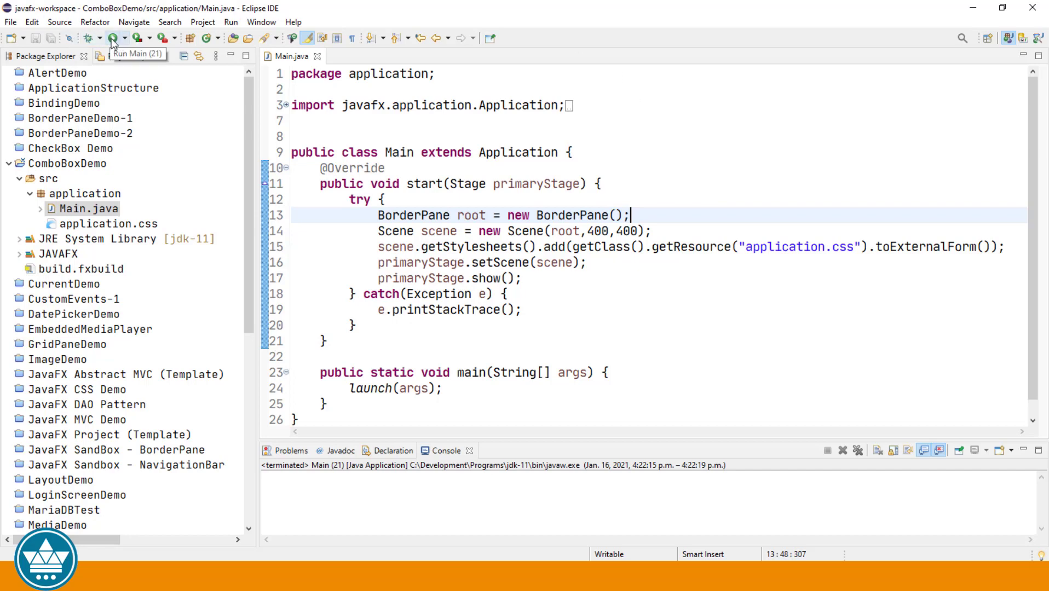
{"action": "left_click", "coordinate": [114, 40]}
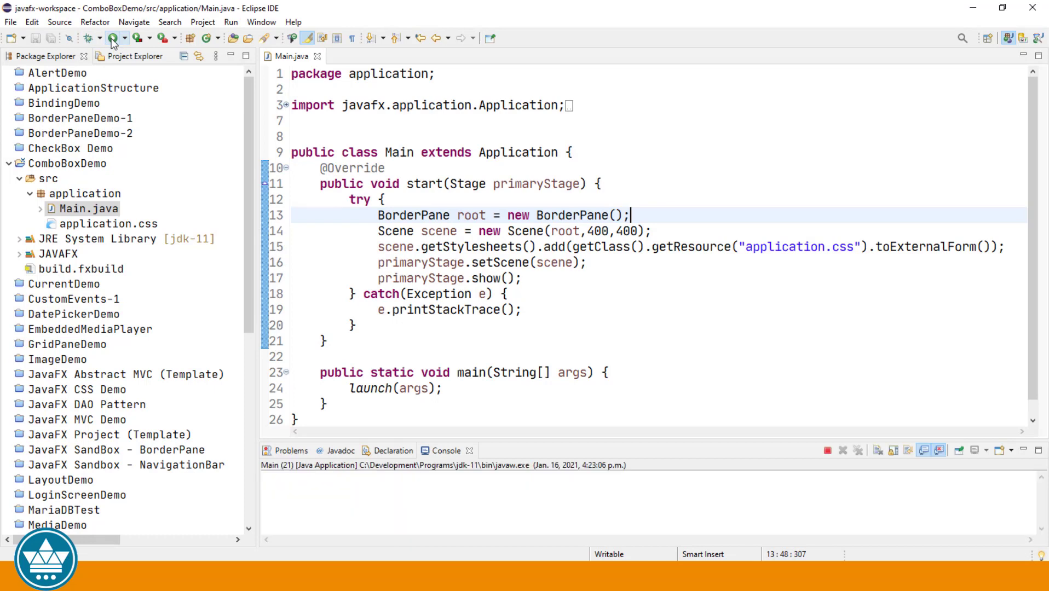
{"action": "left_click", "coordinate": [114, 40]}
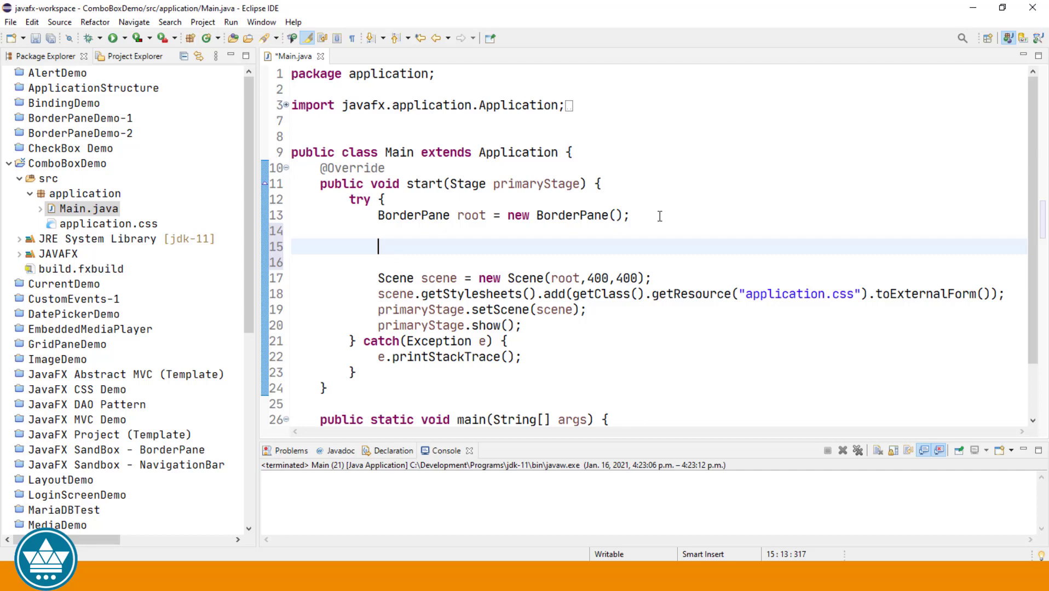
Declare ComboBox cb = new ComboBox(); in start and import javafx.scene.control.ComboBox.
{"action": "type", "text": "Com"}
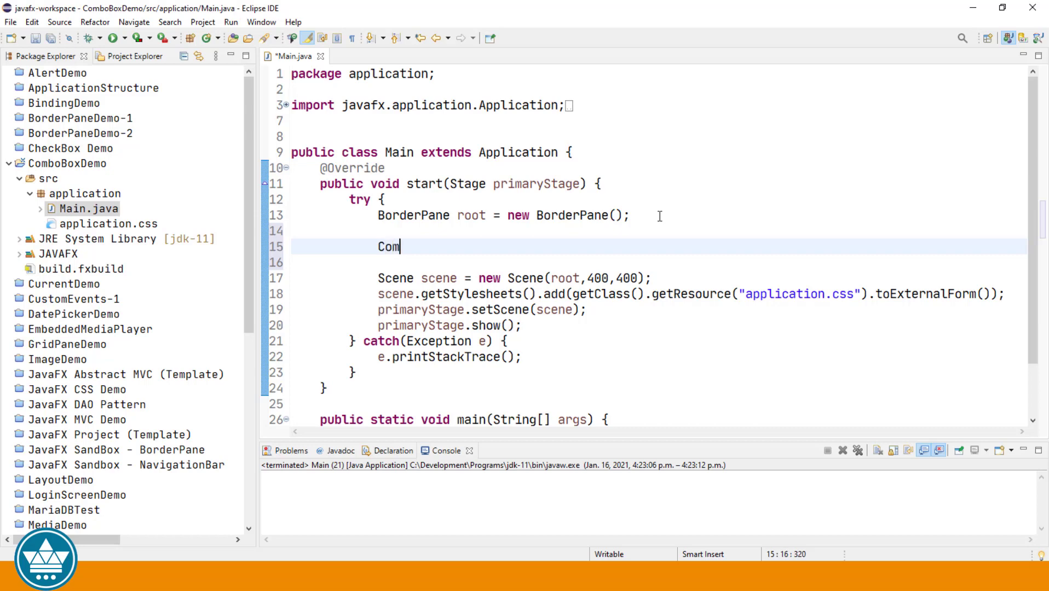
{"action": "type", "text": "boBox"}
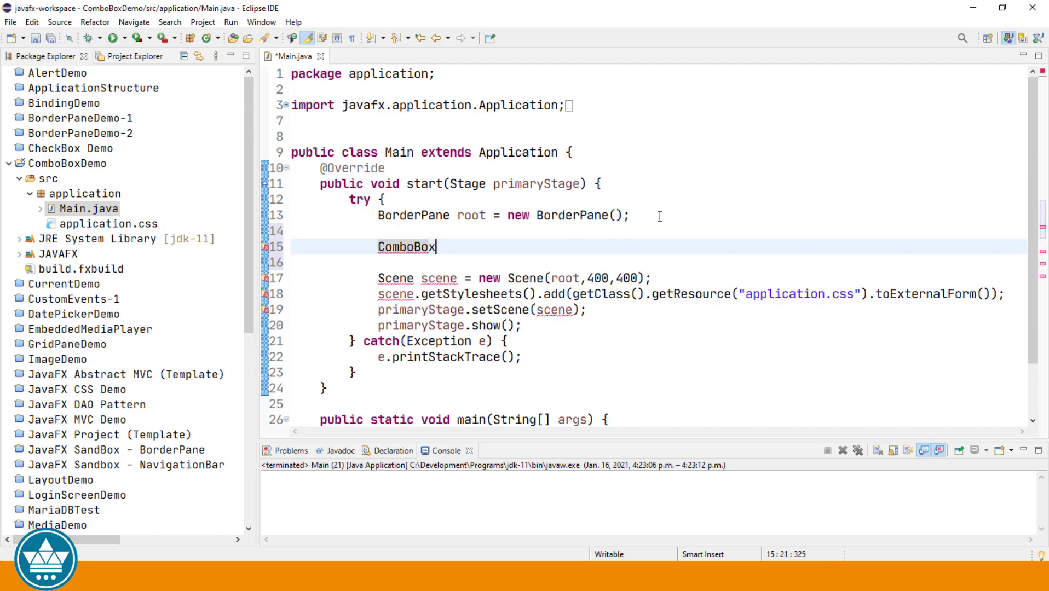
{"action": "type", "text": "cb"}
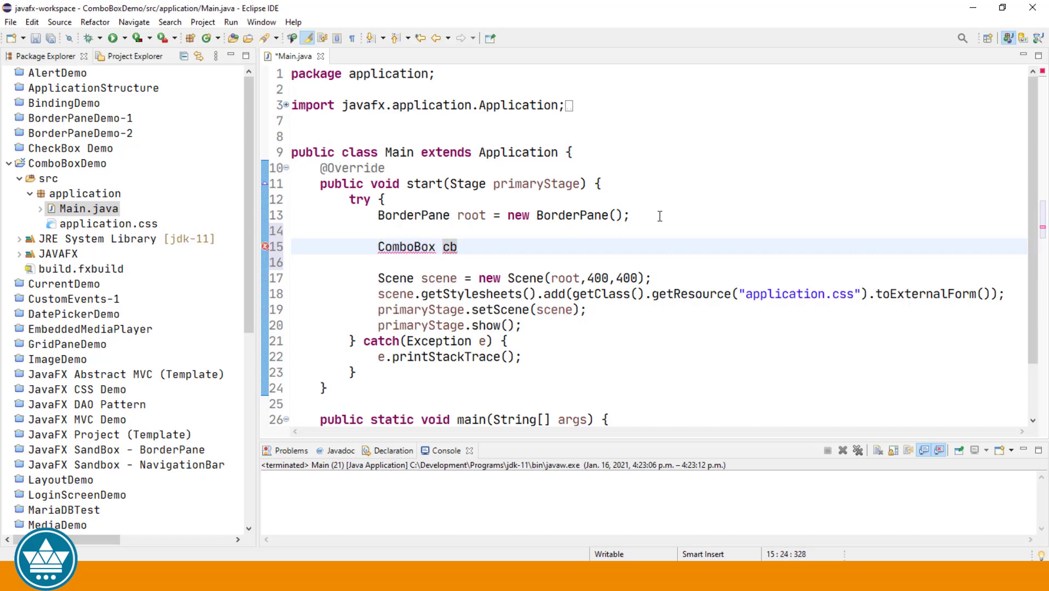
{"action": "type", "text": "= new Com"}
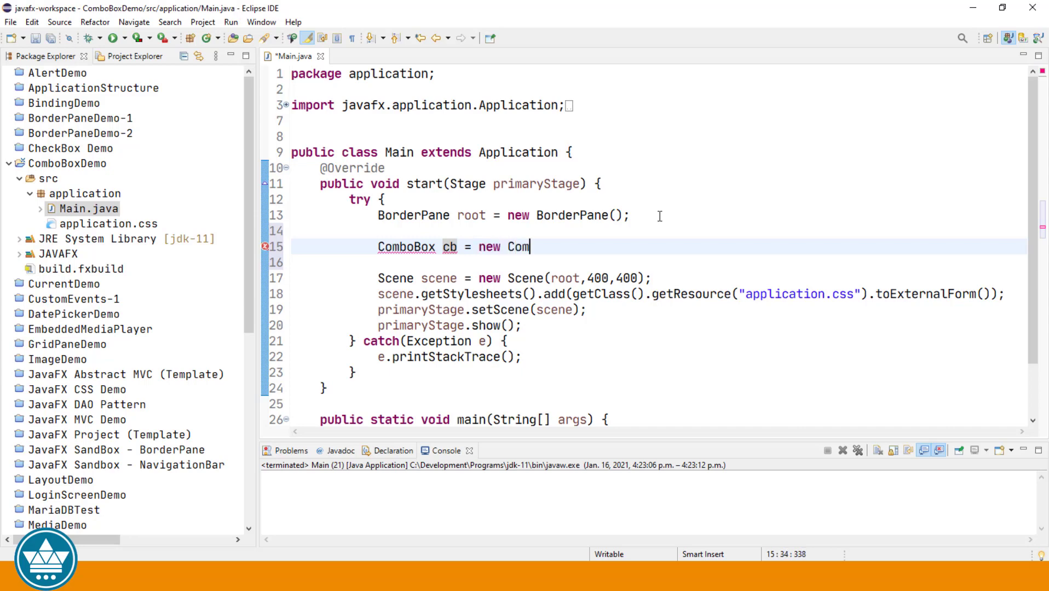
{"action": "type", "text": "boBo"}
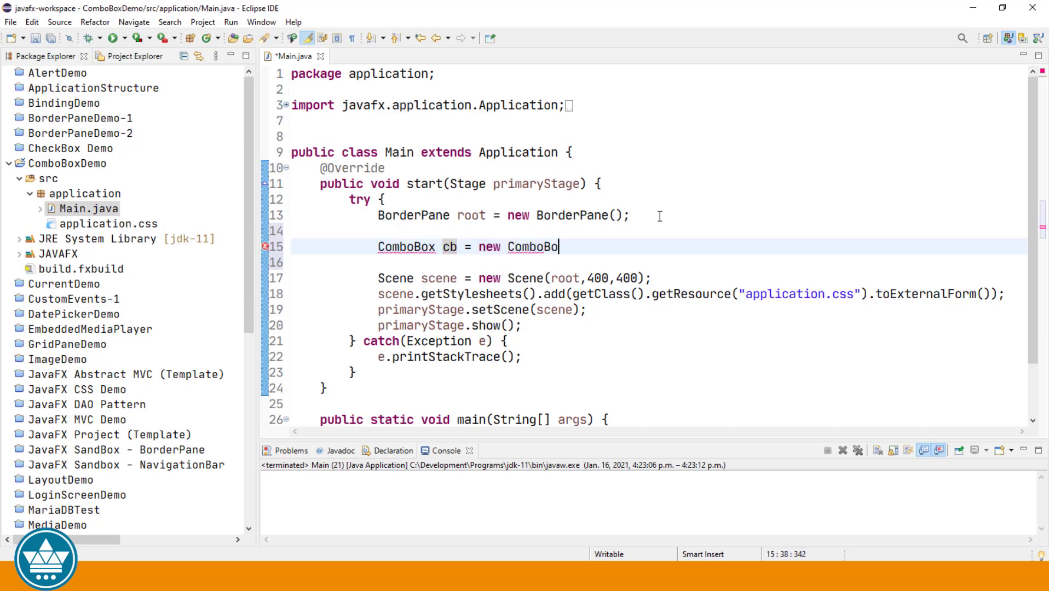
{"action": "type", "text": "();"}
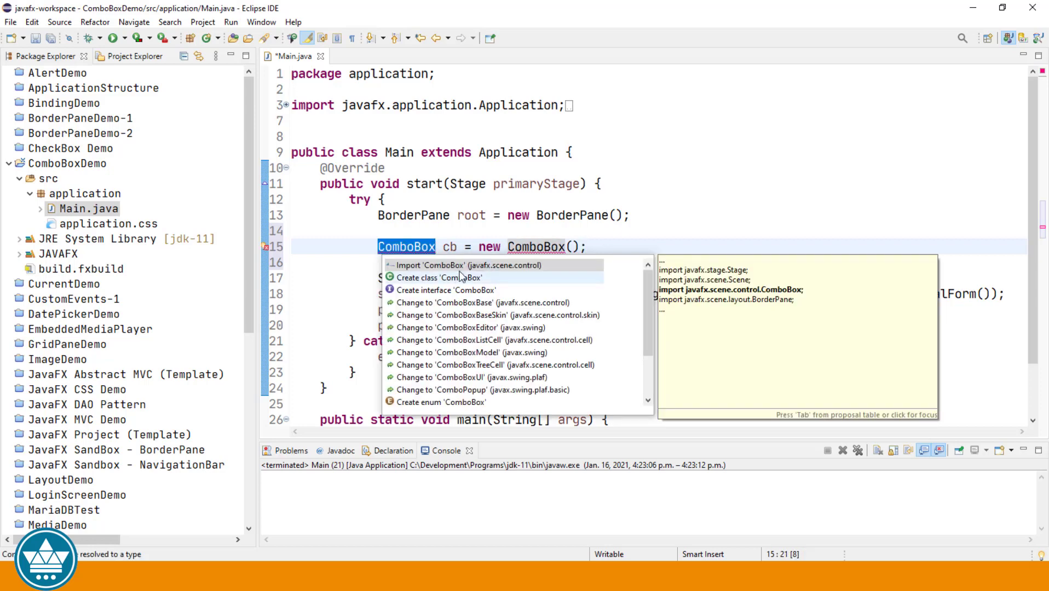
{"action": "key", "text": "Escape"}
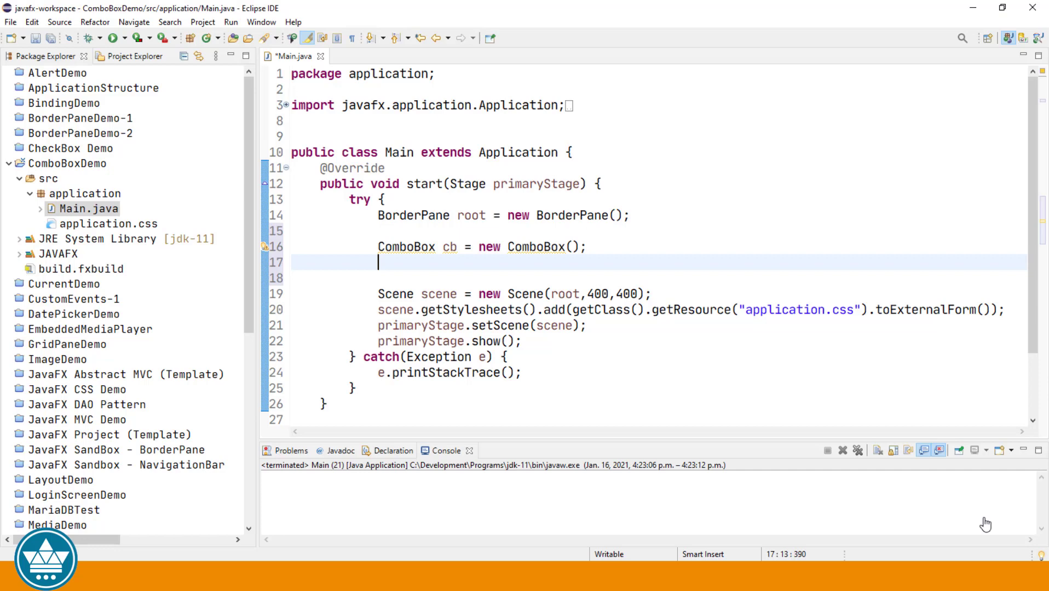
Declare ObservableList<String> list = cb.getItems(); to hold the combo box items.
{"action": "type", "text": "Observa"}
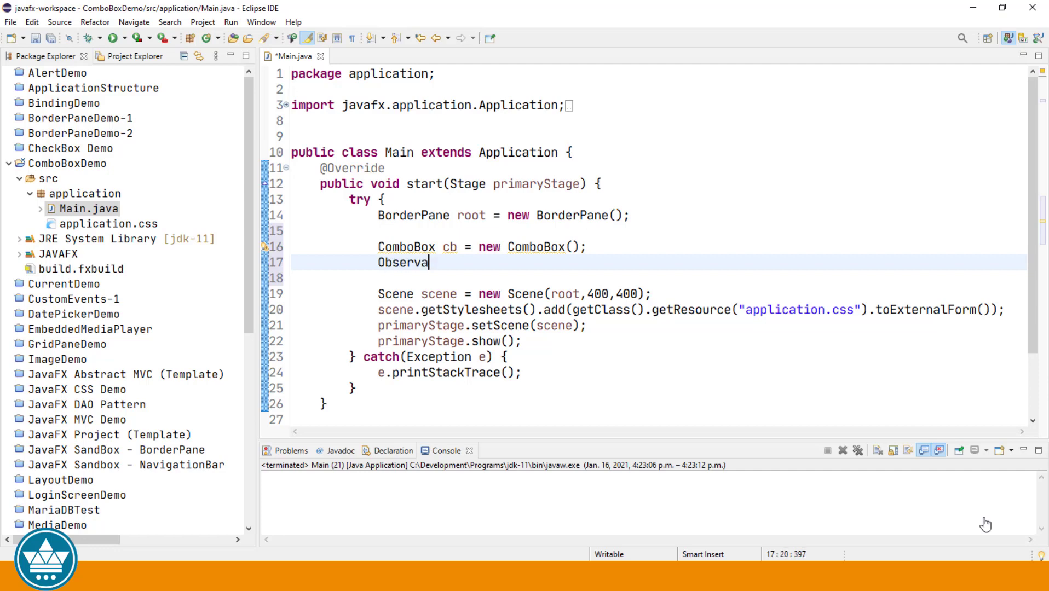
{"action": "type", "text": "bleList<>"}
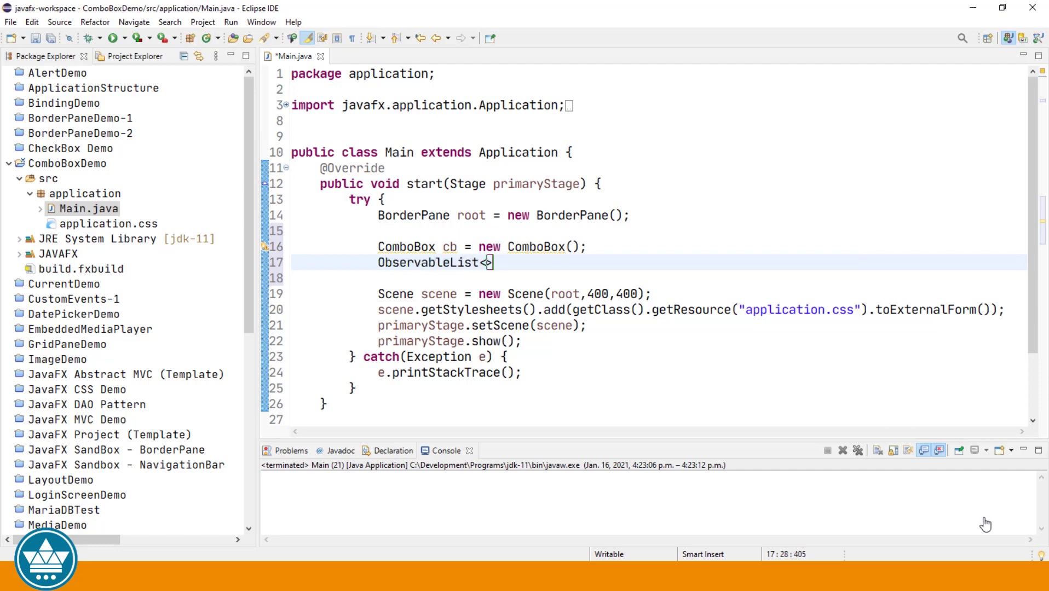
{"action": "type", "text": "String>"}
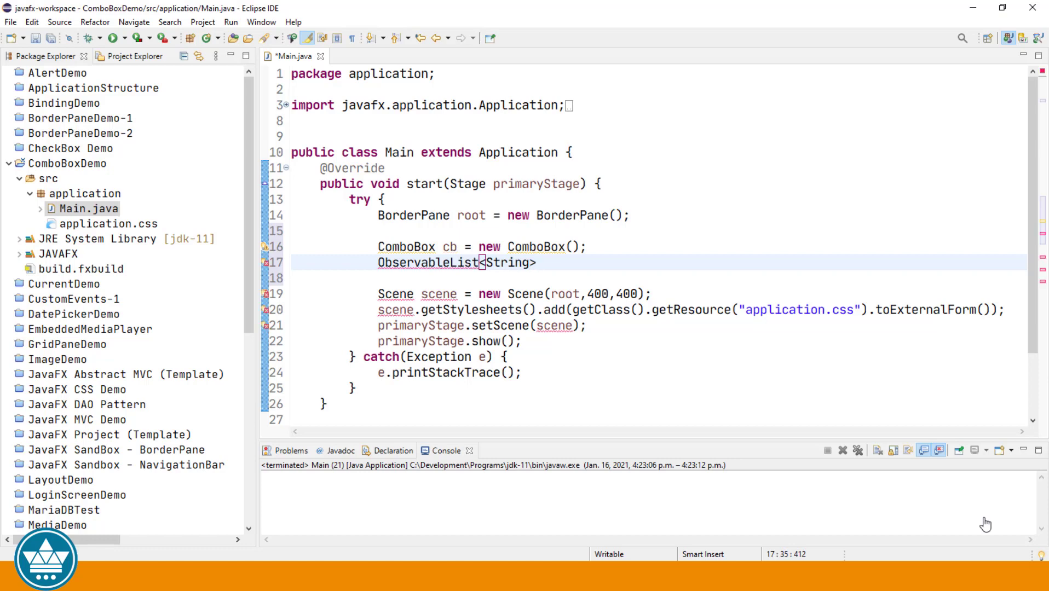
{"action": "type", "text": "list"}
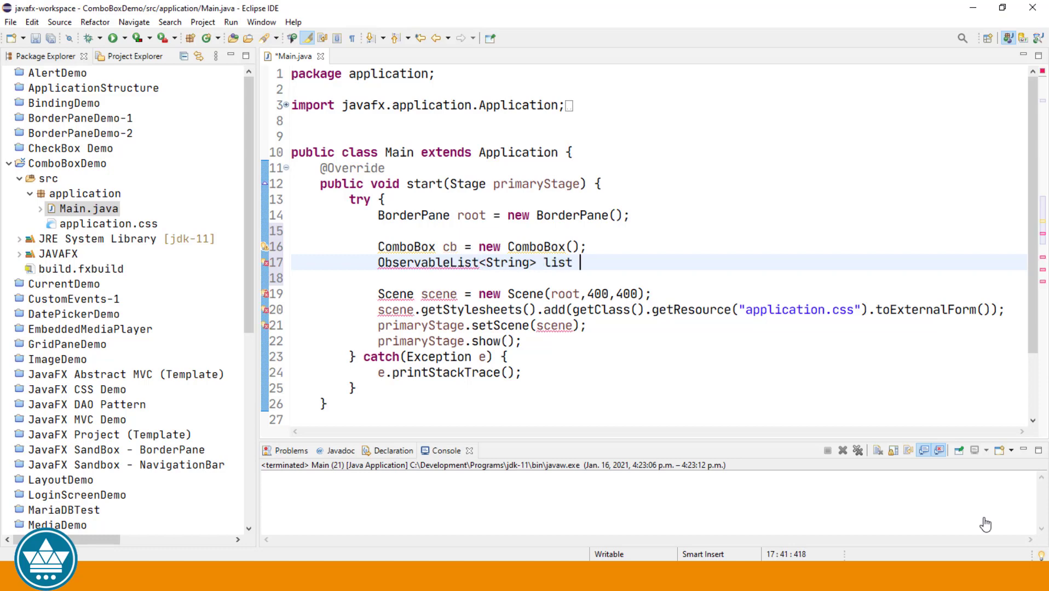
{"action": "type", "text": "= cb."}
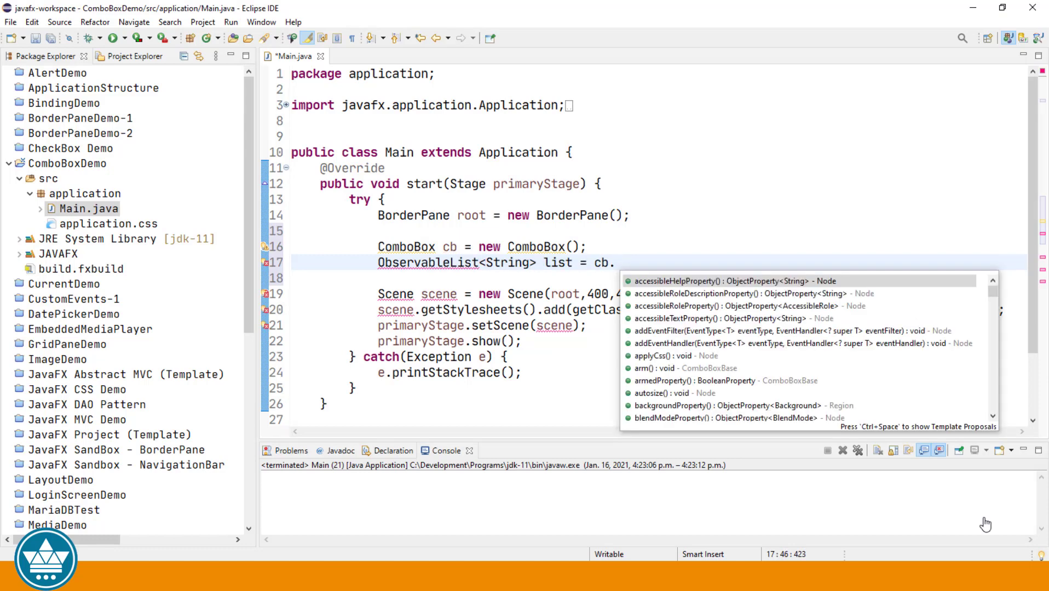
{"action": "type", "text": "getItems();"}
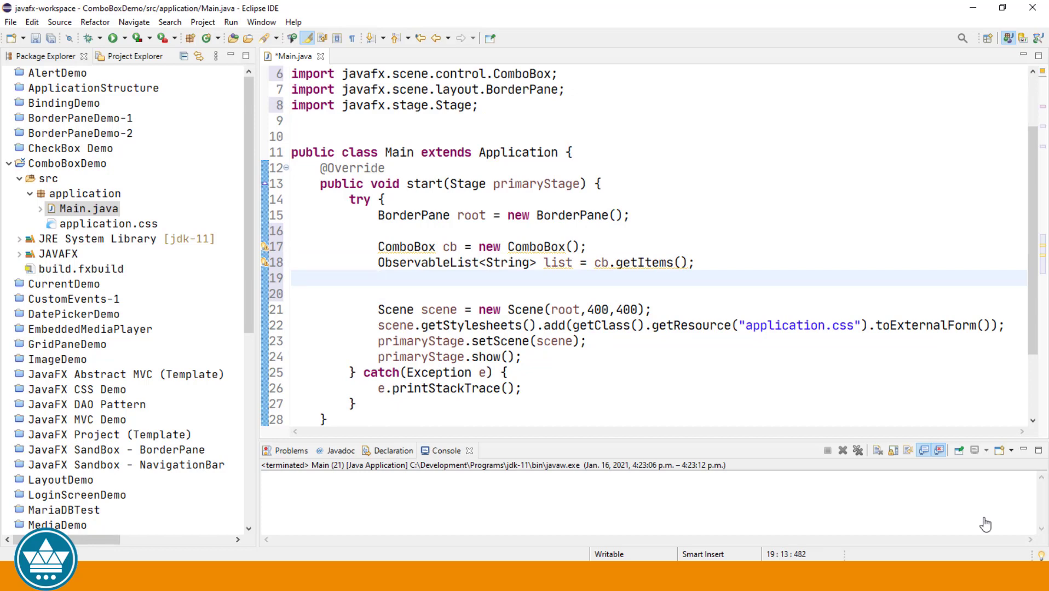
Add "Java" and "Python" to the list with list.add calls.
{"action": "type", "text": "list"}
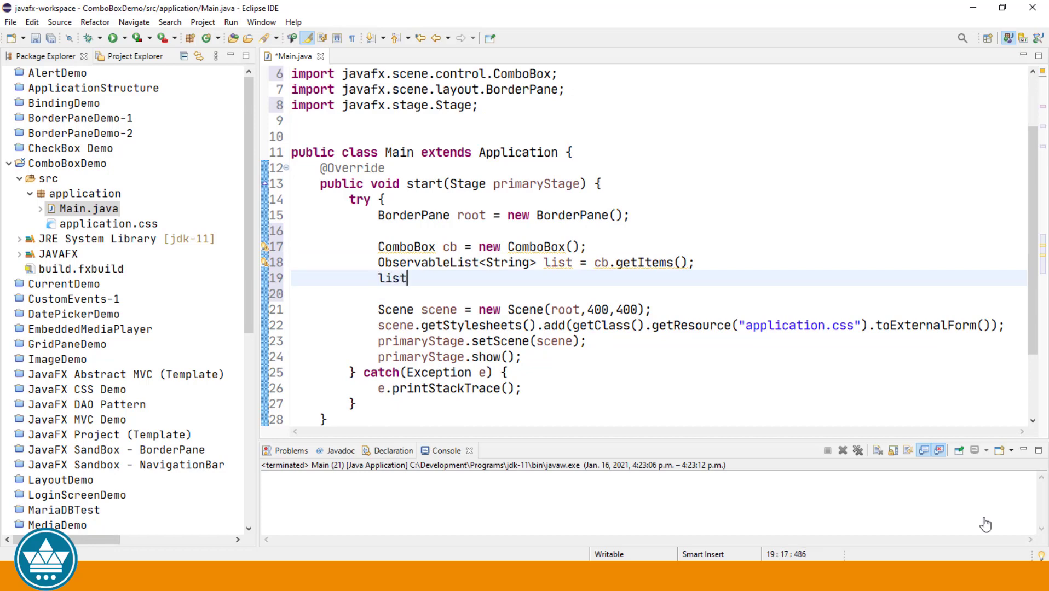
{"action": "type", "text": ".add(\""}
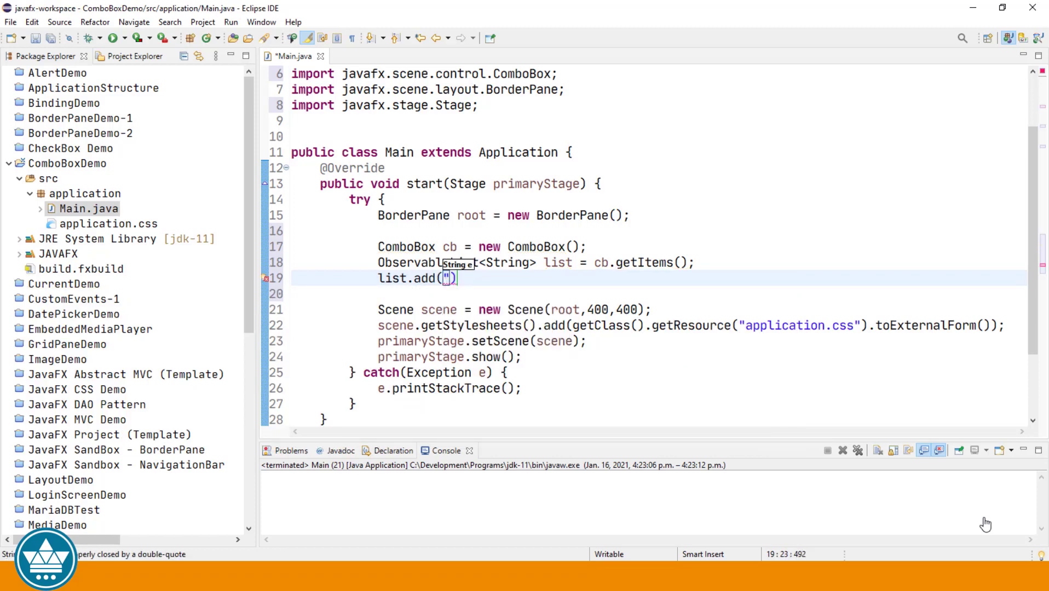
{"action": "type", "text": "Ja"}
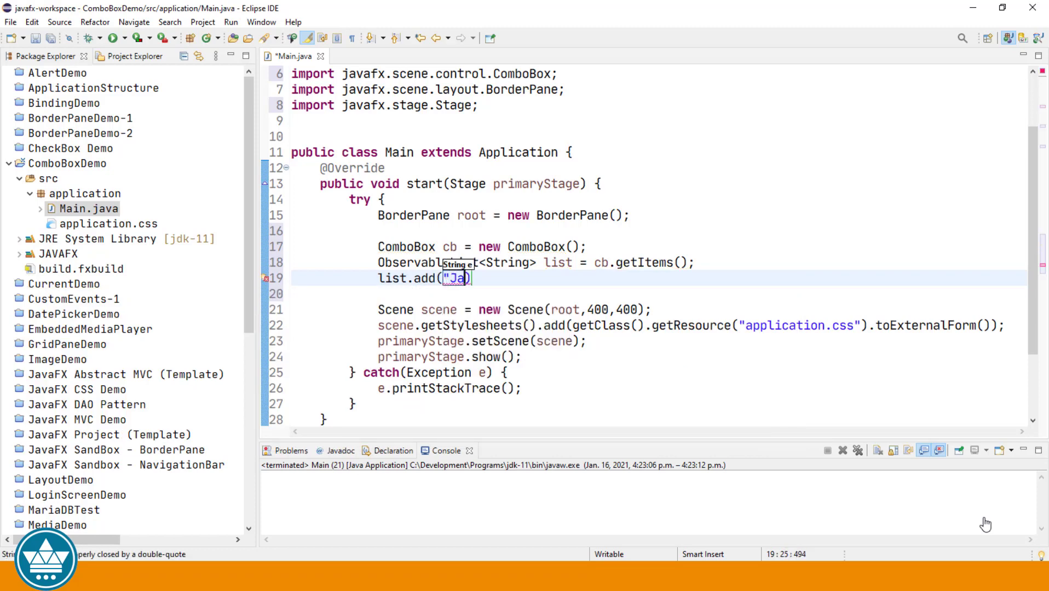
{"action": "type", "text": "va\""}
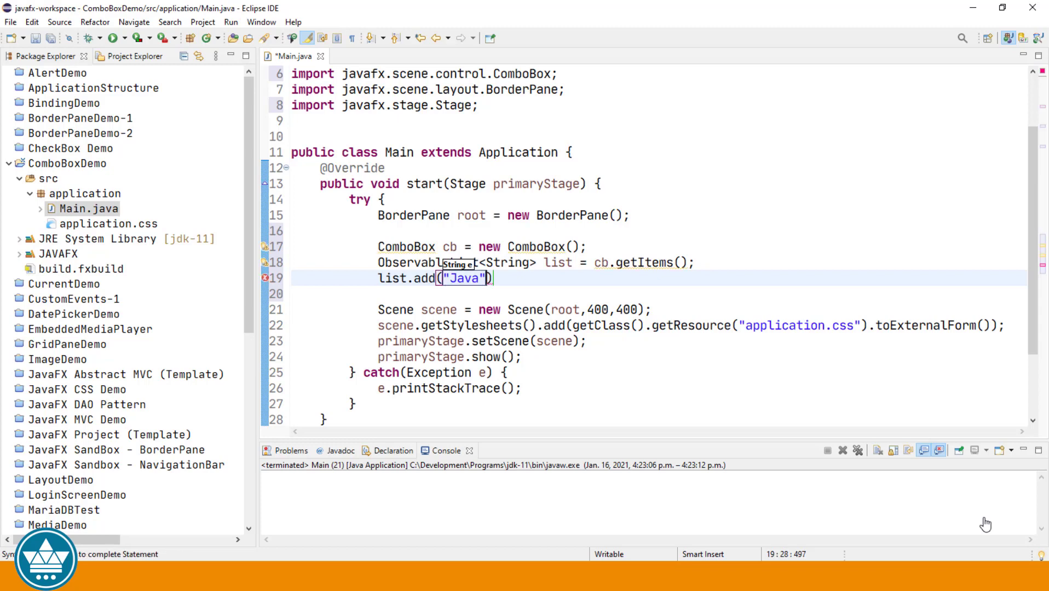
{"action": "key", "text": "Enter"}
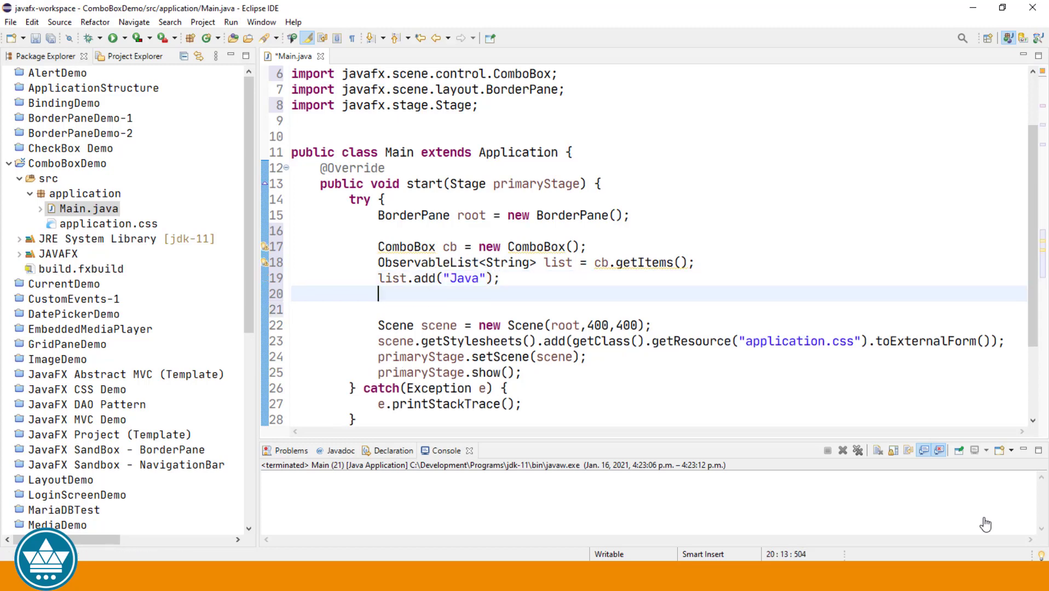
{"action": "type", "text": "list"}
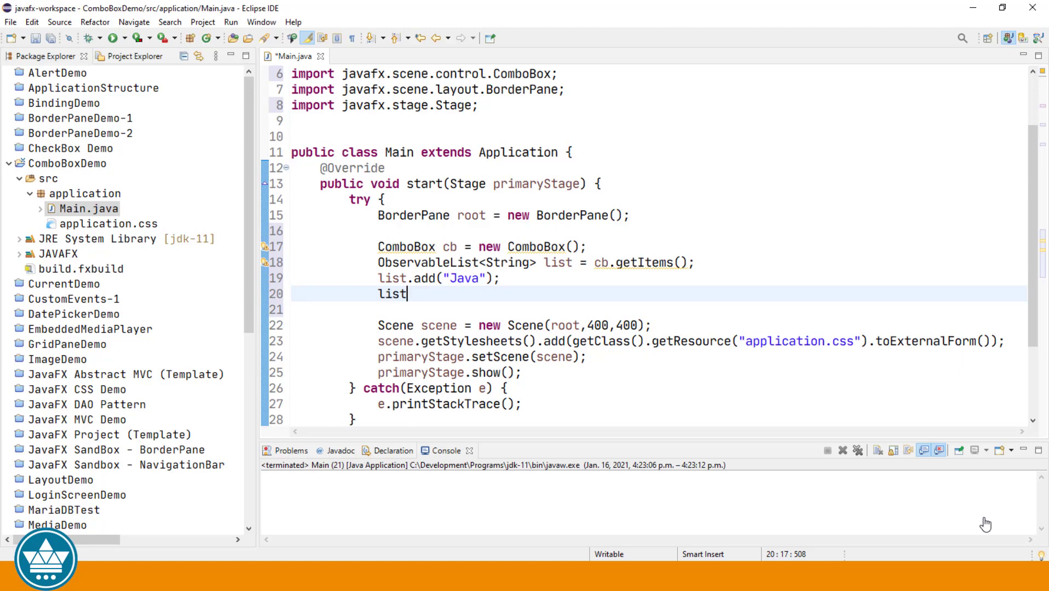
{"action": "type", "text": ".add(e"}
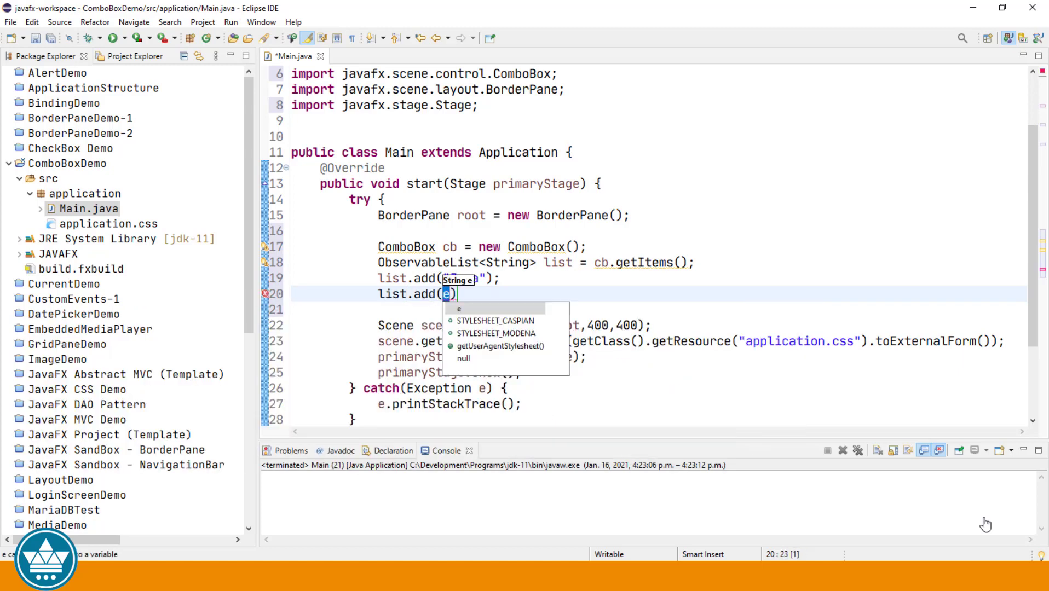
{"action": "type", "text": "\"Python"}
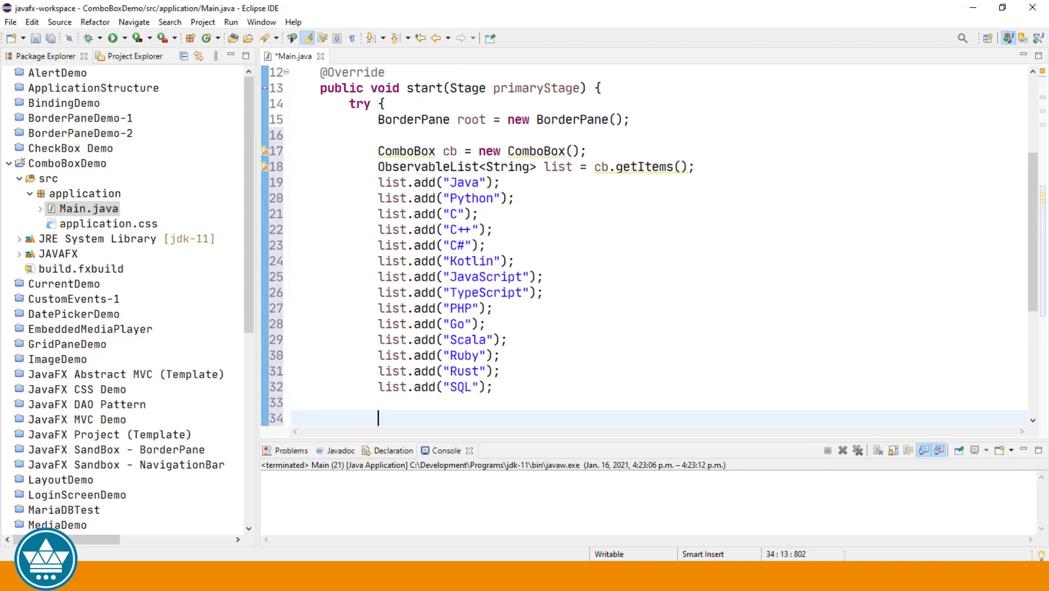
Place the combo box in the centre with root.setCenter(cb).
{"action": "type", "text": "root"}
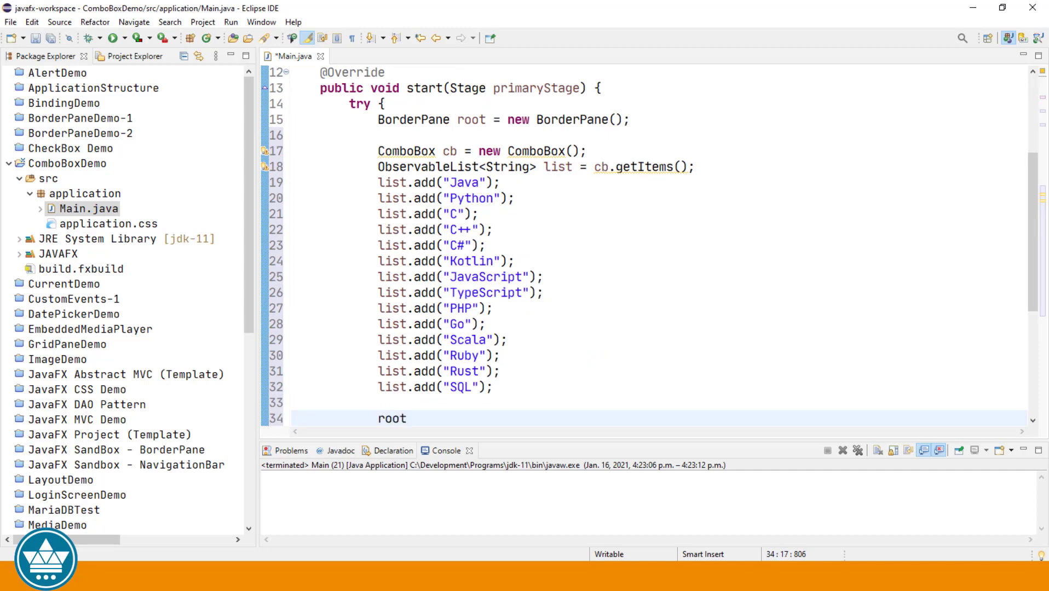
{"action": "type", "text": ".set"}
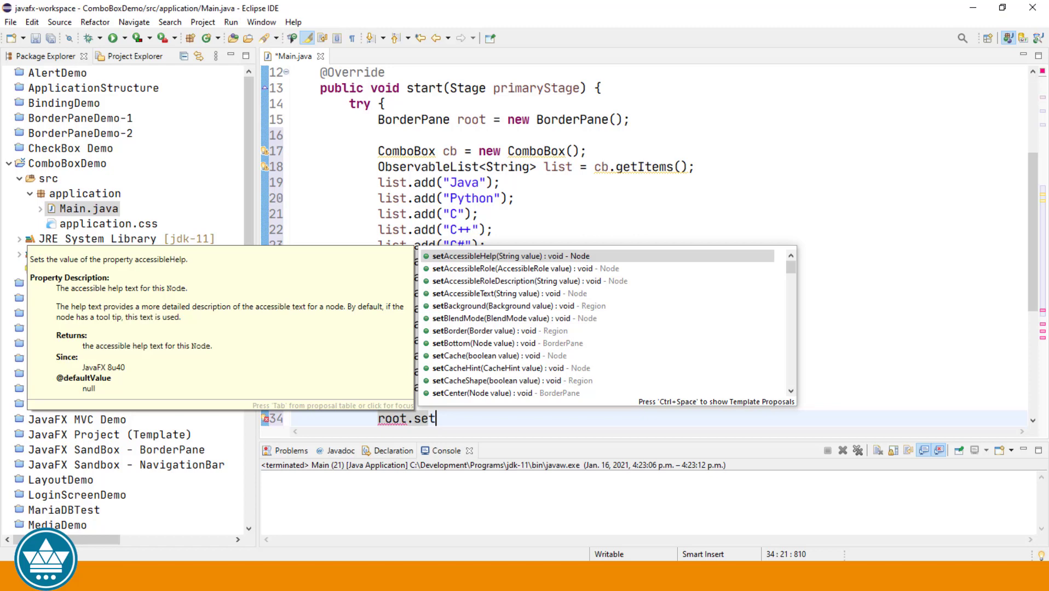
{"action": "type", "text": "cen"}
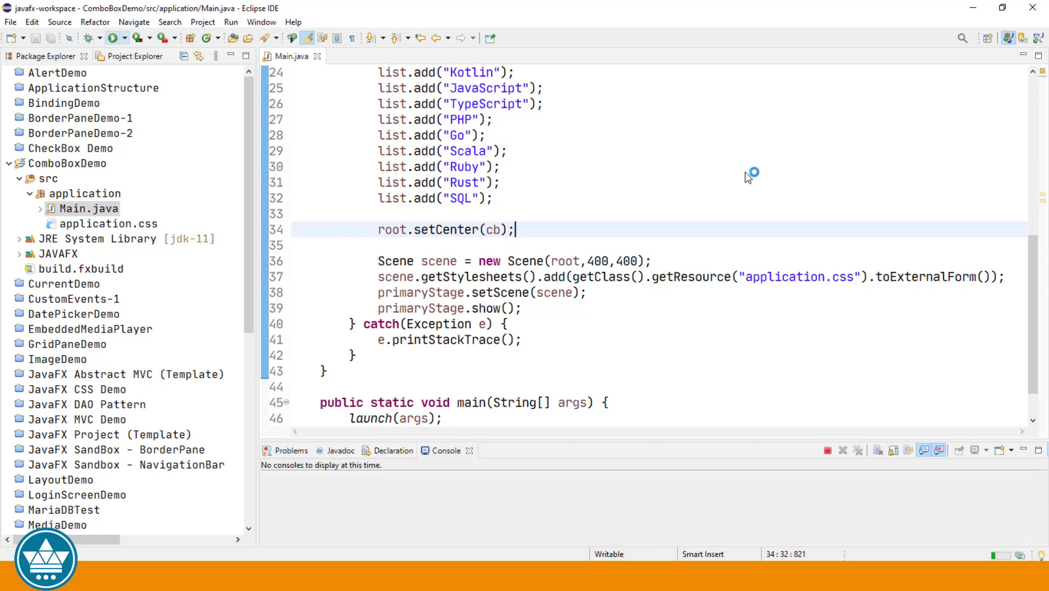
Run the app and open the centred combo box's list in the window.
{"action": "left_click", "coordinate": [112, 38]}
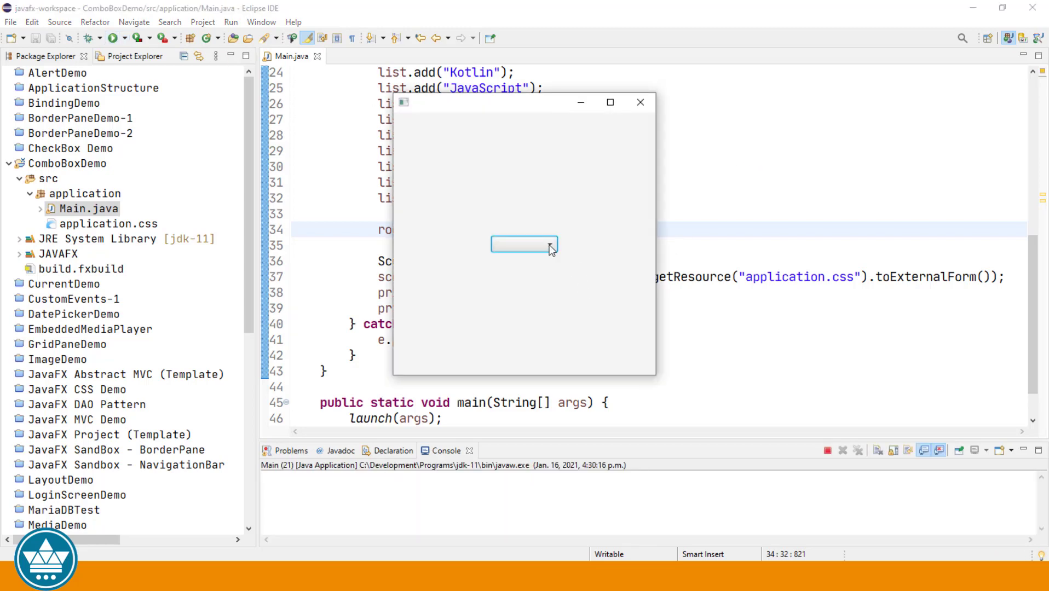
{"action": "left_click", "coordinate": [550, 244]}
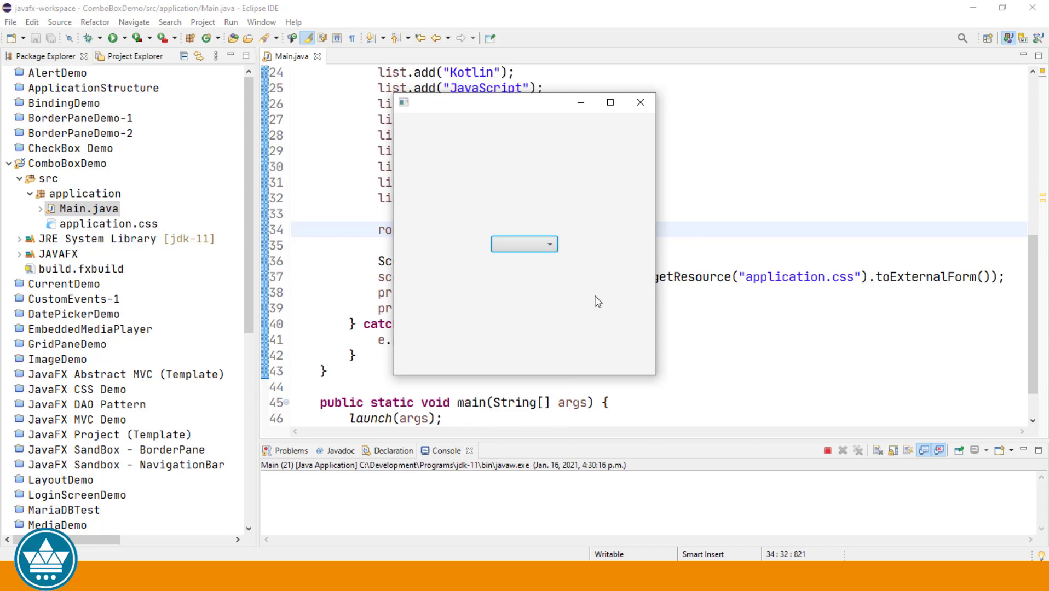
{"action": "mouse_move", "coordinate": [526, 248]}
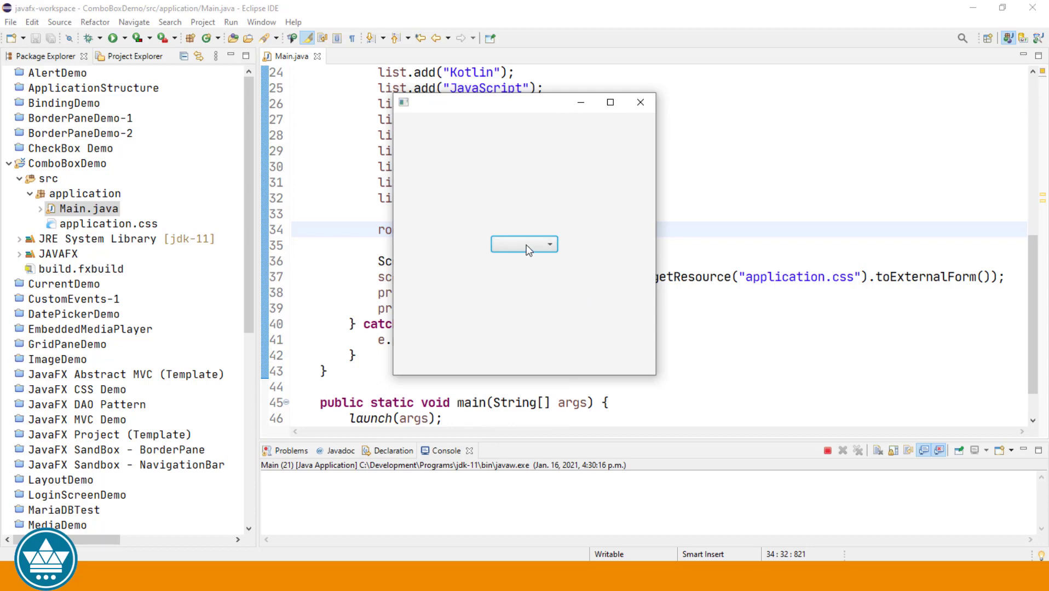
{"action": "left_click", "coordinate": [550, 244]}
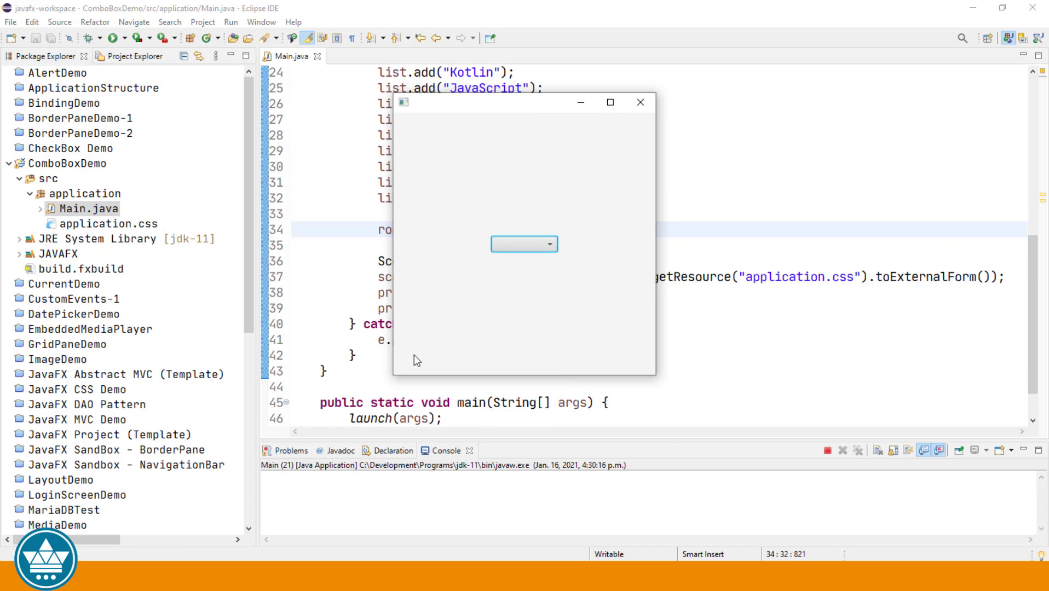
{"action": "mouse_move", "coordinate": [646, 366]}
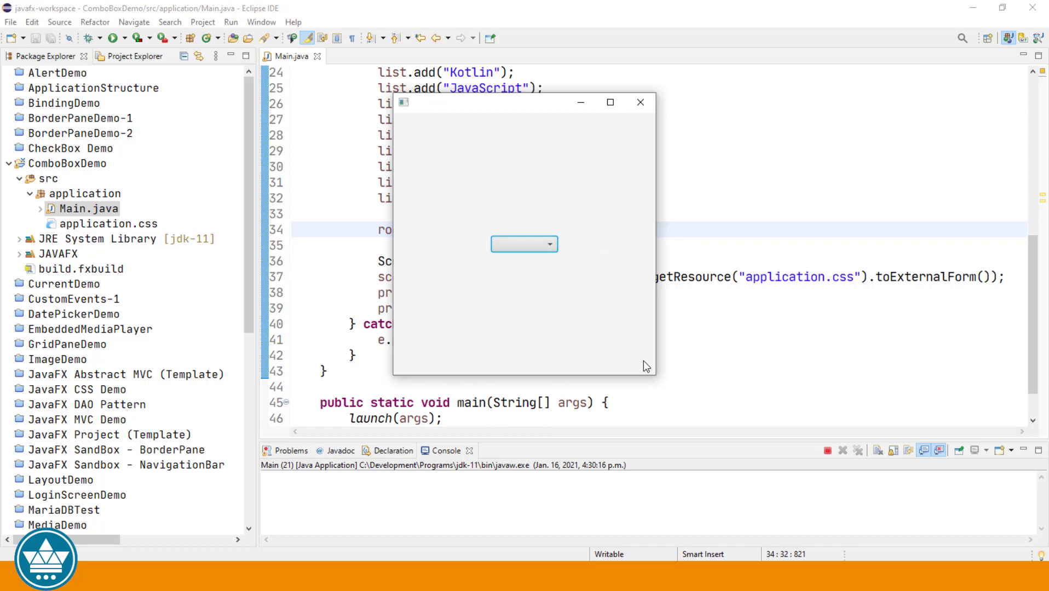
{"action": "mouse_move", "coordinate": [633, 100]}
{"action": "type", "text": "Label message"}
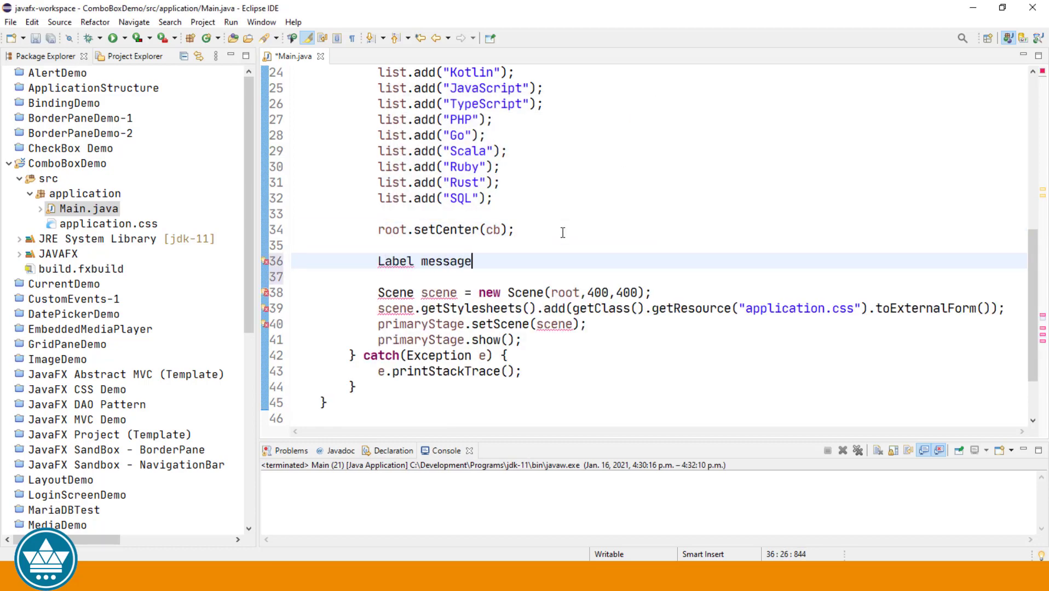
Create a Label message with text "Ready" and an HBox hbox.
{"action": "type", "text": "= new"}
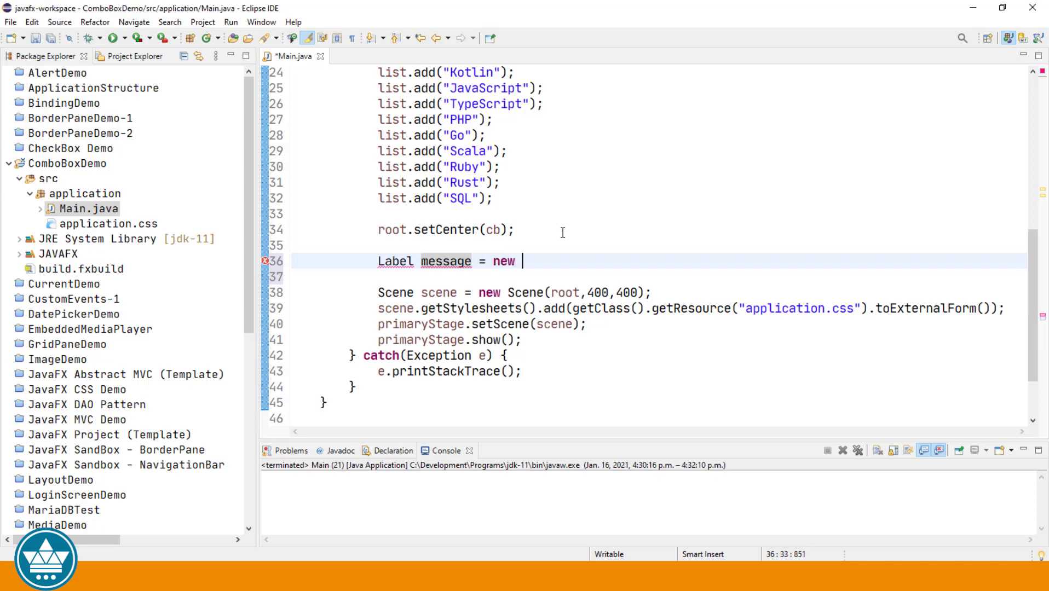
{"action": "type", "text": "Label()"}
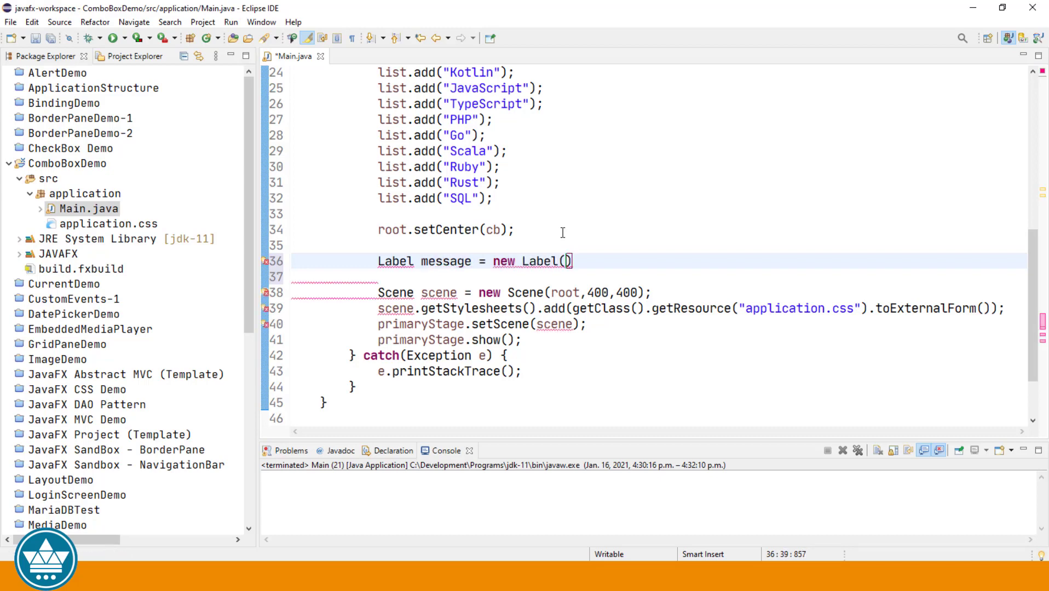
{"action": "type", "text": "\"Ready\""}
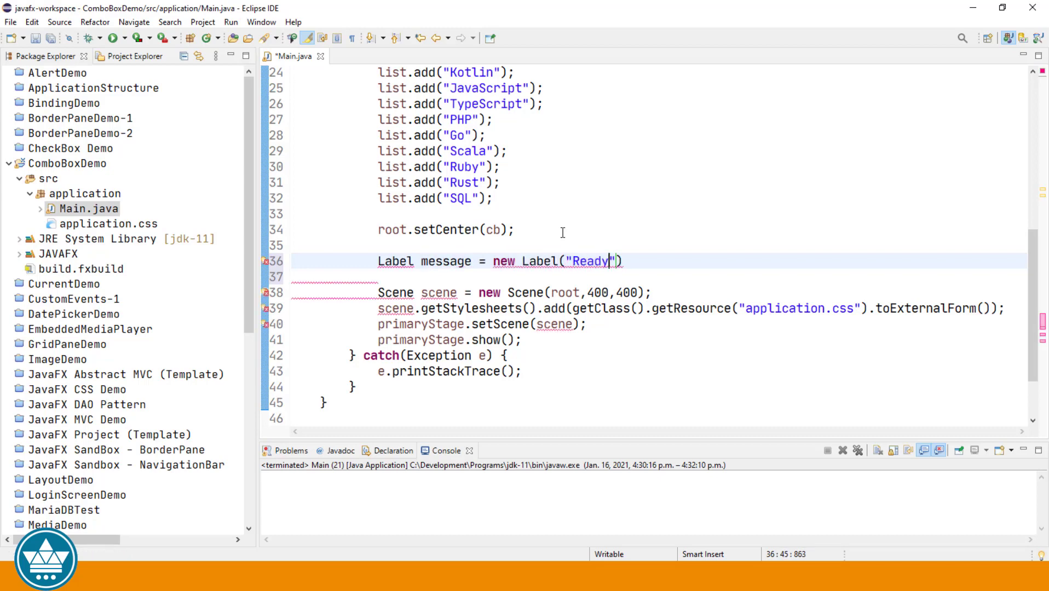
{"action": "type", "text": ");"}
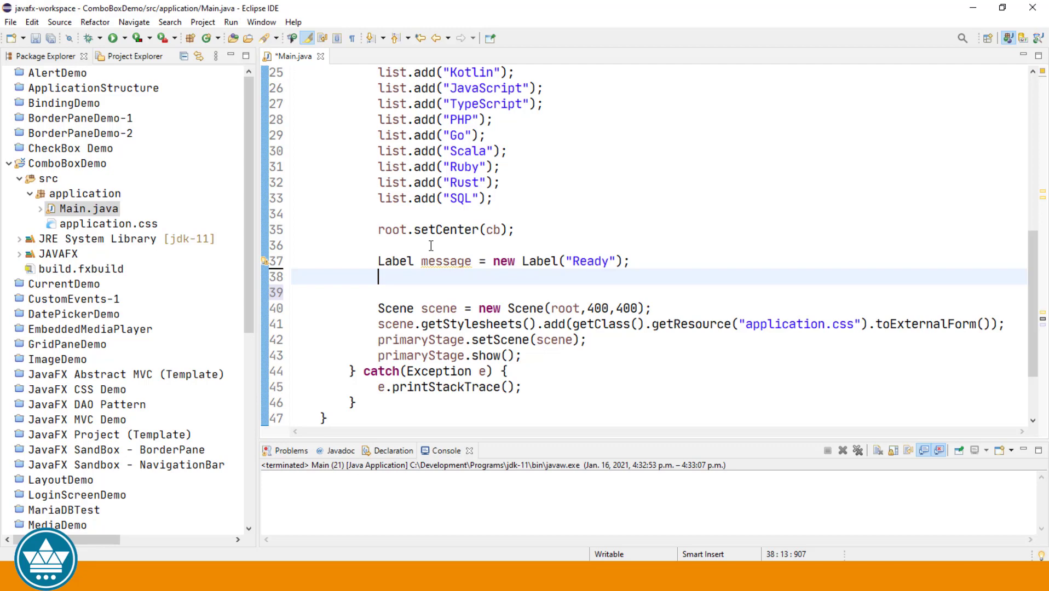
{"action": "type", "text": "HBox h"}
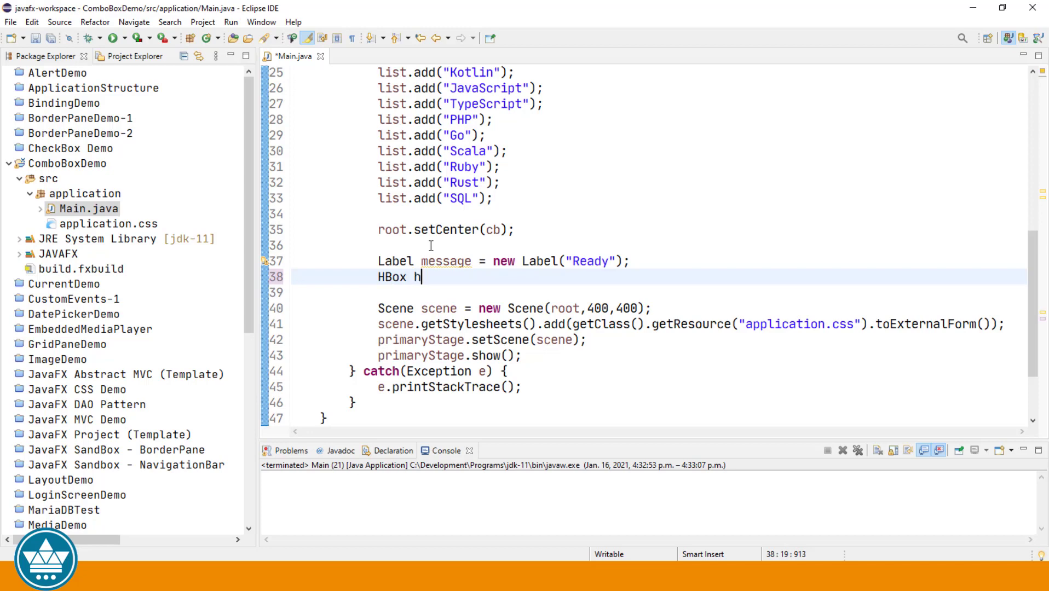
{"action": "type", "text": "box = new"}
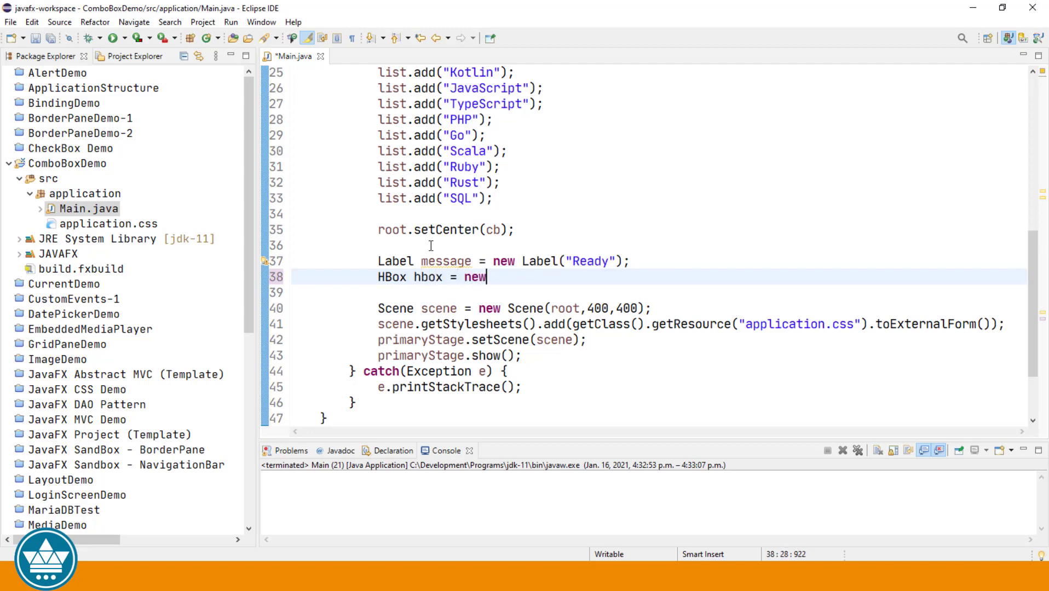
{"action": "type", "text": "HBox"}
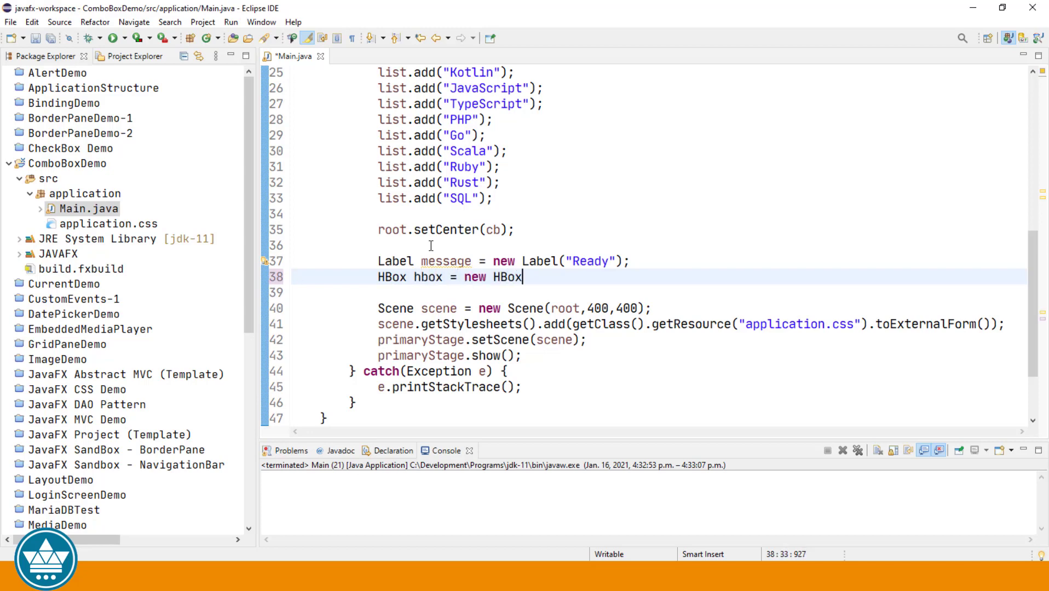
{"action": "type", "text": "();"}
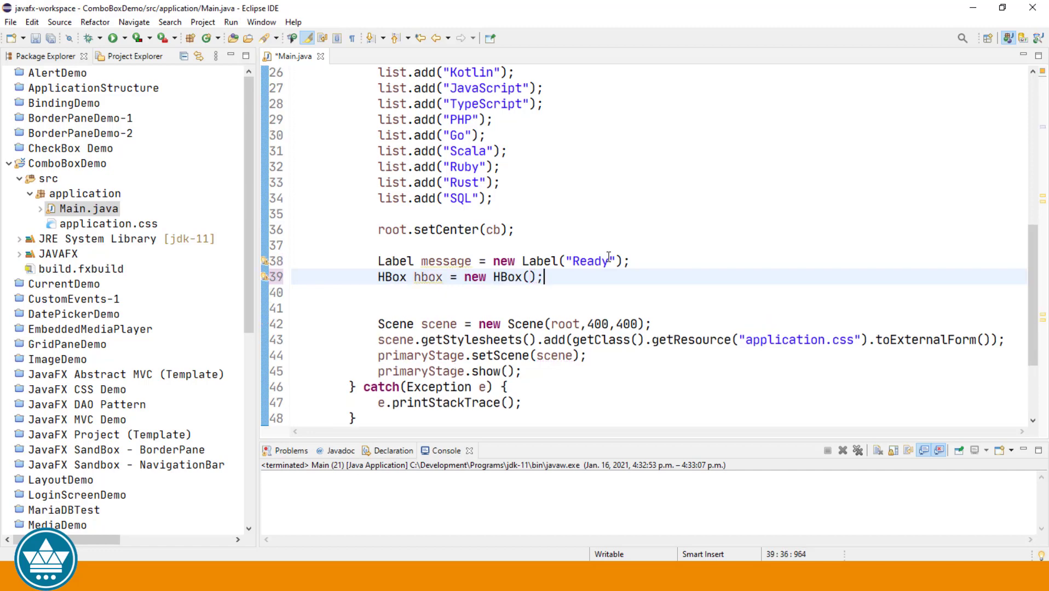
Pad hbox with new Insets(10), add message to its children, and set it as root's bottom.
{"action": "type", "text": "hbo"}
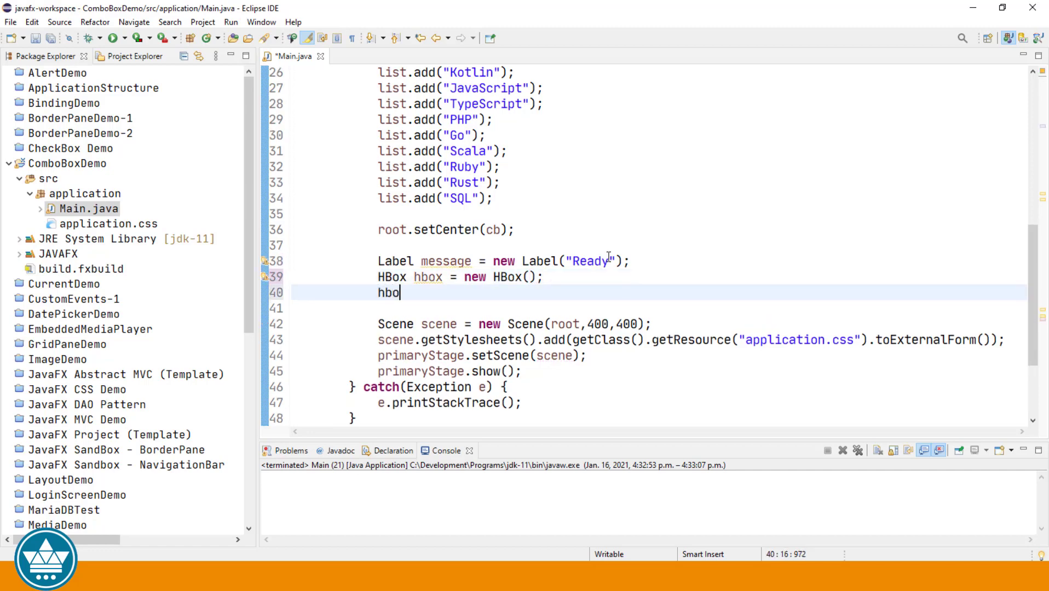
{"action": "type", "text": "."}
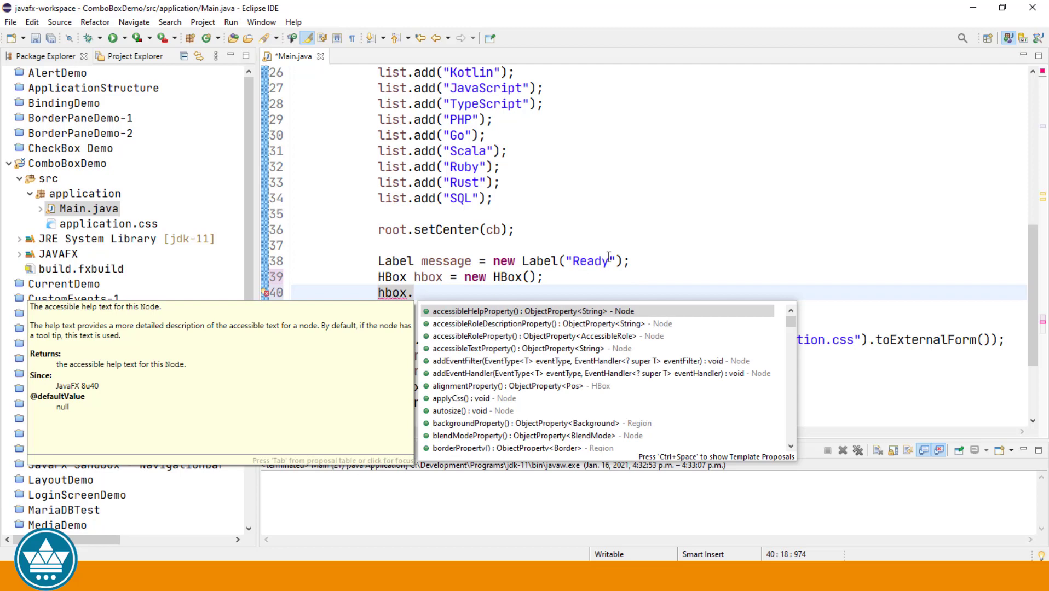
{"action": "type", "text": "setpa"}
{"action": "type", "text": "hbox"}
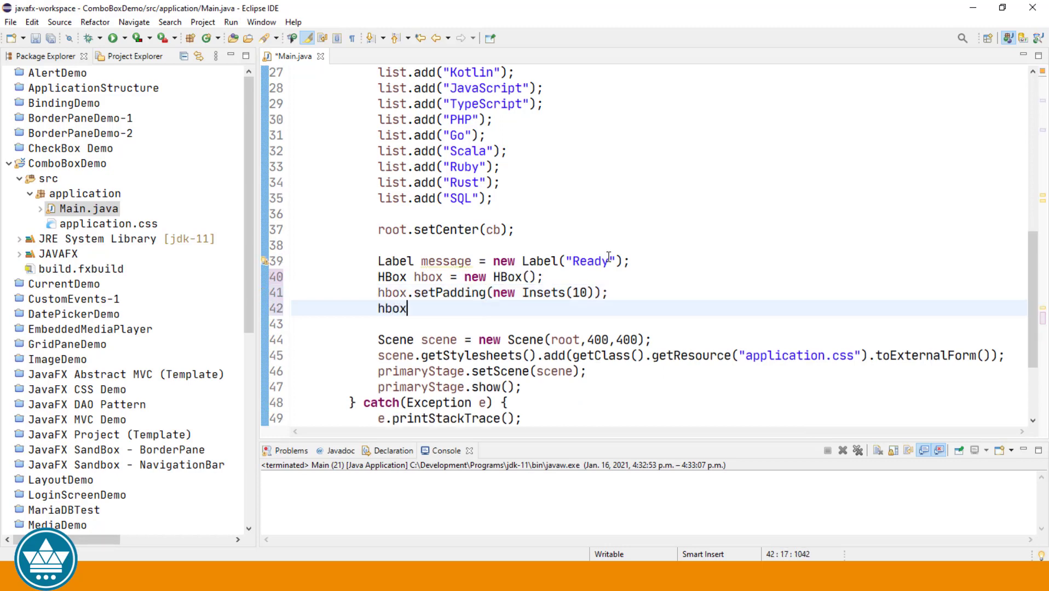
{"action": "type", "text": "."}
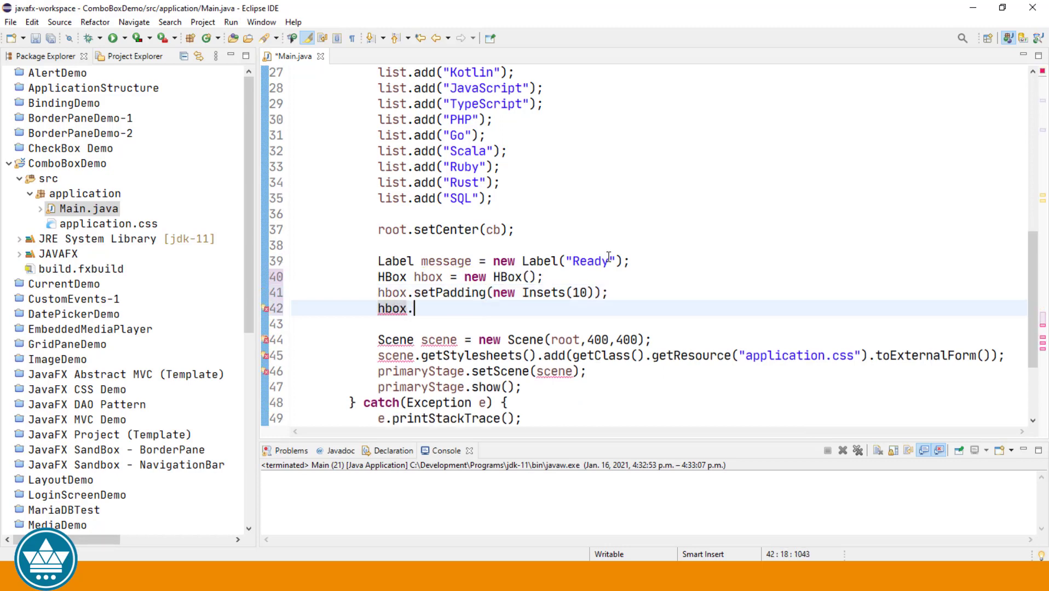
{"action": "type", "text": "getch"}
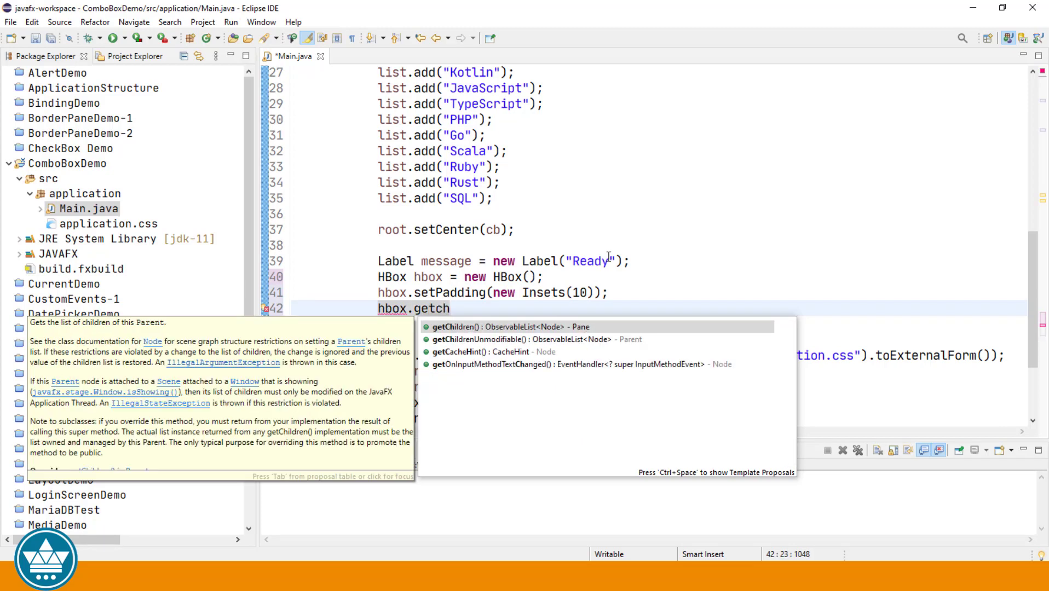
{"action": "type", "text": "getChildren().addd()"}
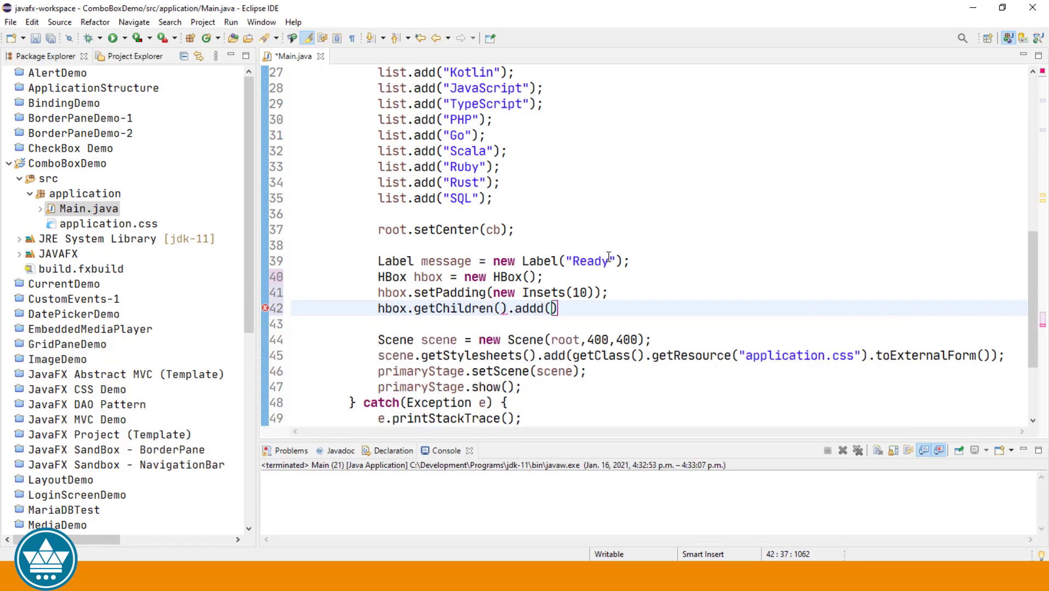
{"action": "type", "text": "message"}
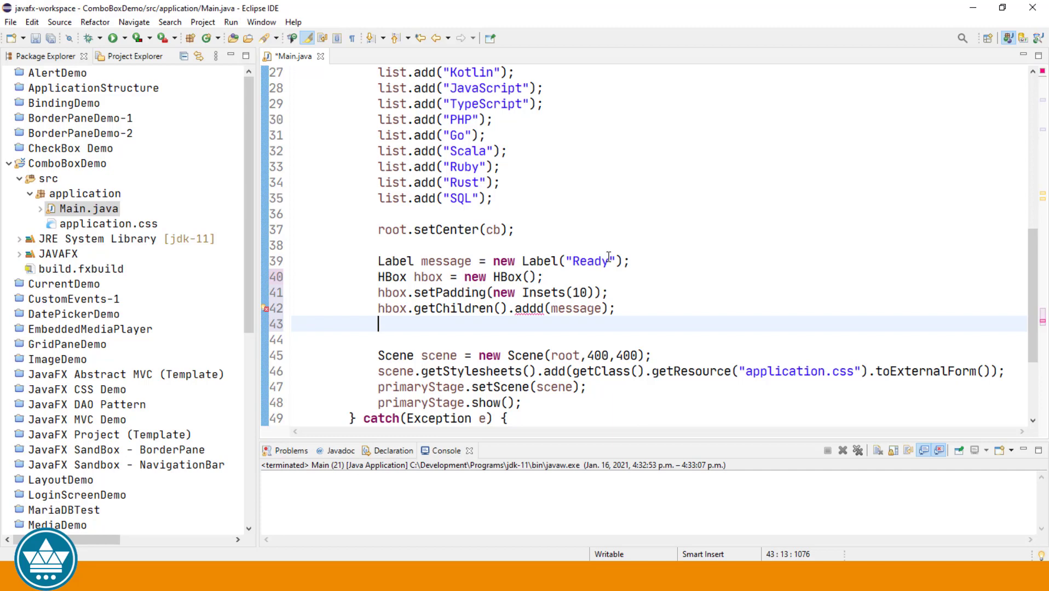
{"action": "type", "text": "root.setbo"}
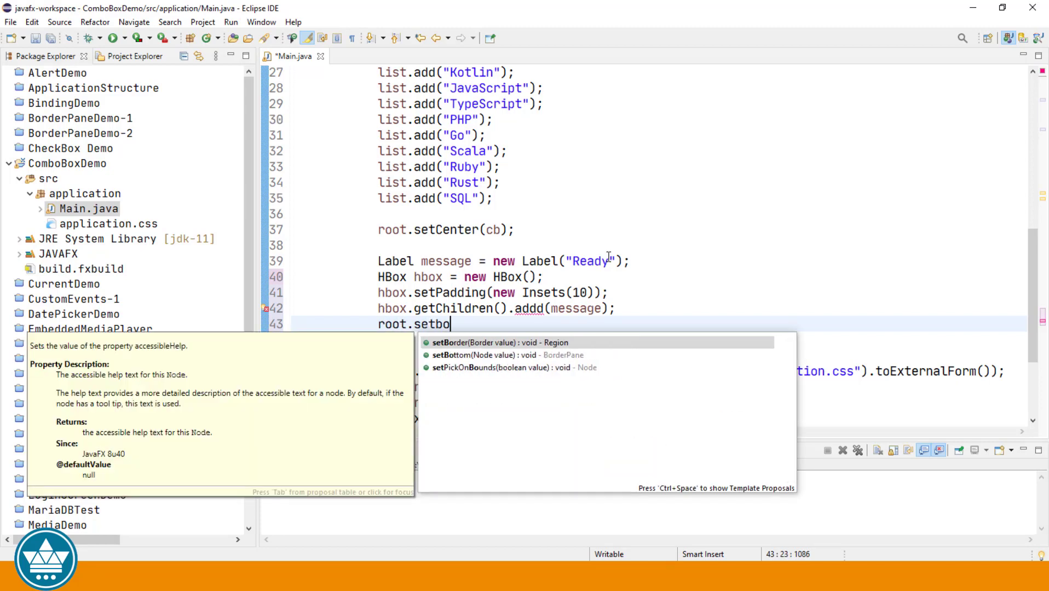
{"action": "left_click", "coordinate": [454, 355]}
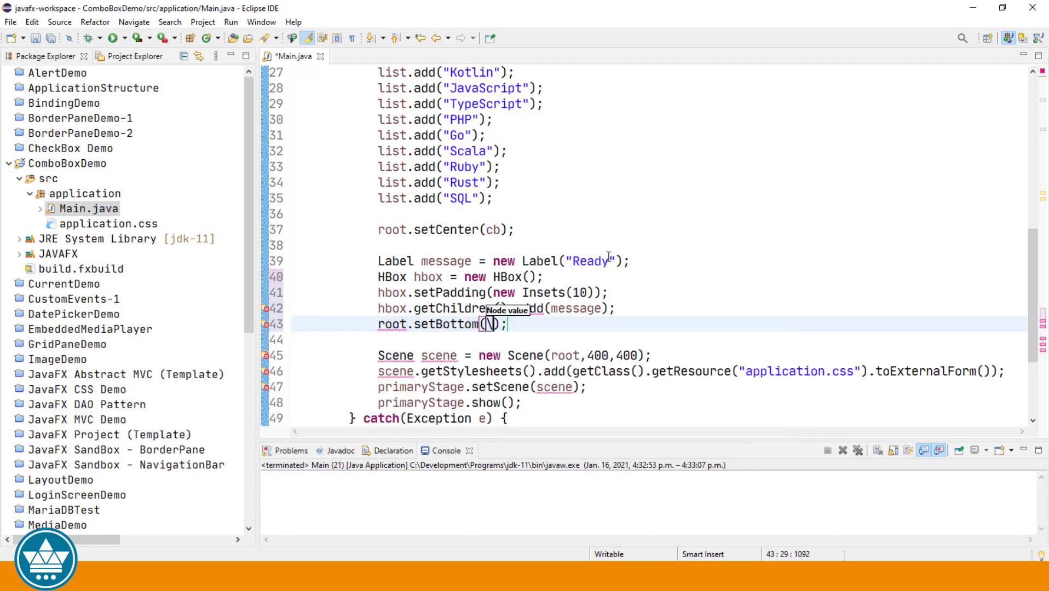
{"action": "key", "text": "BackSpace"}
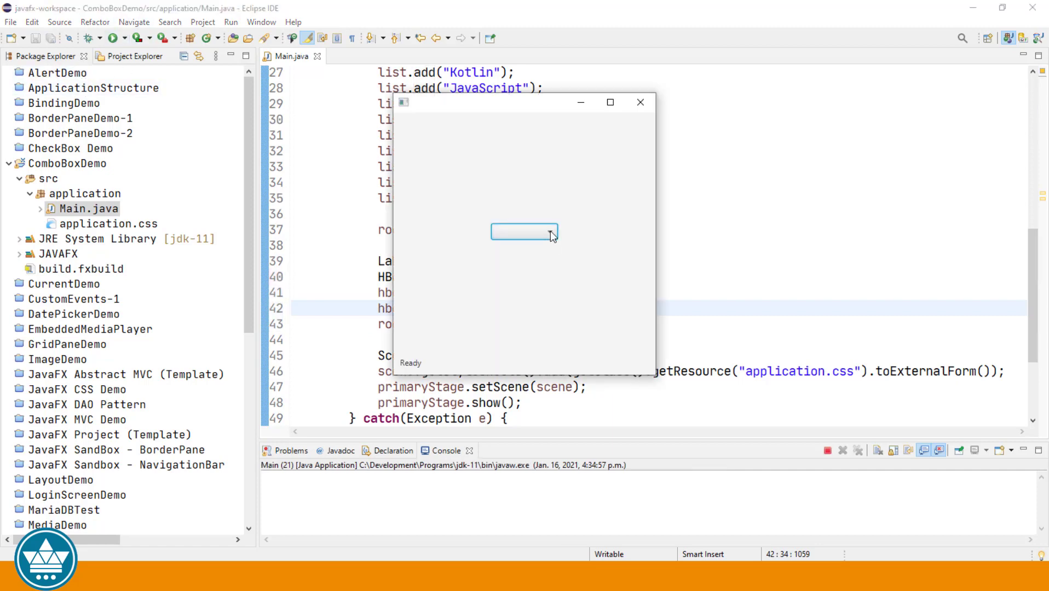
{"action": "left_click", "coordinate": [525, 232]}
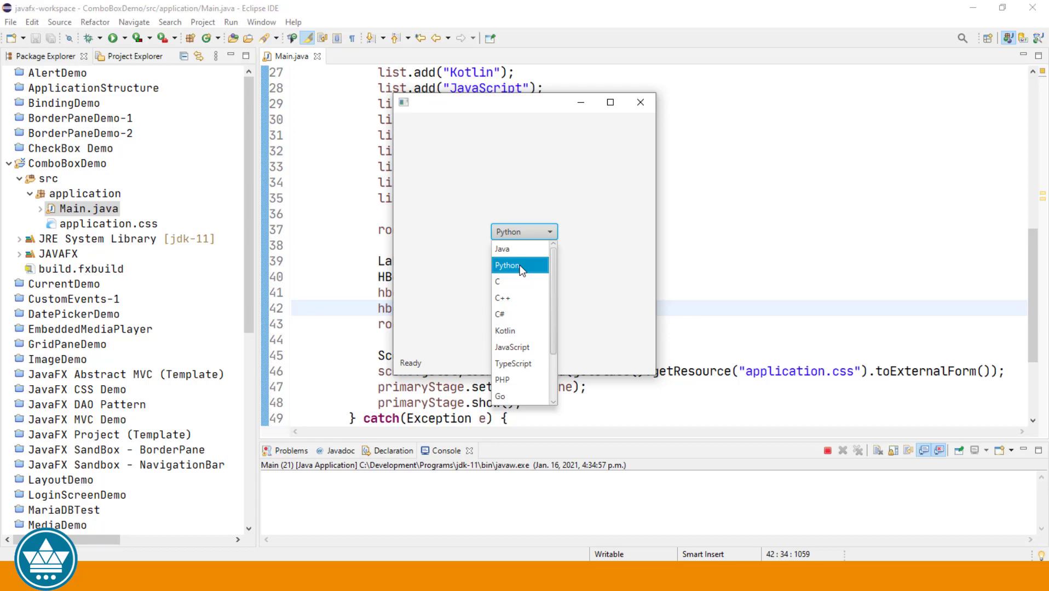
{"action": "left_click", "coordinate": [507, 265]}
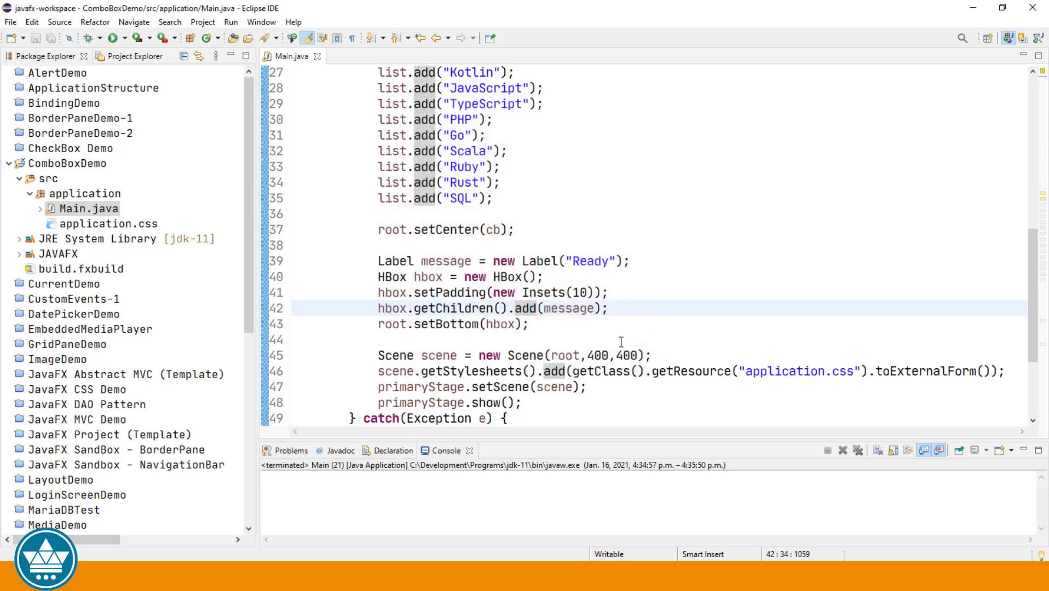
Begin cb.setOnAction(new EventHandler<ActionEvent>) using content assist.
{"action": "type", "text": "cb.s"}
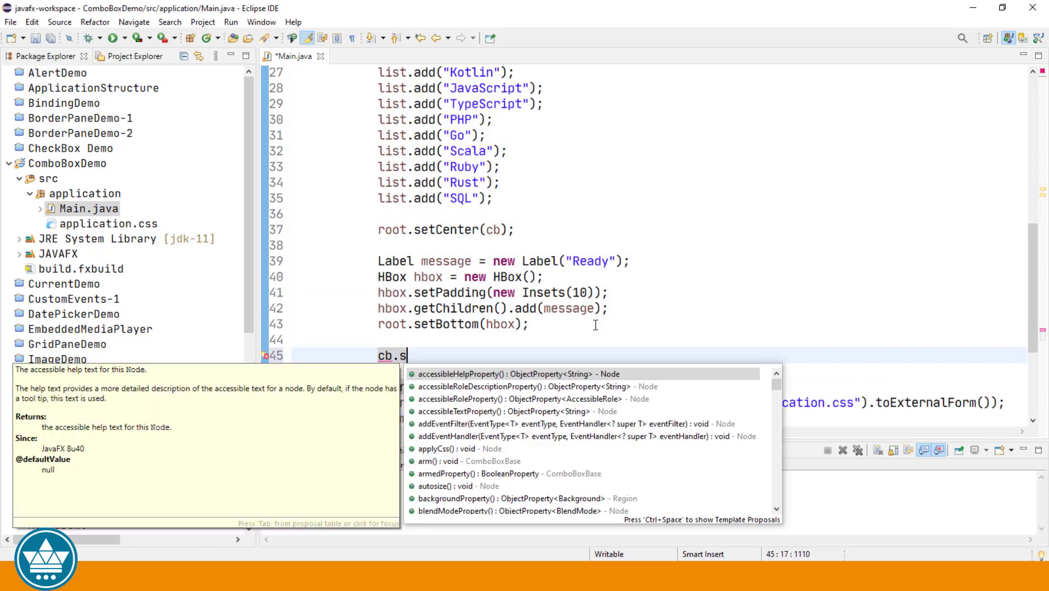
{"action": "type", "text": "etona"}
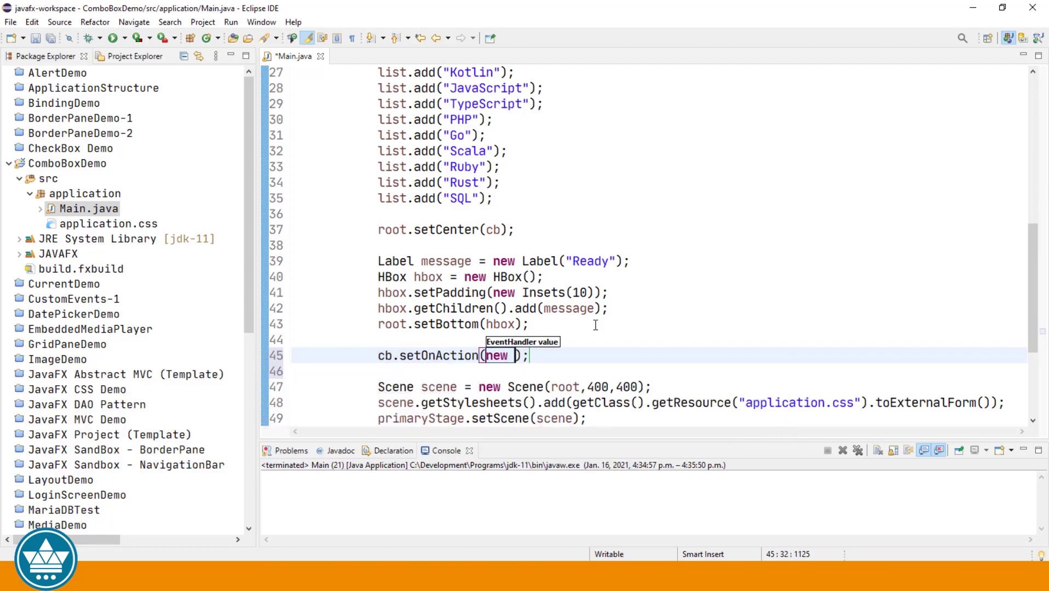
{"action": "type", "text": "EventHandler<Actio>"}
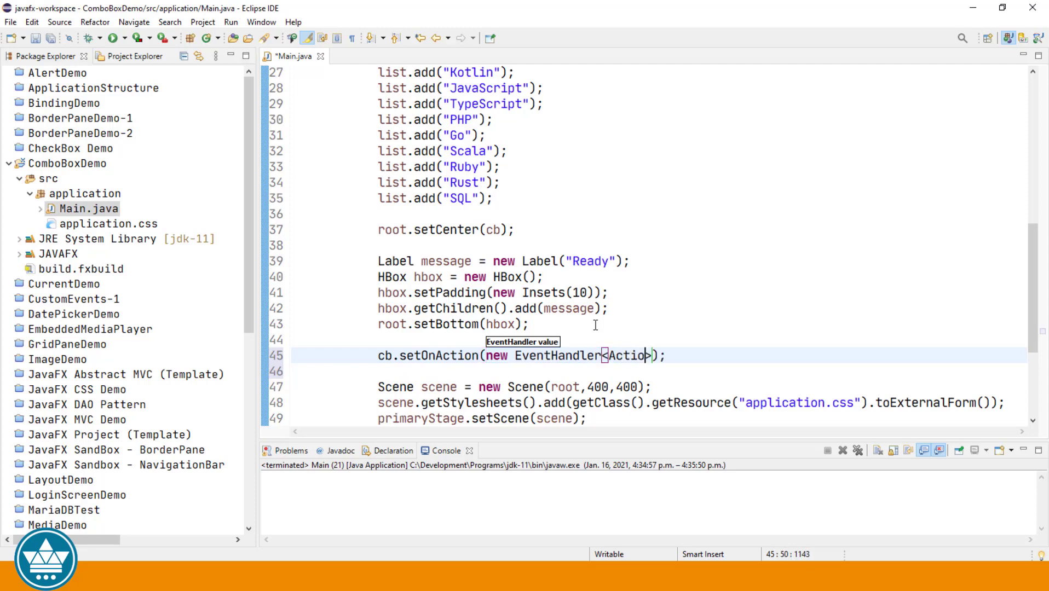
{"action": "type", "text": "Event>"}
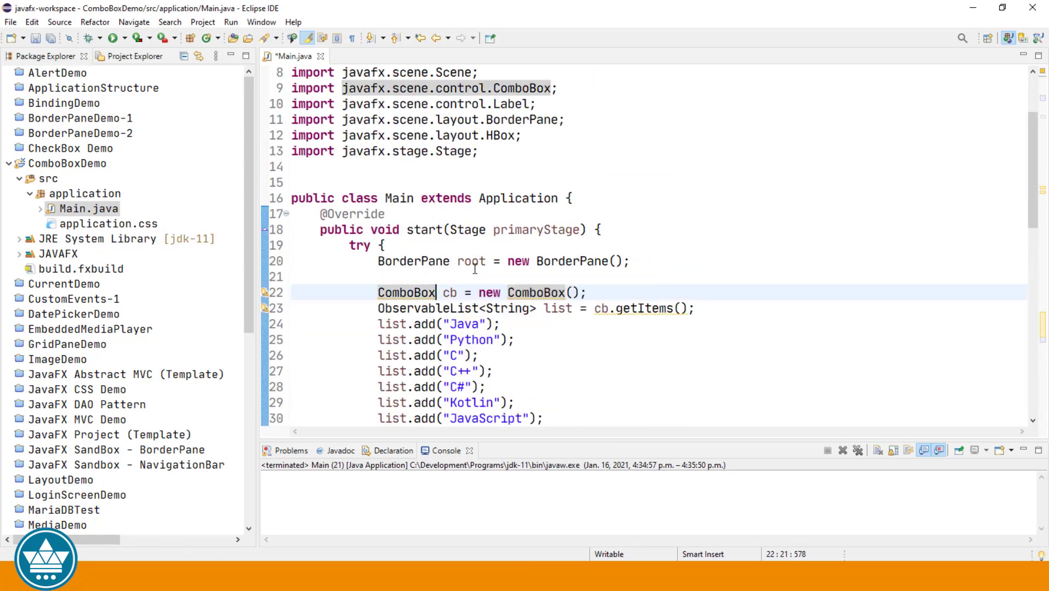
Change the declaration to ComboBox<String> so the combo box holds Strings.
{"action": "type", "text": "<>"}
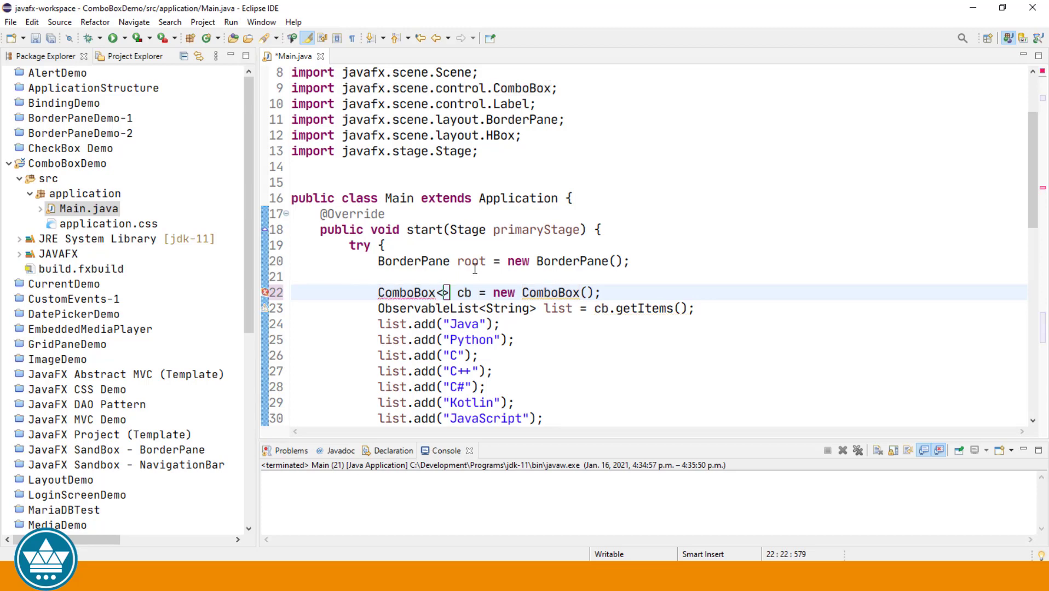
{"action": "type", "text": "S"}
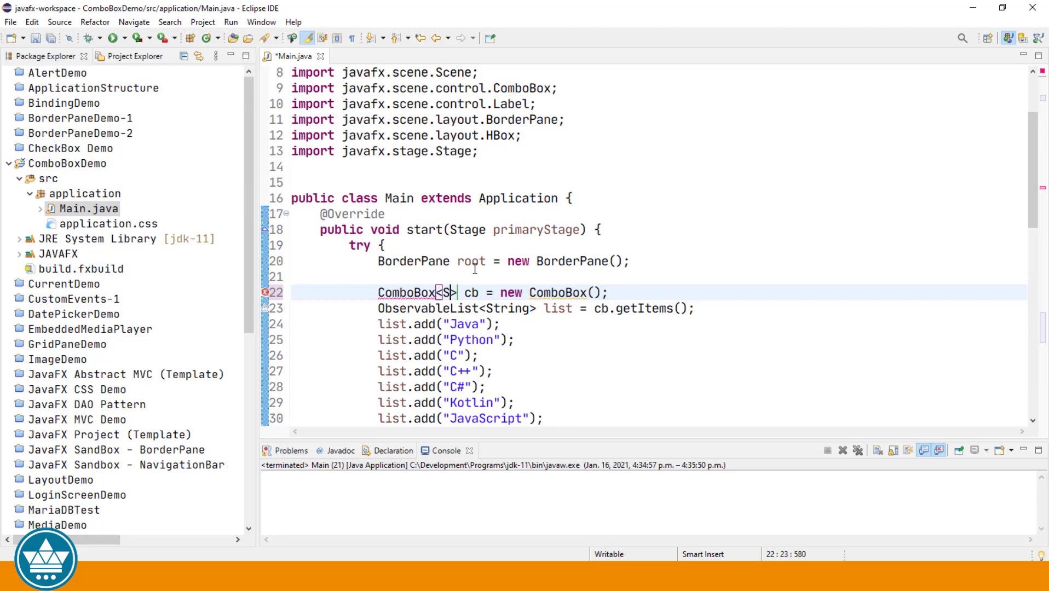
{"action": "type", "text": "tring"}
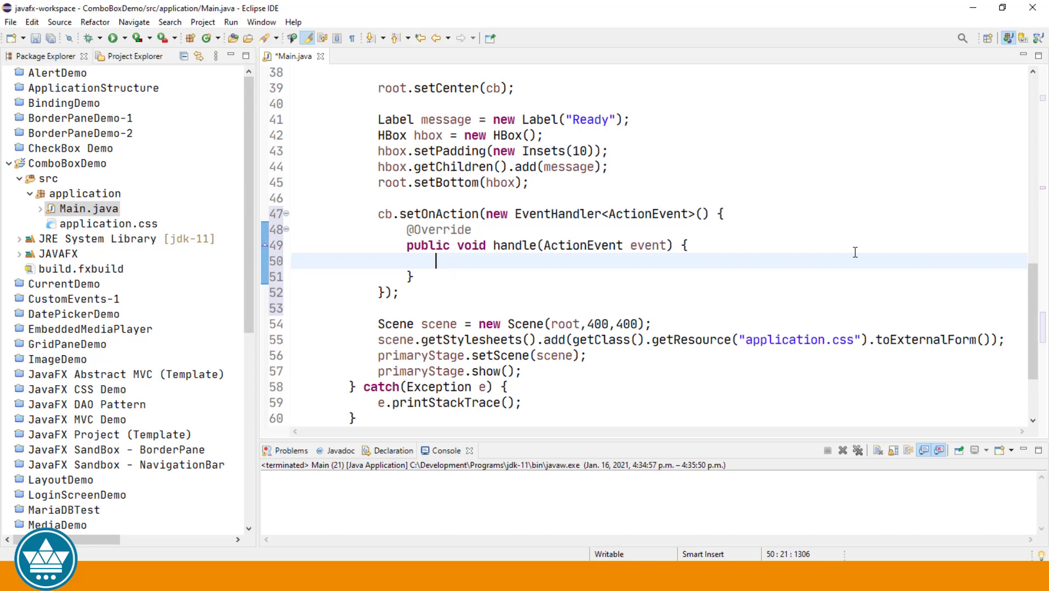
Write message.setText(cb.valueProperty().get()); inside the handle() method.
{"action": "type", "text": "cb."}
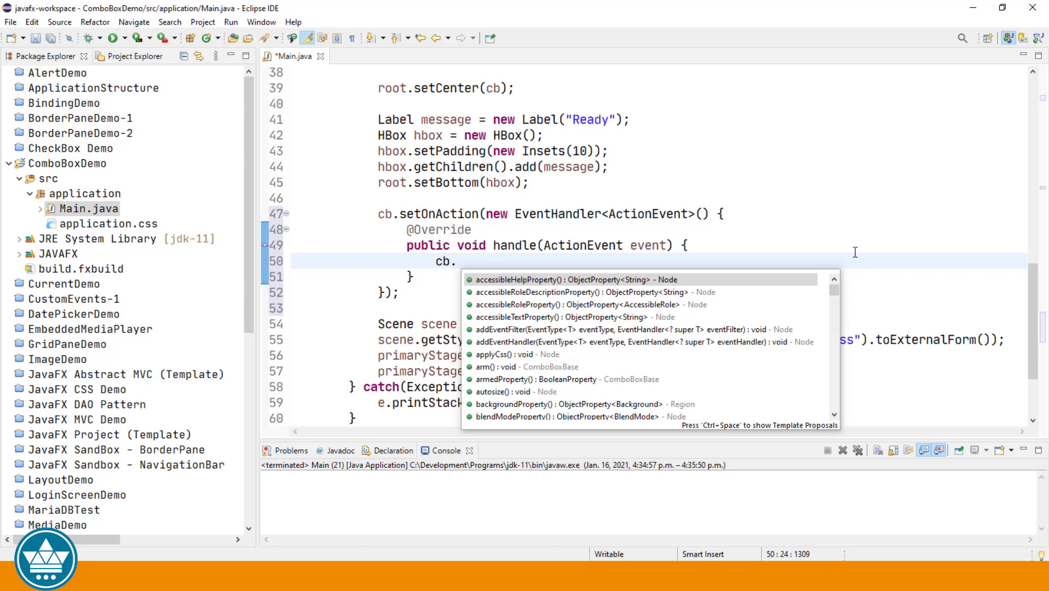
{"action": "type", "text": "valueProperty().get();"}
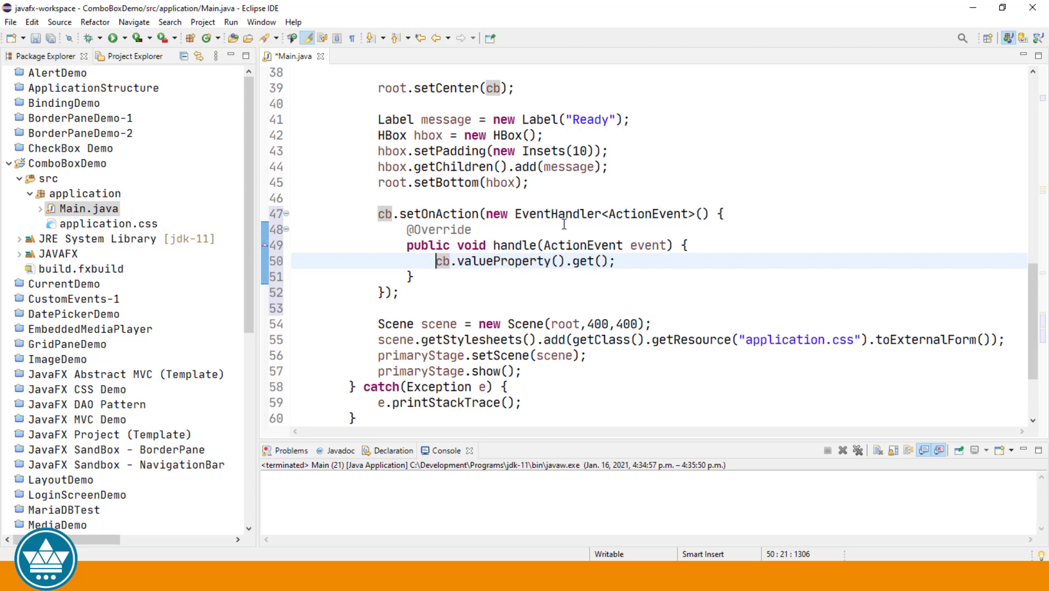
{"action": "type", "text": "message.se"}
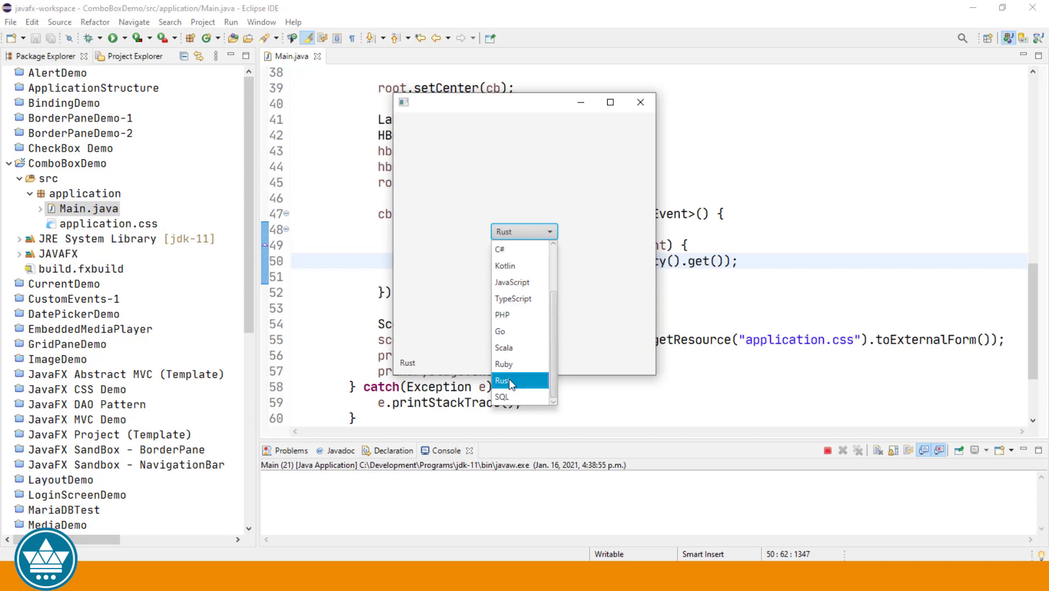
Choose Rust in the running app's combo box so the bottom label shows Rust.
{"action": "left_click", "coordinate": [510, 380]}
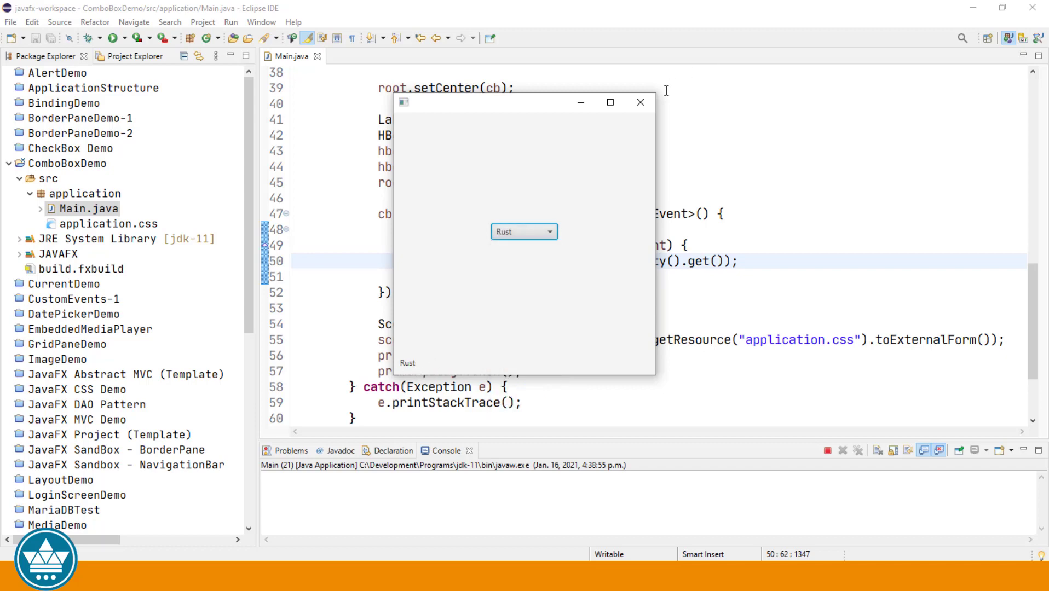
Close the app and change the setText argument to "You have selected " + cb.valueProperty().get().
{"action": "left_click", "coordinate": [641, 102]}
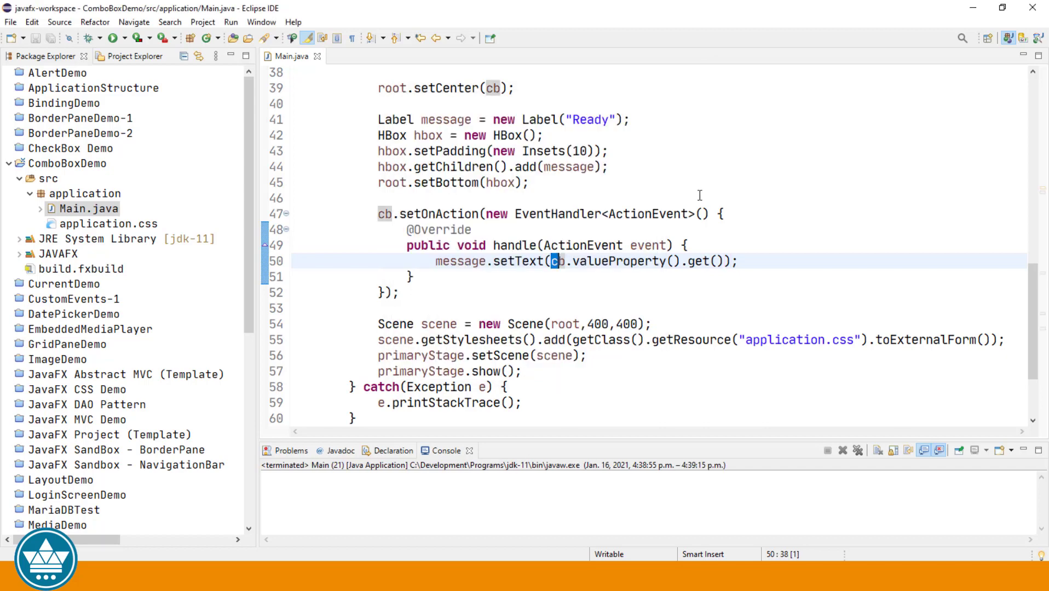
{"action": "type", "text": "\"You have sele"}
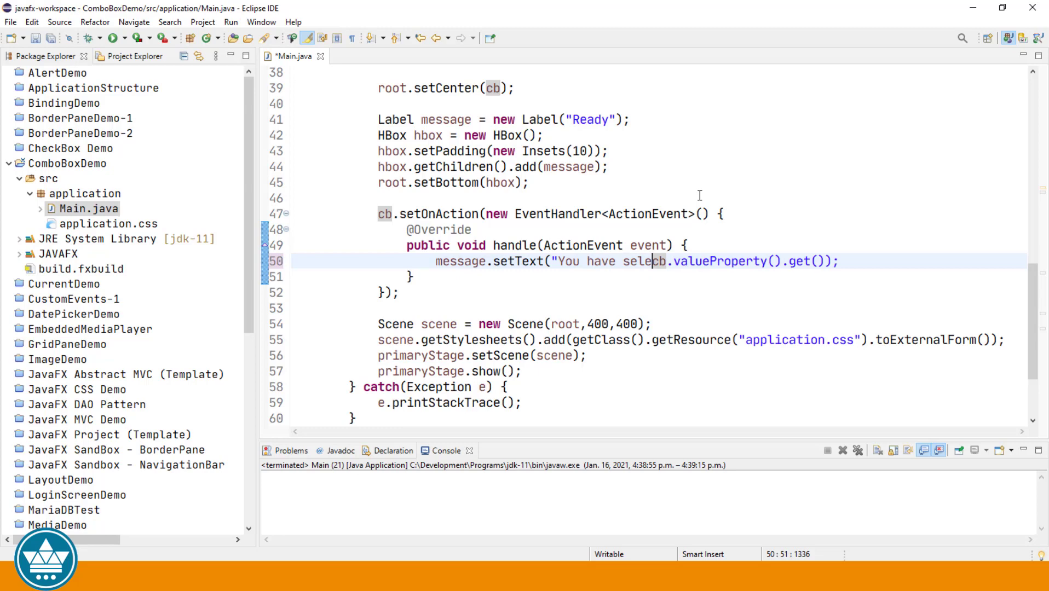
{"action": "type", "text": "ted \" + c"}
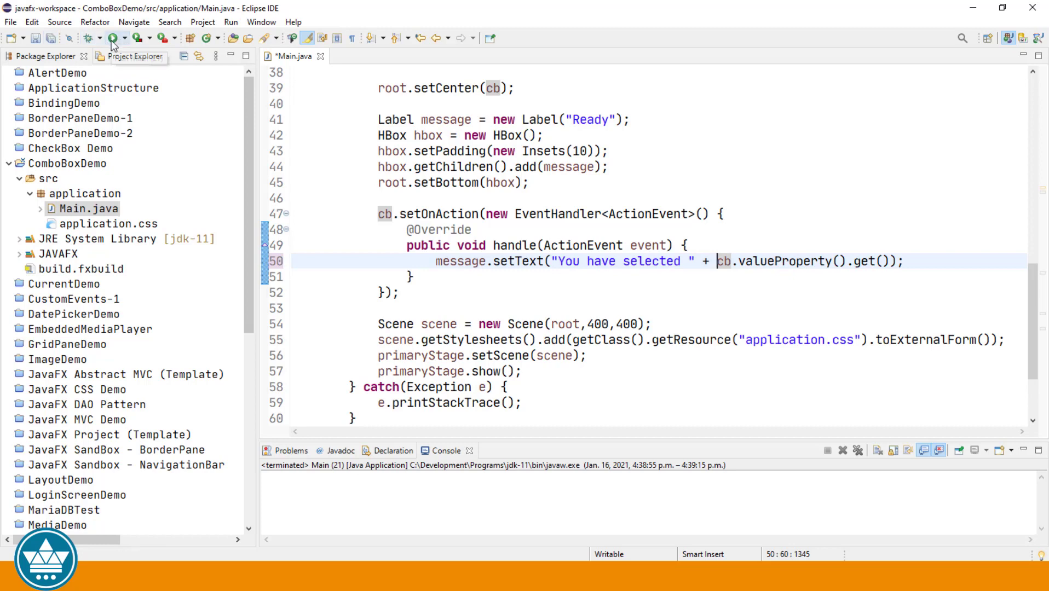
Relaunch the app and choose Java, then C#, so the label reads You have selected C#.
{"action": "left_click", "coordinate": [112, 39]}
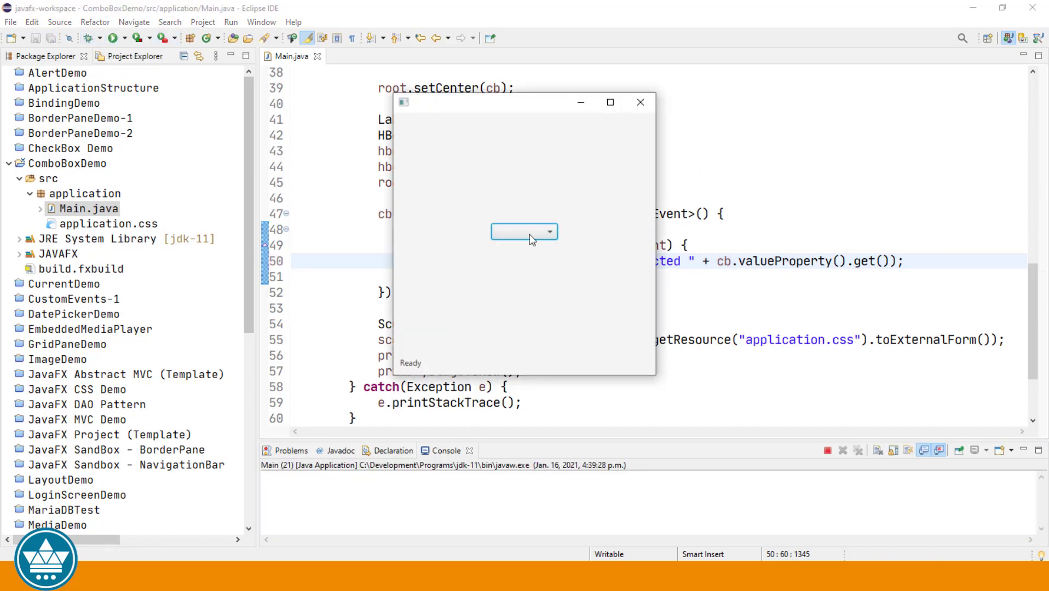
{"action": "left_click", "coordinate": [550, 231]}
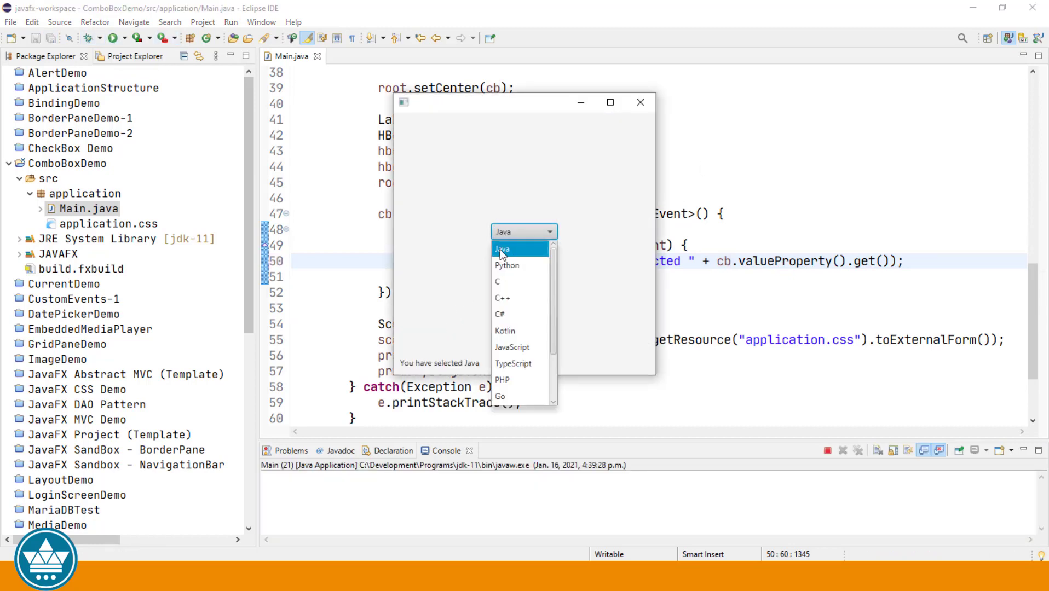
{"action": "left_click", "coordinate": [502, 248]}
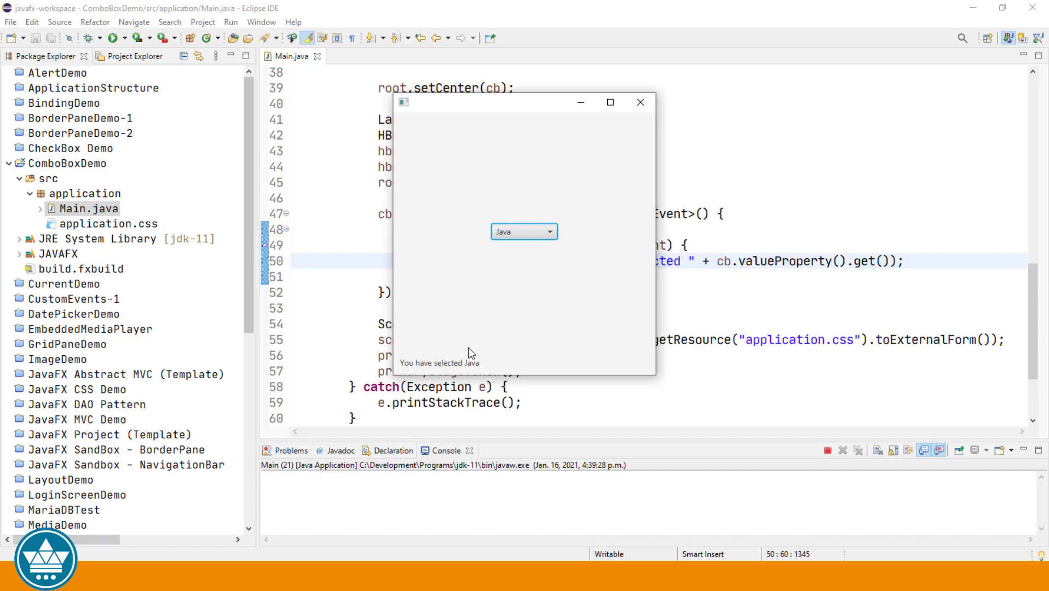
{"action": "left_click", "coordinate": [523, 231]}
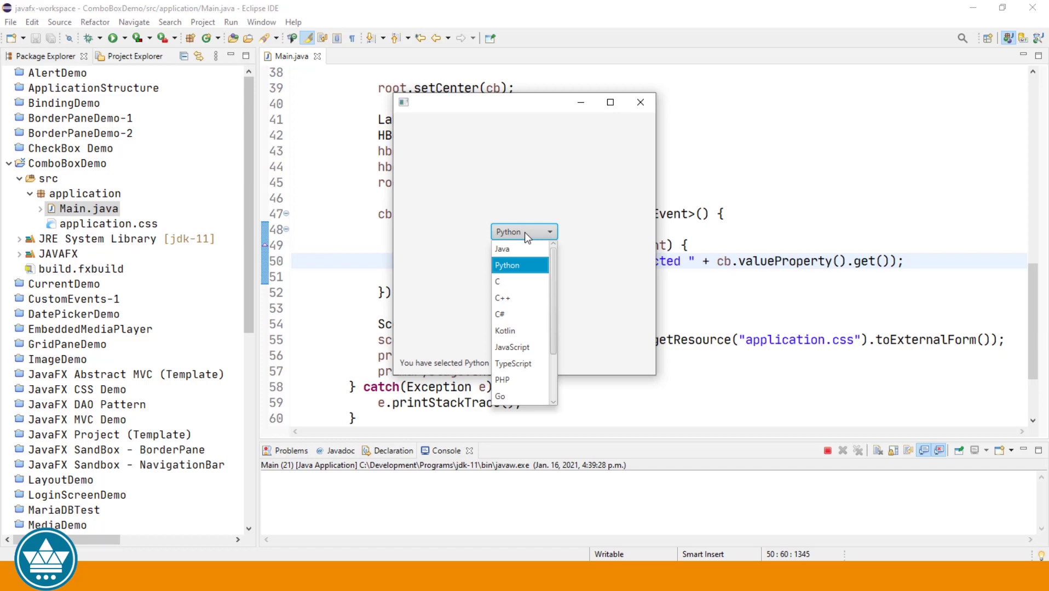
{"action": "left_click", "coordinate": [500, 314]}
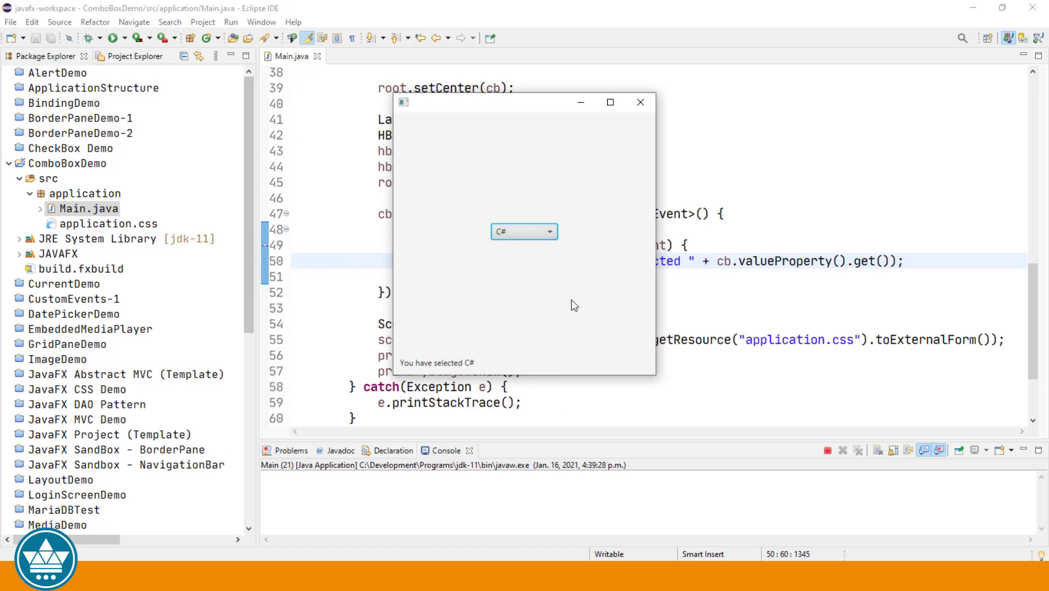
{"action": "mouse_move", "coordinate": [551, 242]}
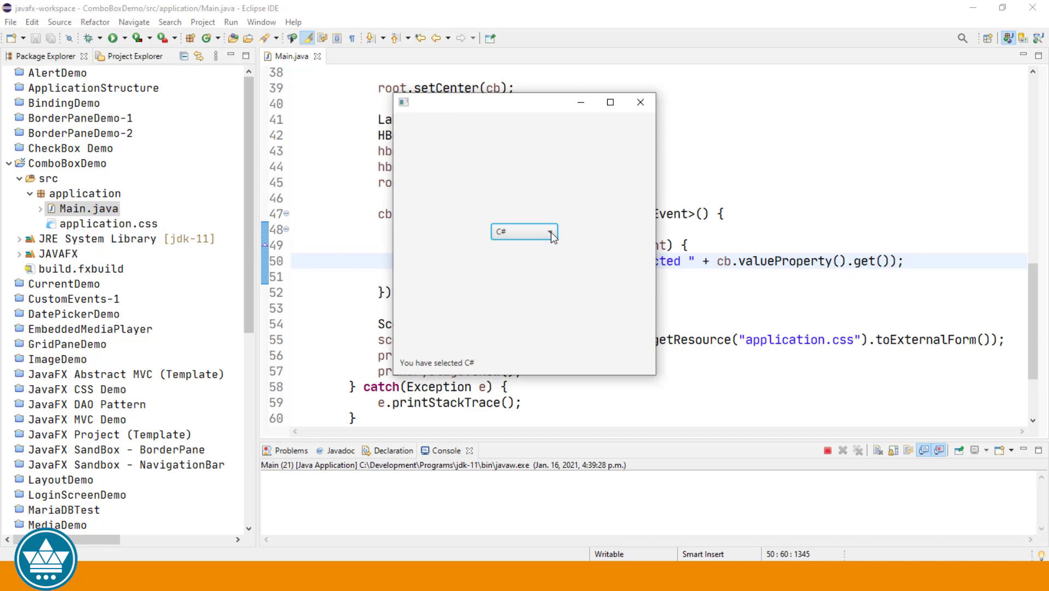
Reopen and dismiss the language list unchanged, then close the demo window.
{"action": "left_click", "coordinate": [550, 231]}
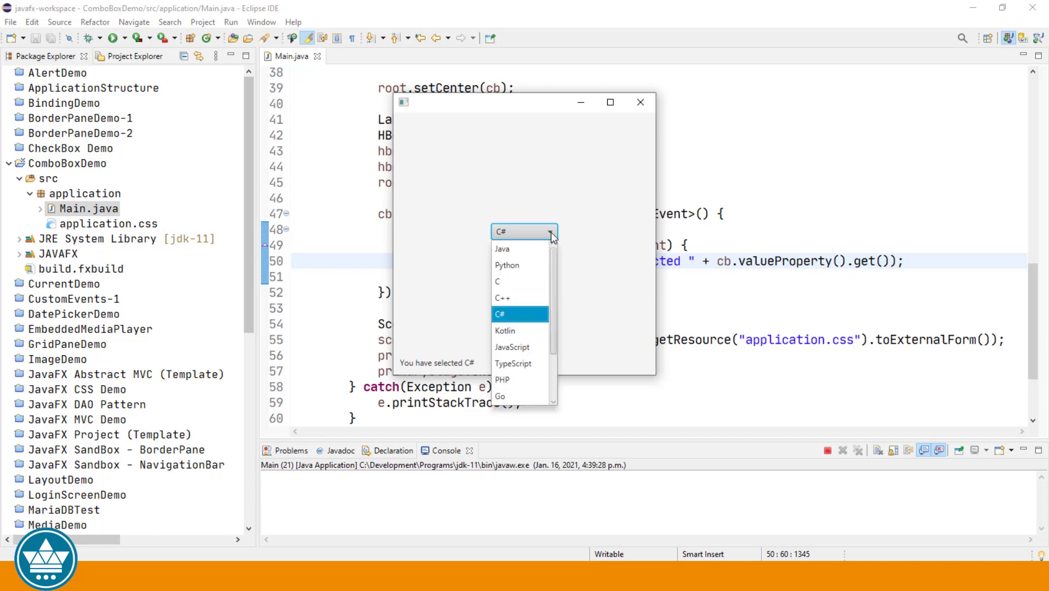
{"action": "mouse_move", "coordinate": [556, 263]}
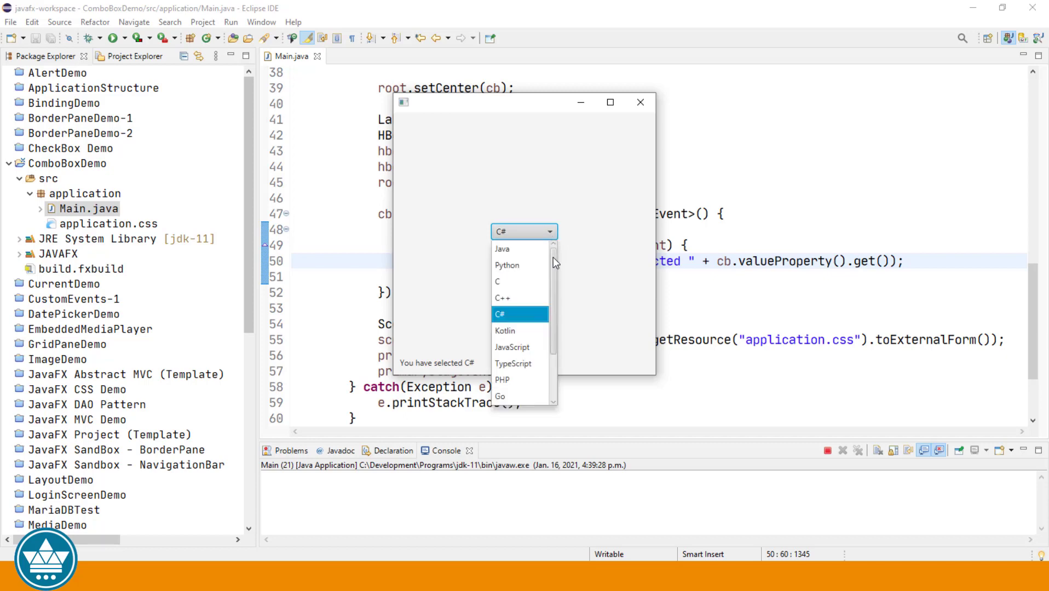
{"action": "mouse_move", "coordinate": [515, 270]}
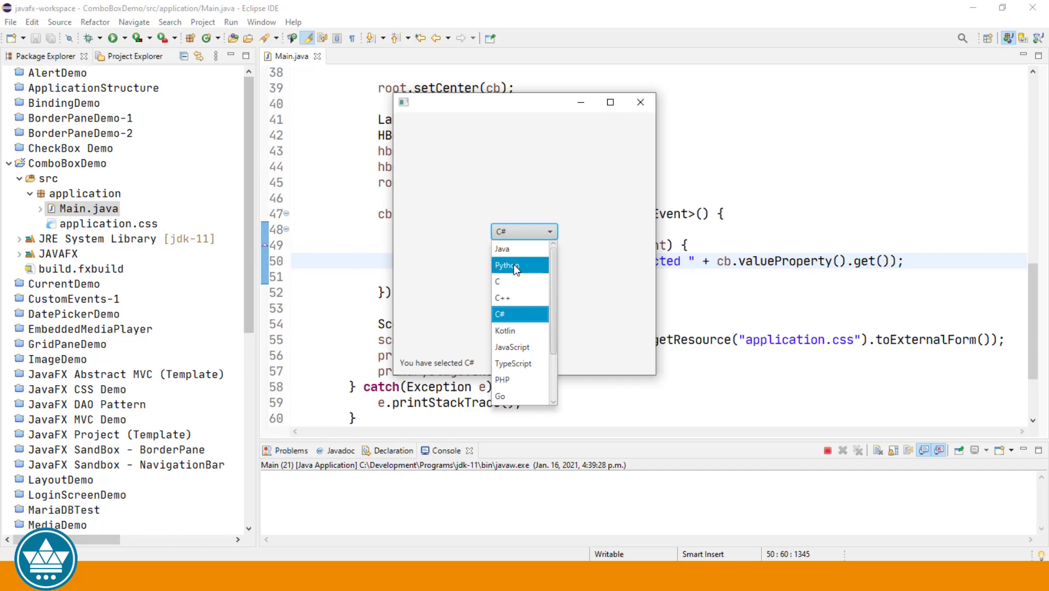
{"action": "mouse_move", "coordinate": [557, 264]}
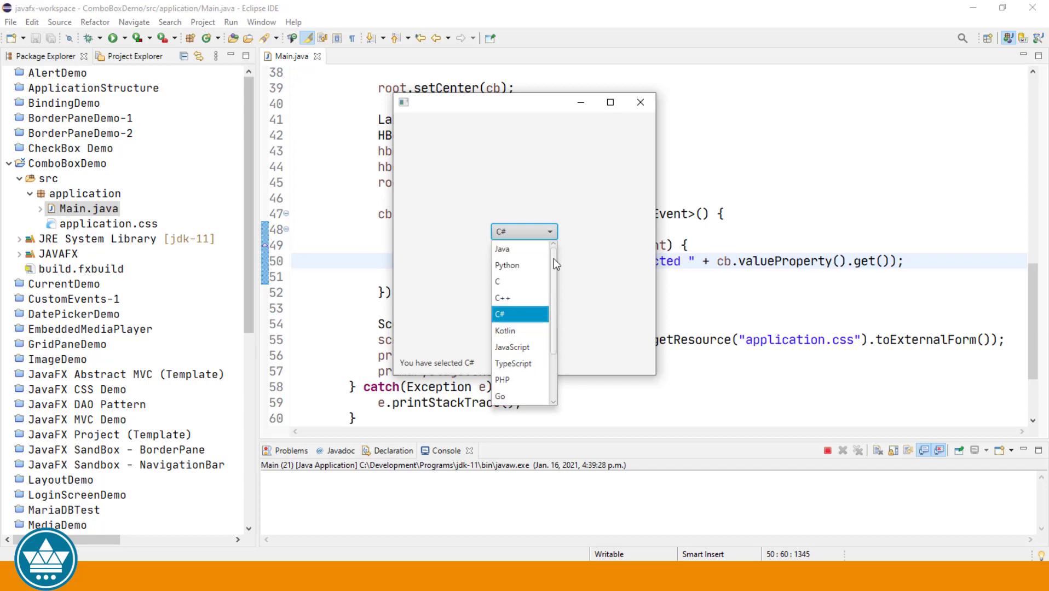
{"action": "left_click", "coordinate": [500, 315]}
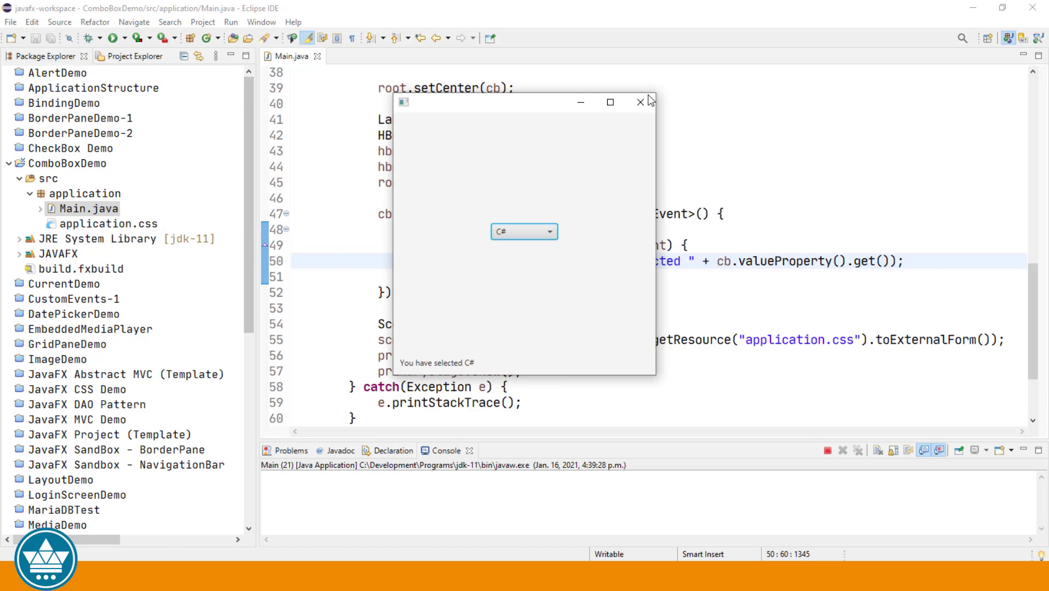
{"action": "left_click", "coordinate": [637, 102]}
{"action": "type", "text": "cb.set"}
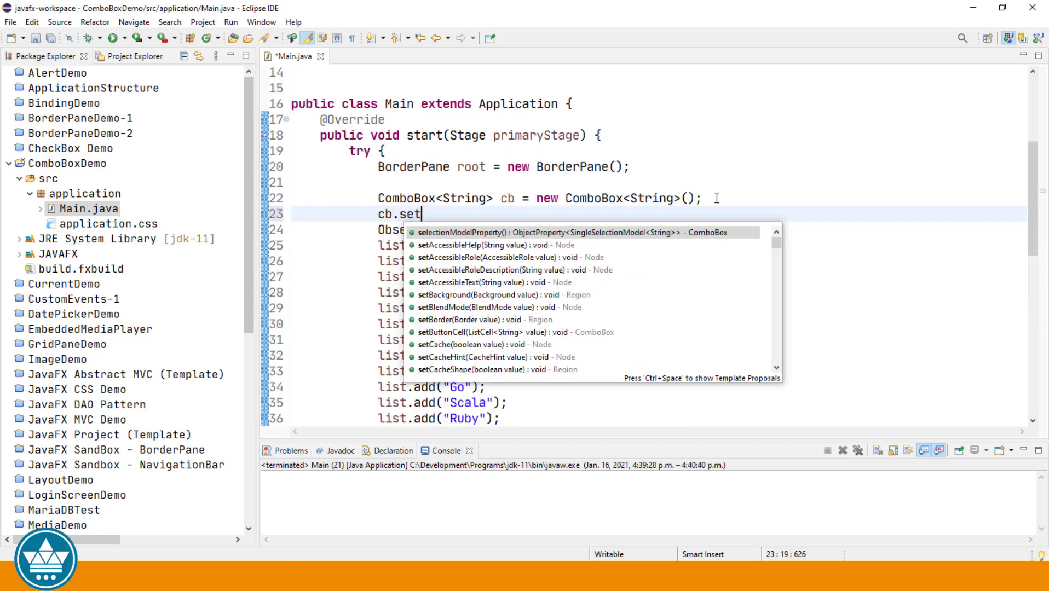
Add cb.setVisibleRowCount(5); via content assist and run the application.
{"action": "type", "text": "v"}
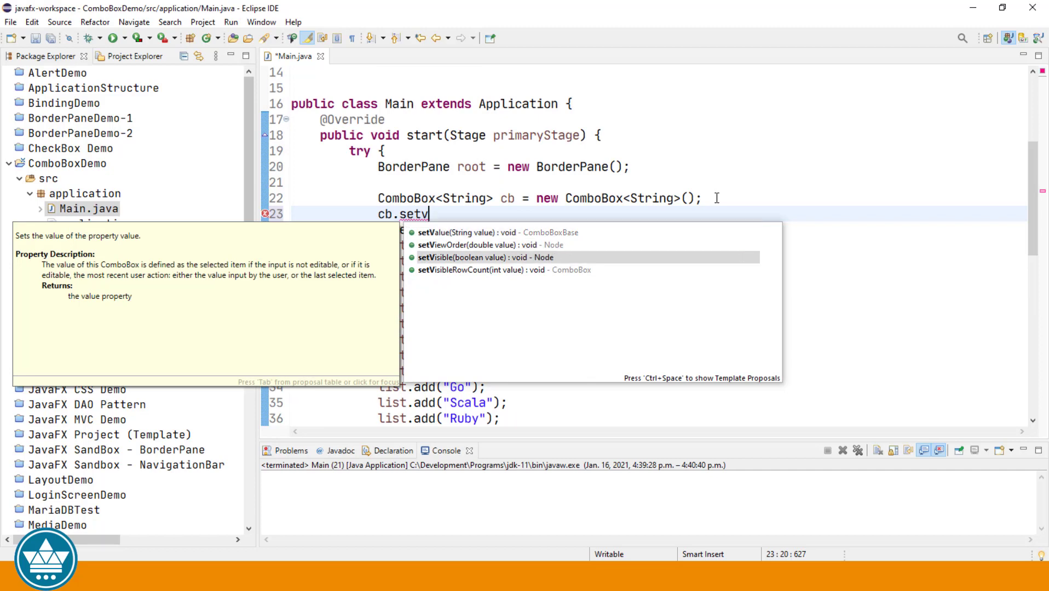
{"action": "left_click", "coordinate": [482, 271]}
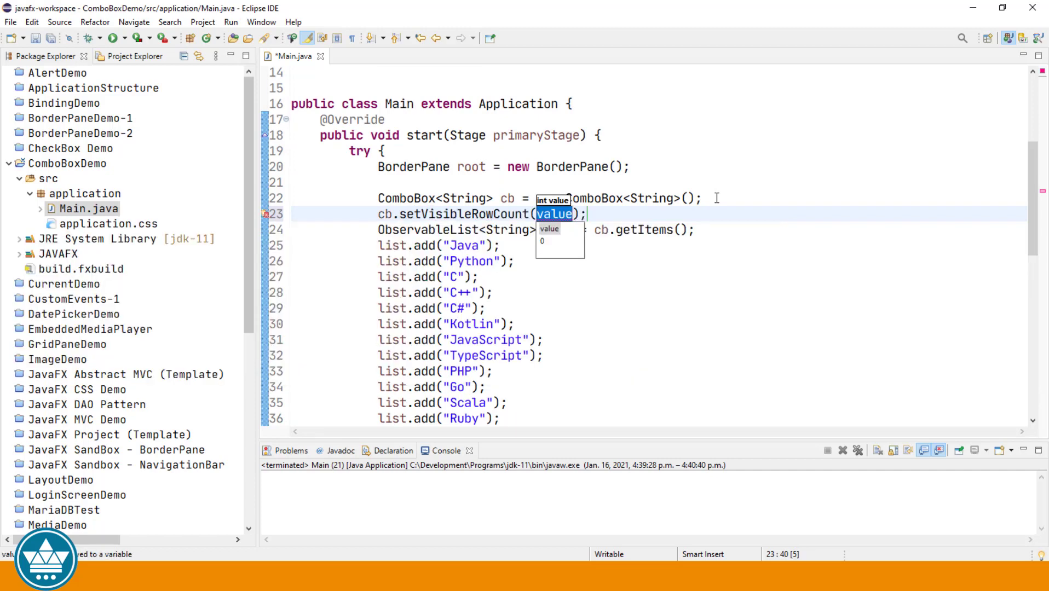
{"action": "type", "text": "5"}
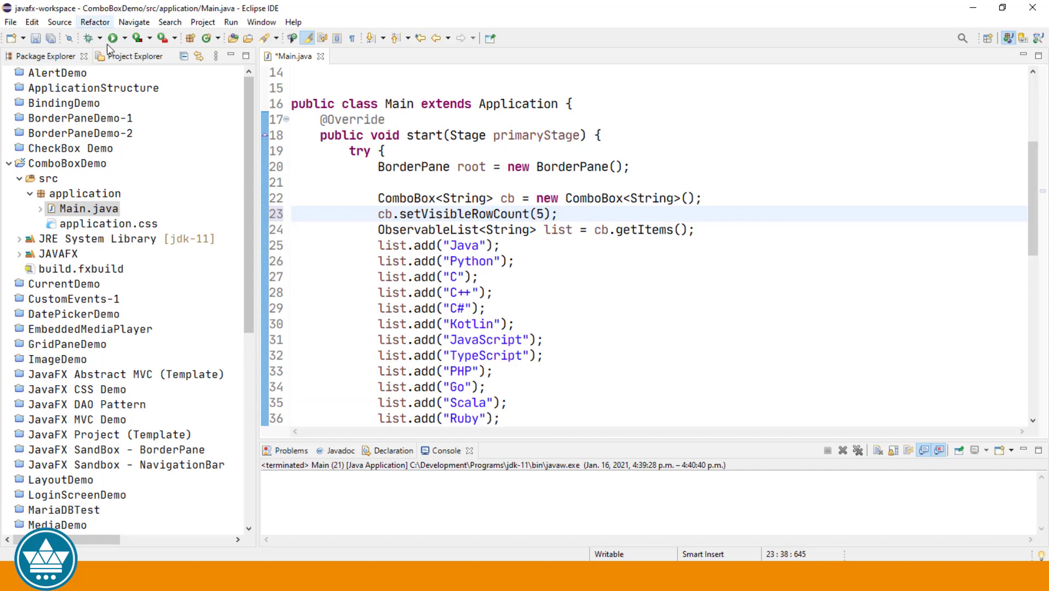
{"action": "left_click", "coordinate": [112, 40]}
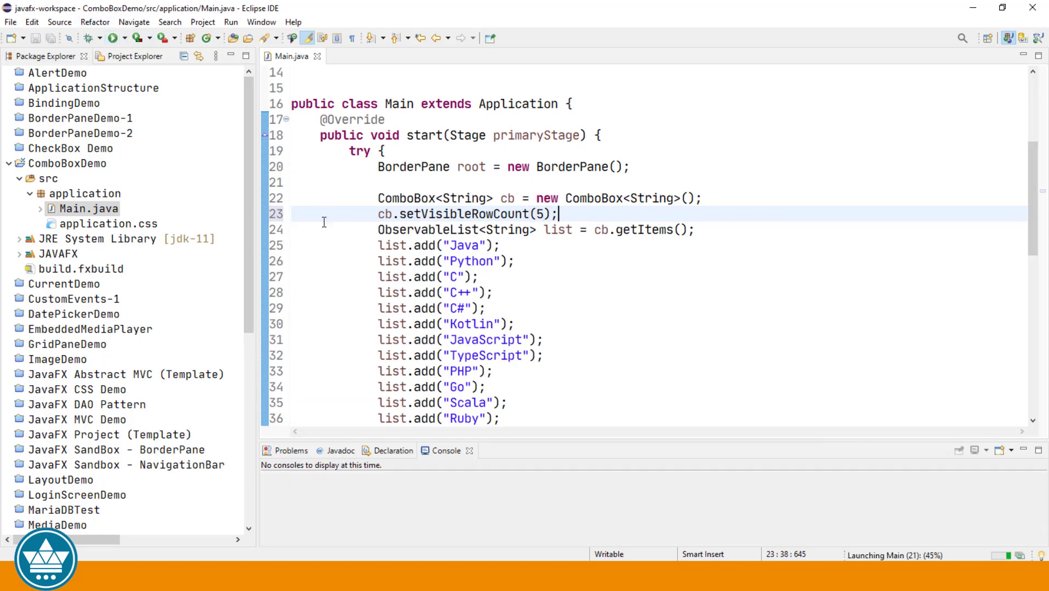
Check the relaunched app's language list shows five rows at a time, scrolling through it.
{"action": "left_click", "coordinate": [111, 39]}
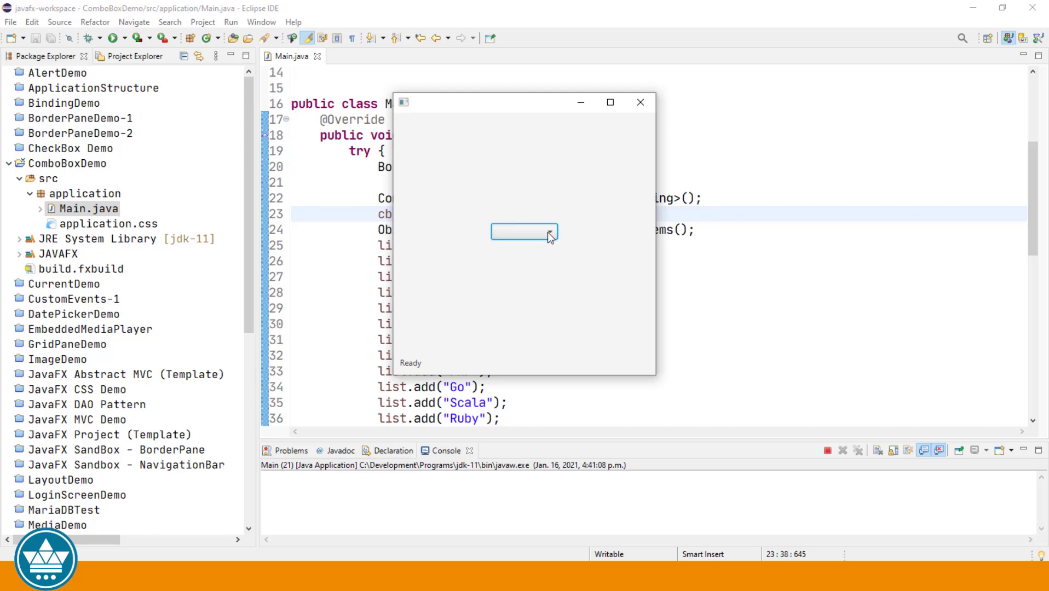
{"action": "left_click", "coordinate": [523, 231]}
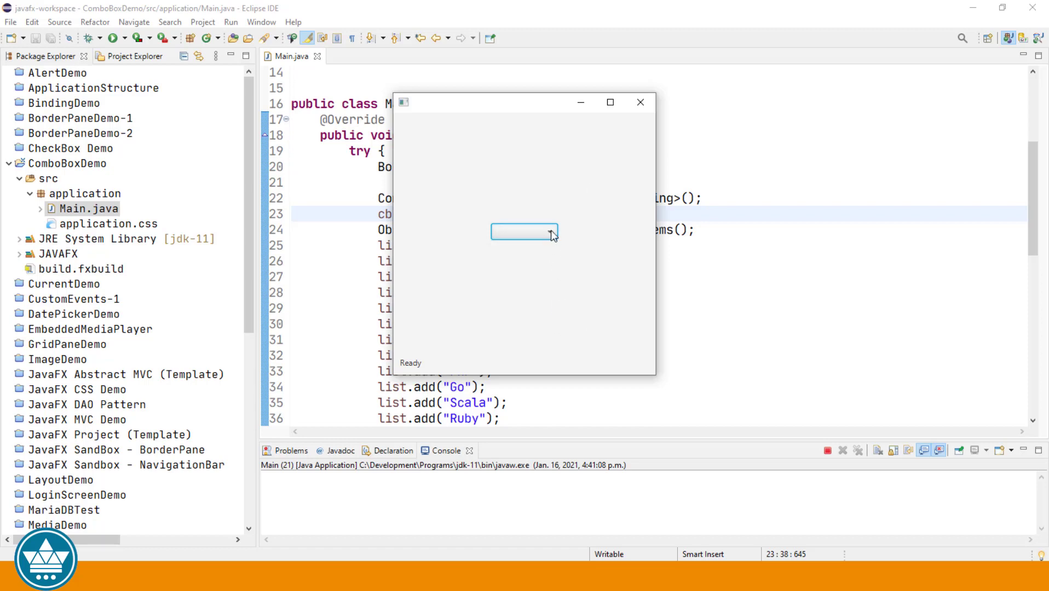
{"action": "left_click", "coordinate": [552, 231]}
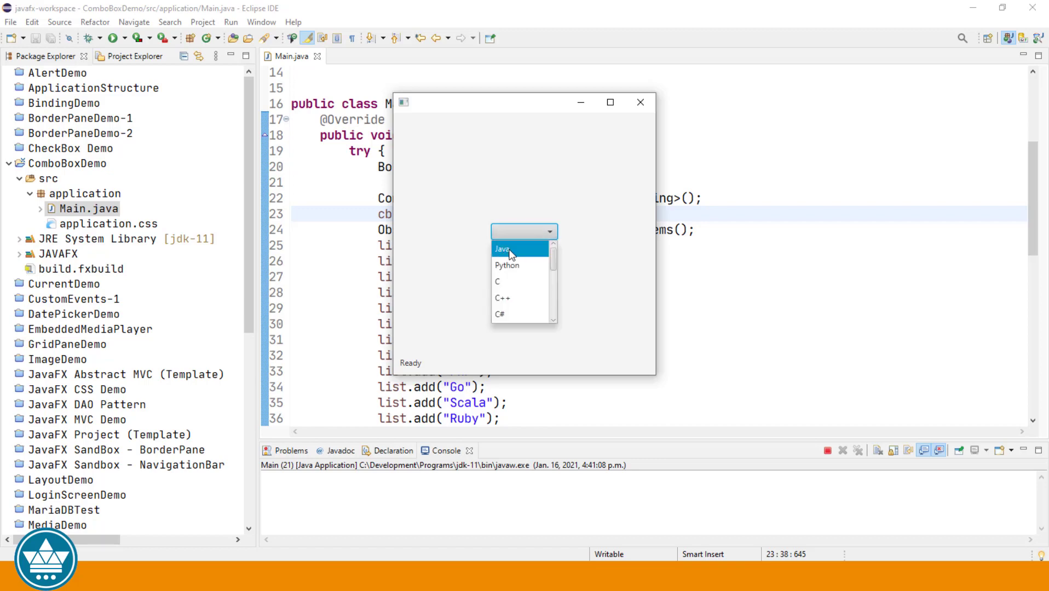
{"action": "mouse_move", "coordinate": [501, 315]}
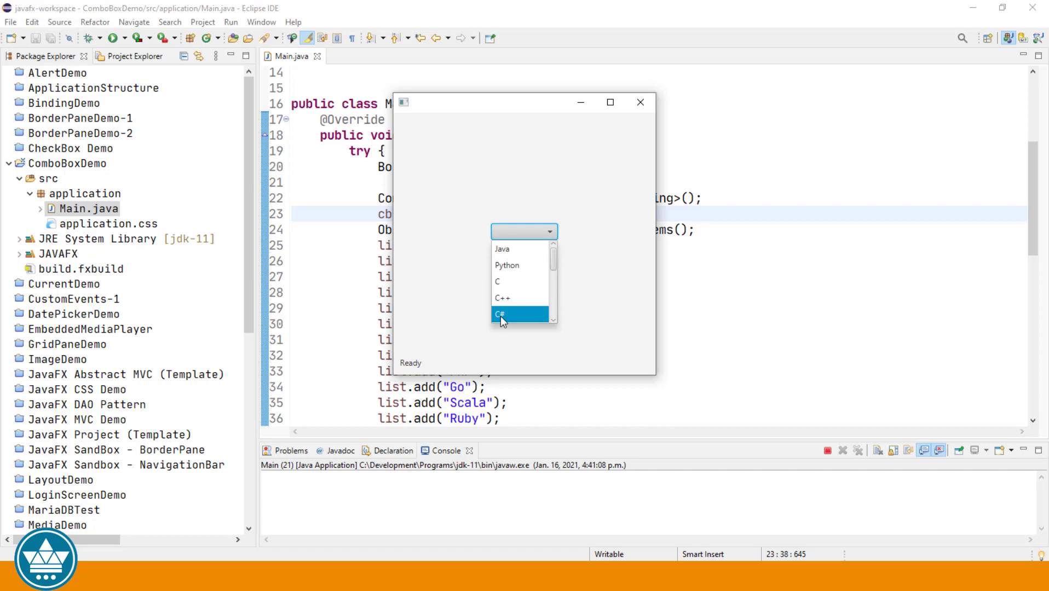
{"action": "scroll", "scroll_direction": "down", "scroll_amount": 3}
{"action": "type", "text": "cb"}
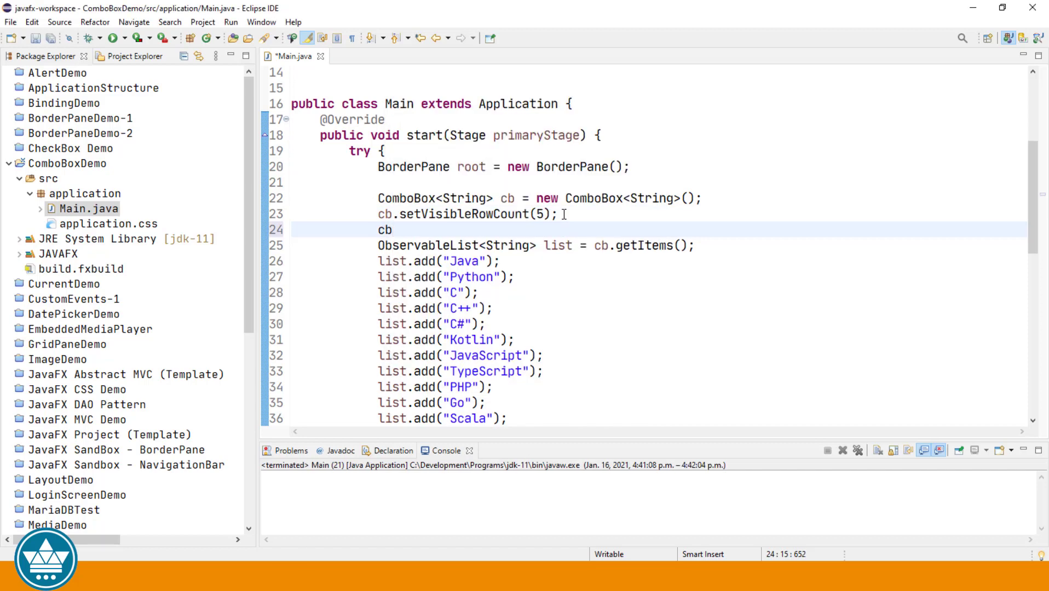
Add cb.setEditable(true); via content assist and run the application.
{"action": "type", "text": ".seted"}
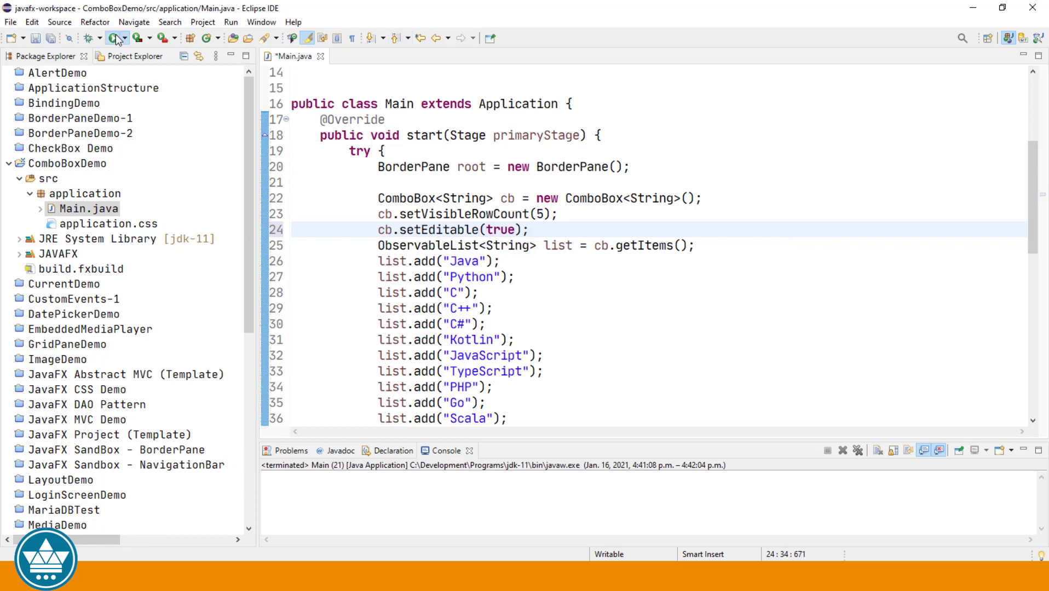
{"action": "left_click", "coordinate": [112, 38]}
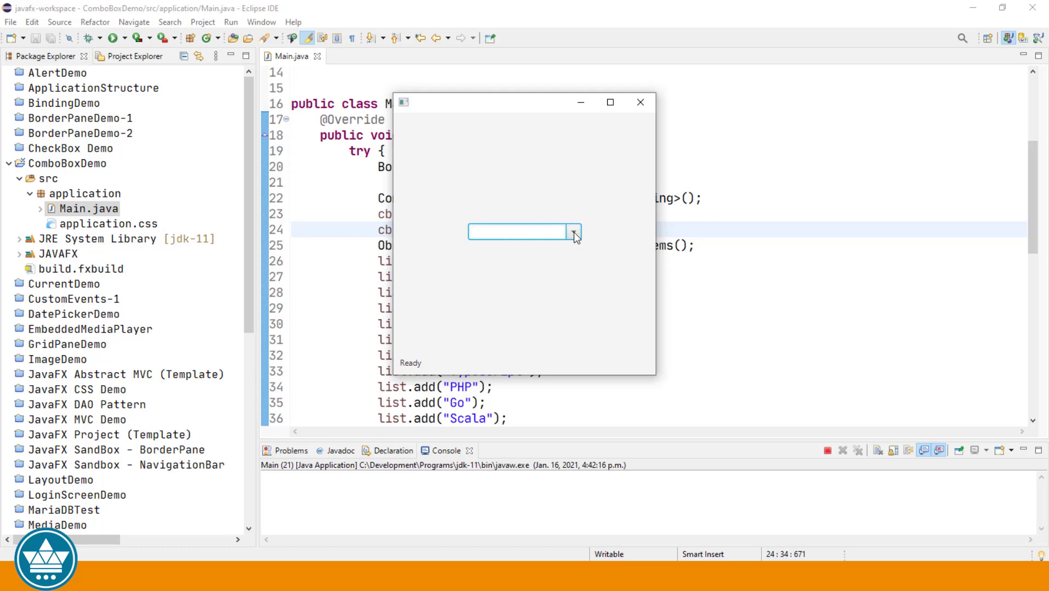
Browse and dismiss the language list, then type Cobol into the editable combo field.
{"action": "left_click", "coordinate": [574, 232]}
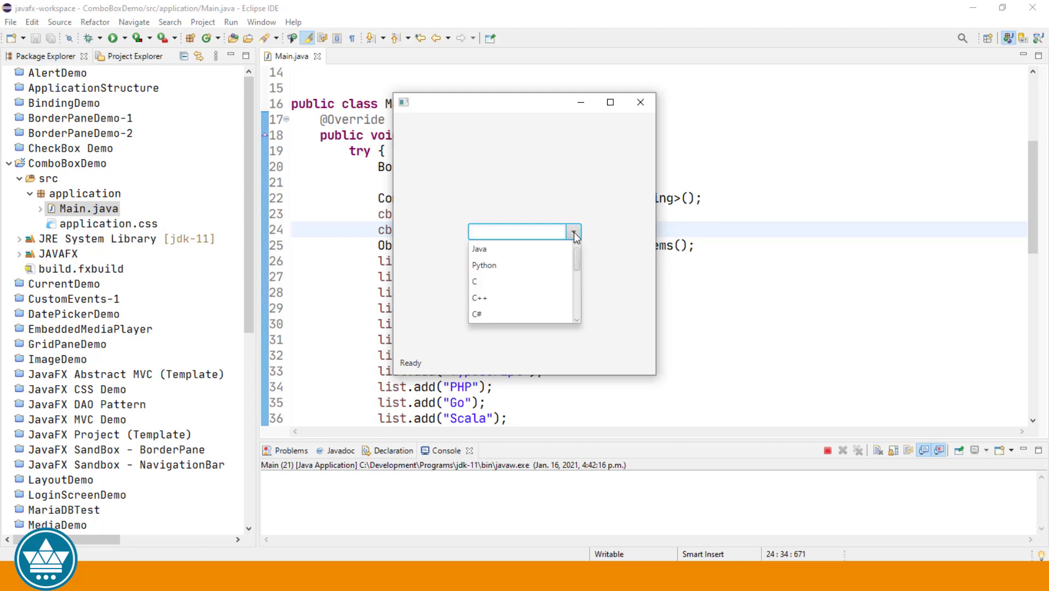
{"action": "mouse_move", "coordinate": [560, 253]}
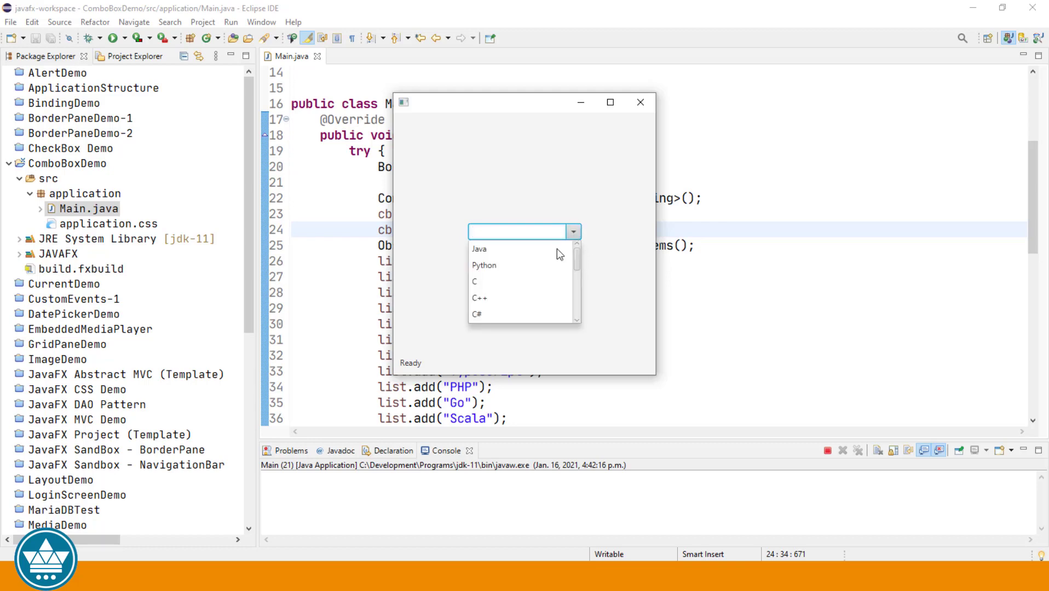
{"action": "mouse_move", "coordinate": [525, 233]}
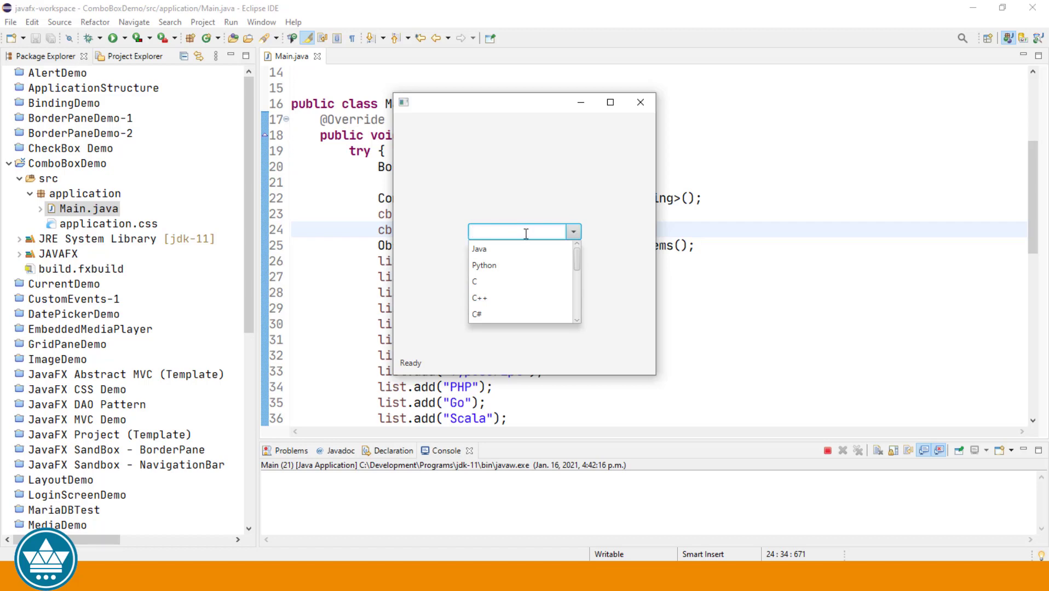
{"action": "left_click", "coordinate": [574, 231]}
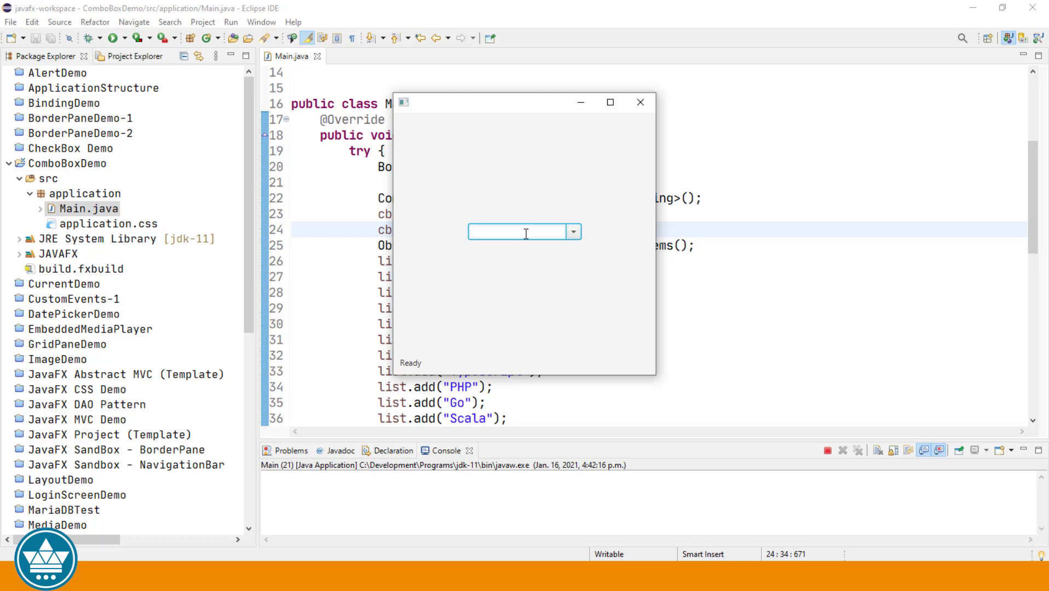
{"action": "left_click", "coordinate": [519, 232]}
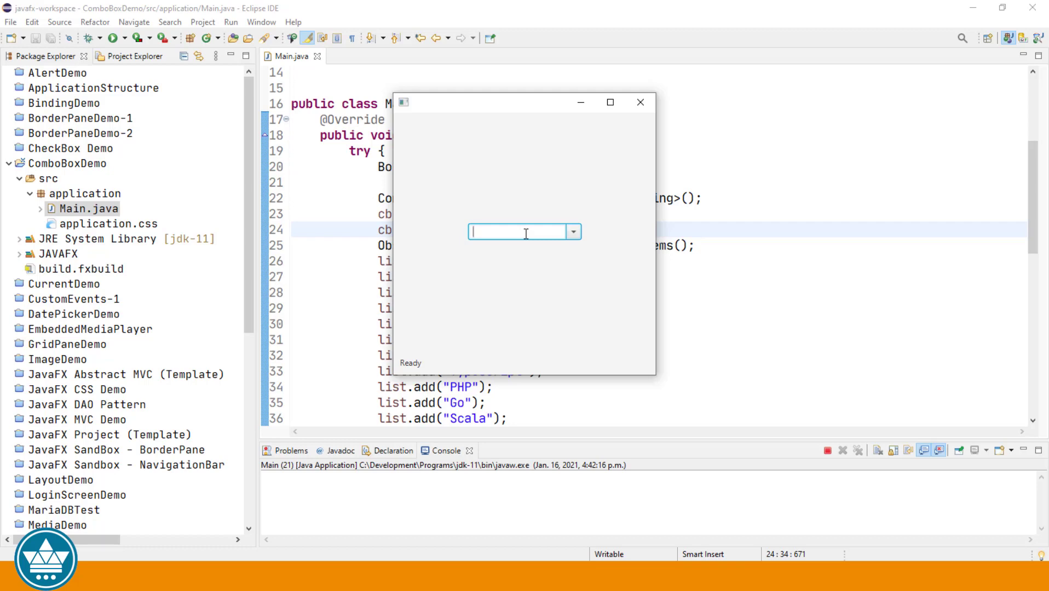
{"action": "type", "text": "Co"}
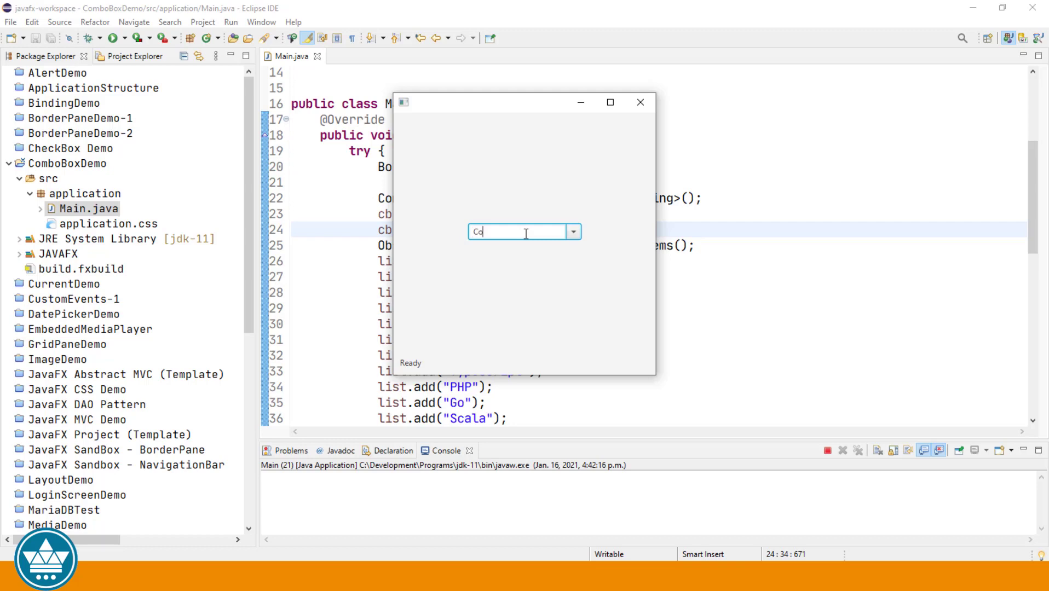
{"action": "type", "text": "bol"}
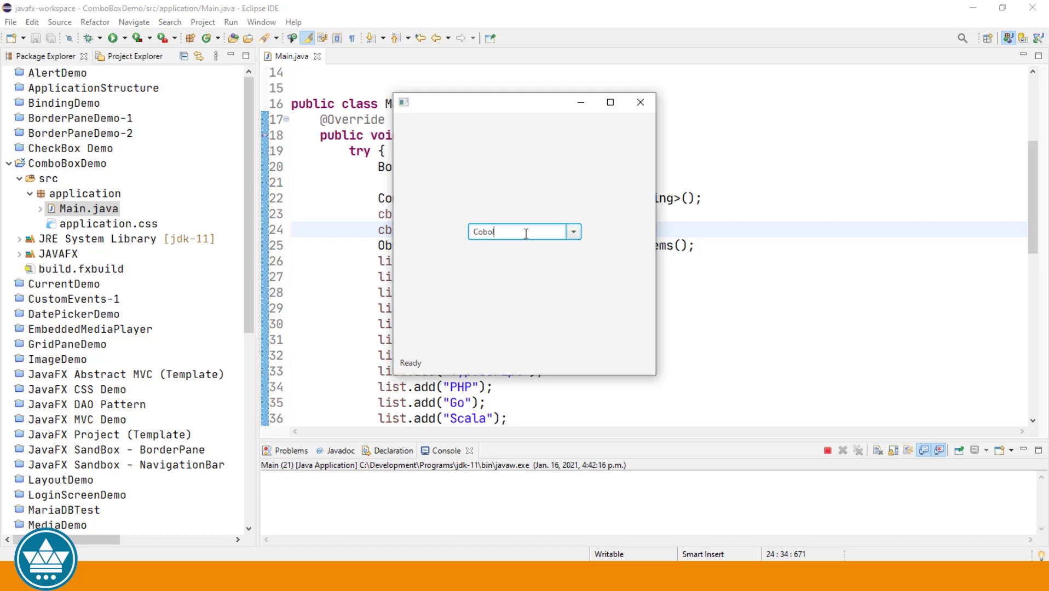